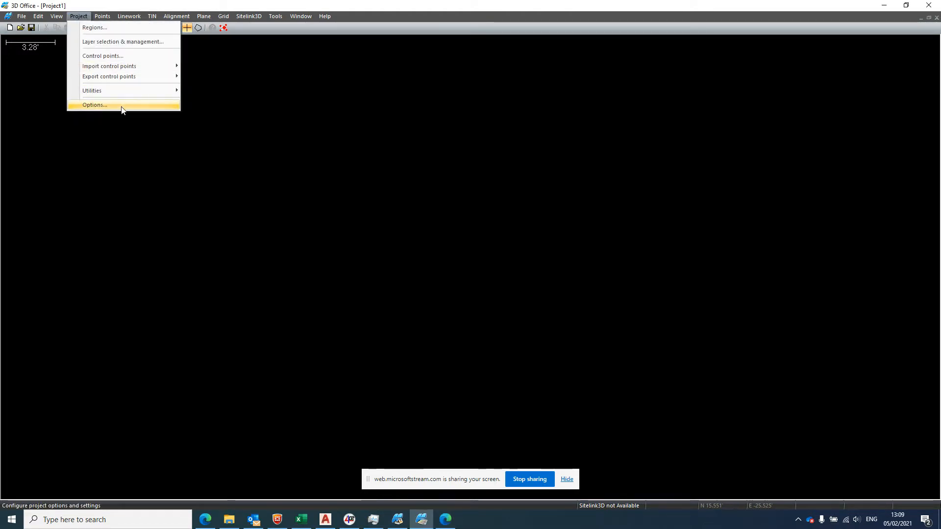
In Project Options, set Meters, Square meters, Cubic meters and East-North-Elev coordinate order
{"action": "left_click", "coordinate": [94, 105]}
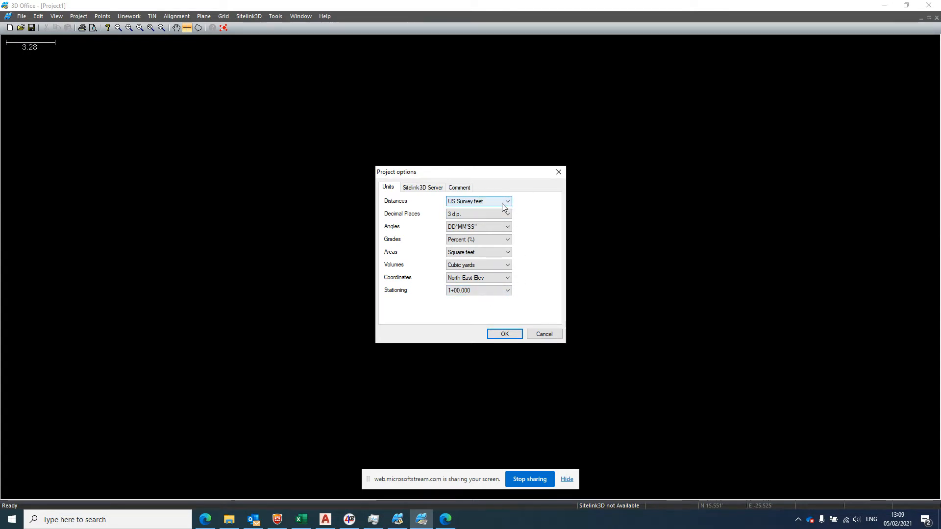
{"action": "left_click", "coordinate": [506, 201]}
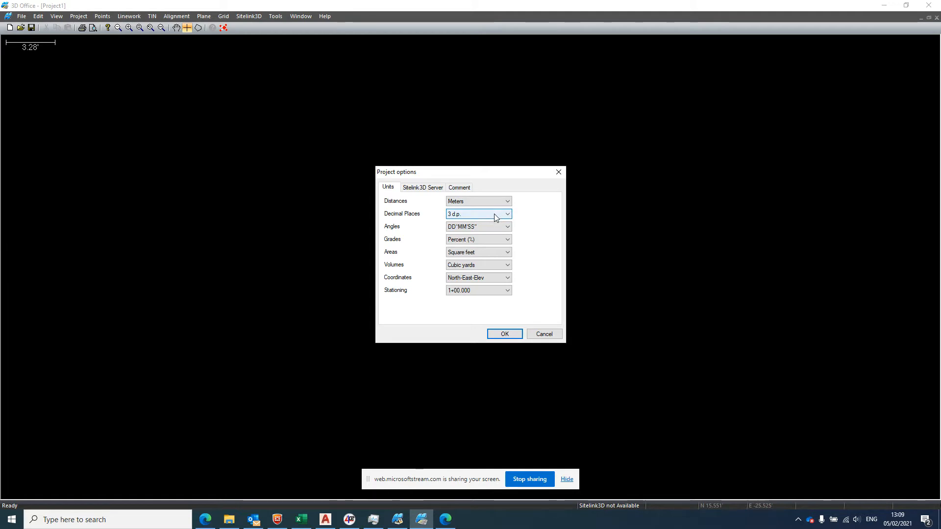
{"action": "left_click", "coordinate": [508, 252]}
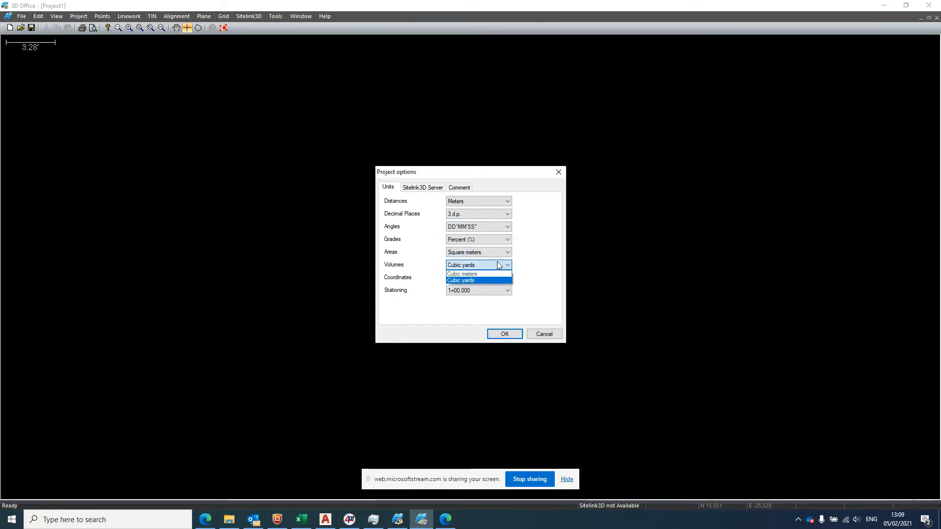
{"action": "left_click", "coordinate": [462, 274]}
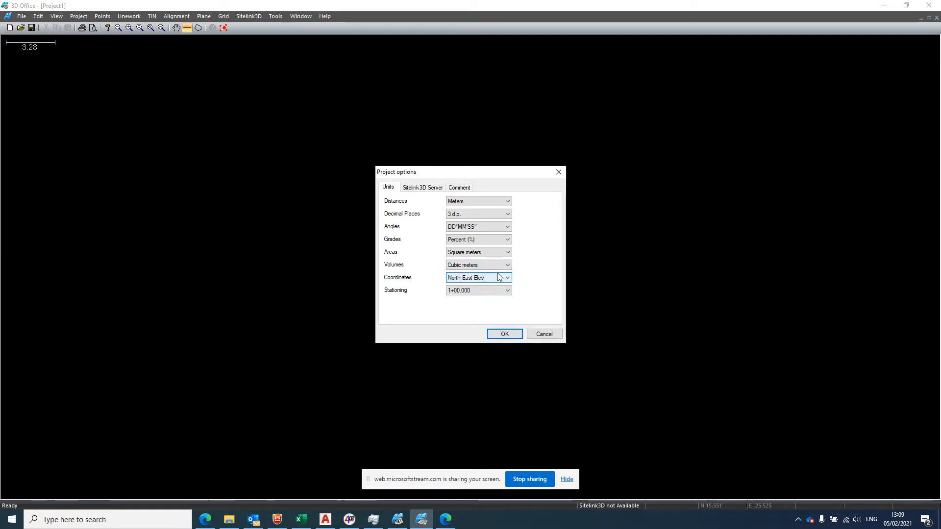
{"action": "mouse_move", "coordinate": [500, 281]}
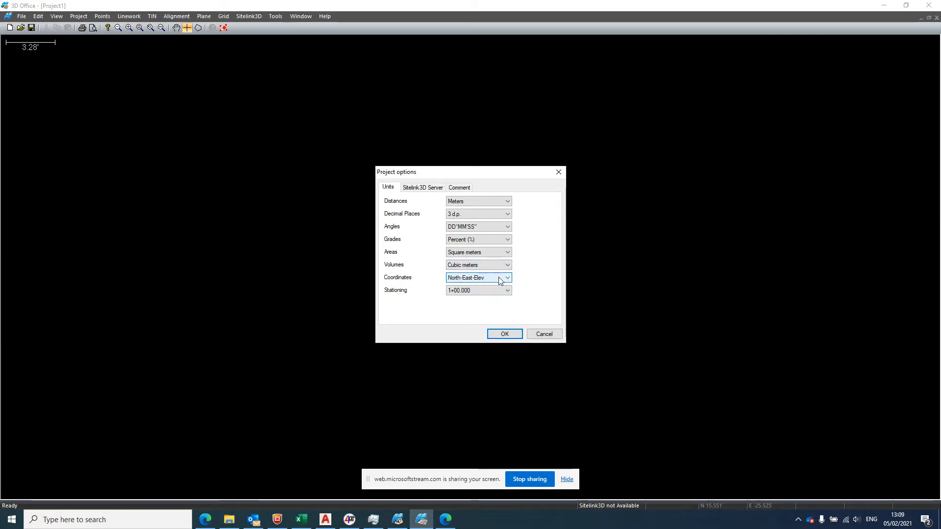
{"action": "left_click", "coordinate": [507, 278]}
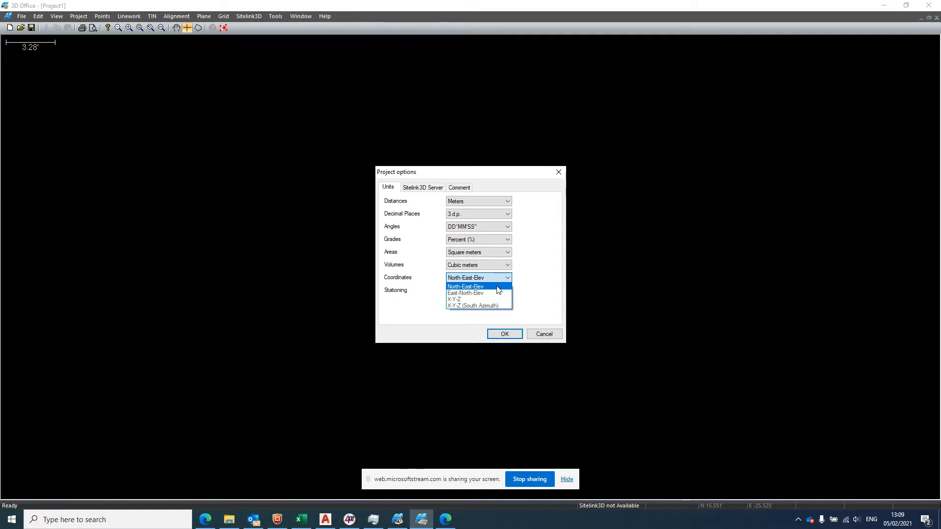
{"action": "left_click", "coordinate": [465, 294]}
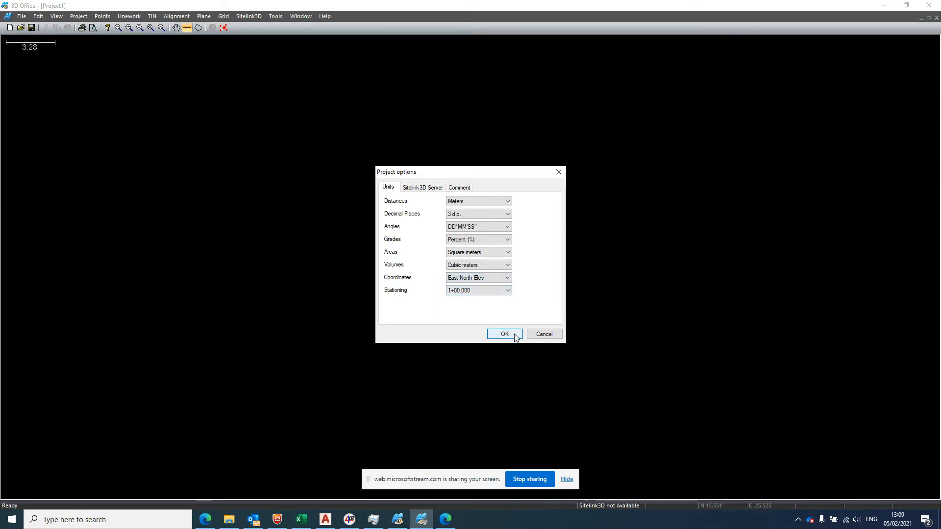
{"action": "left_click", "coordinate": [152, 15]}
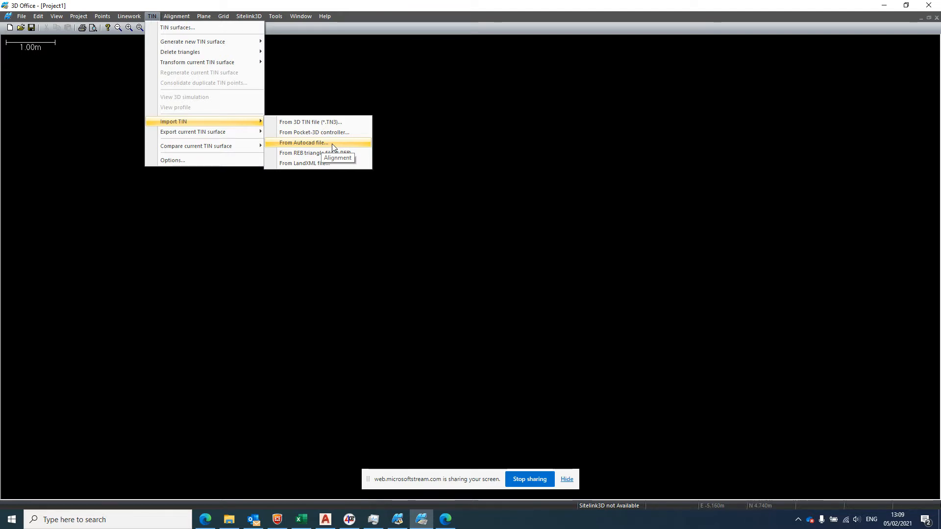
{"action": "mouse_move", "coordinate": [333, 147]}
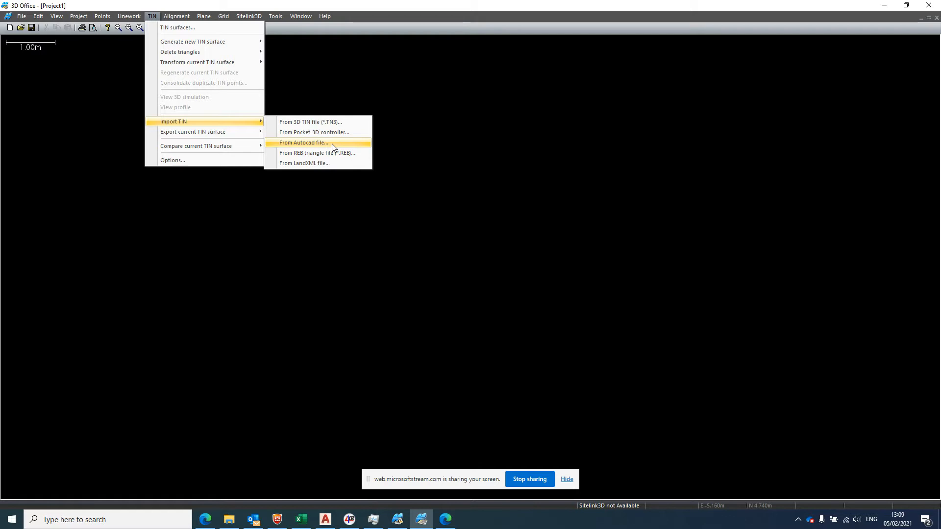
{"action": "mouse_move", "coordinate": [339, 163]}
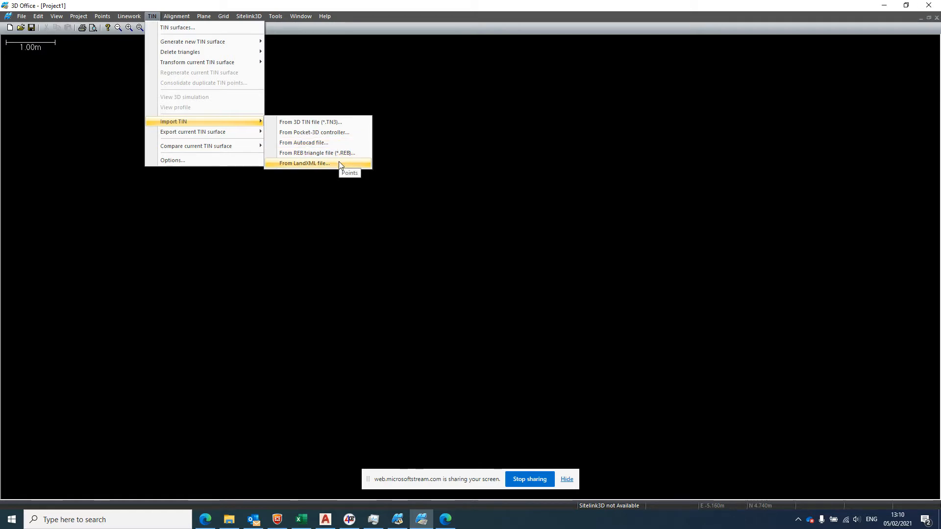
Import the 'LEzz stripped- surface 2' LandXML file from Documents\MC Data as a TIN
{"action": "left_click", "coordinate": [304, 164]}
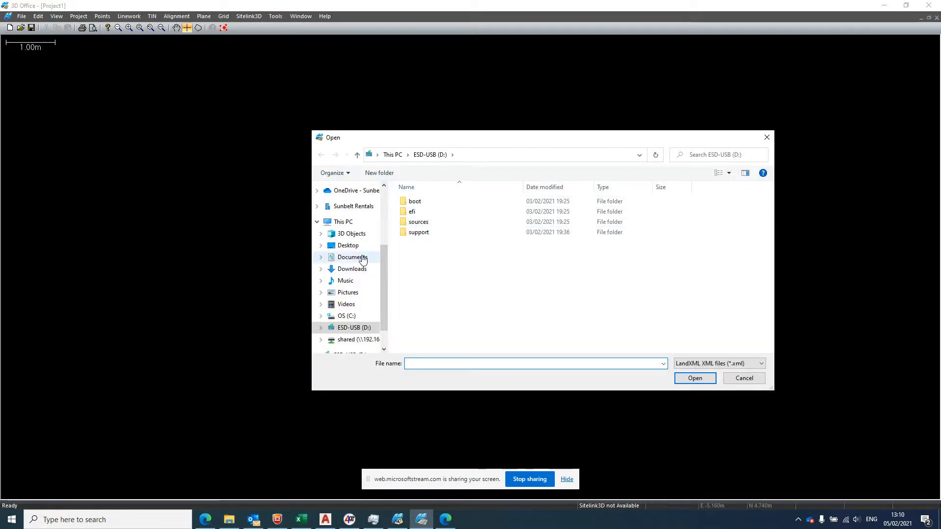
{"action": "left_click", "coordinate": [353, 257]}
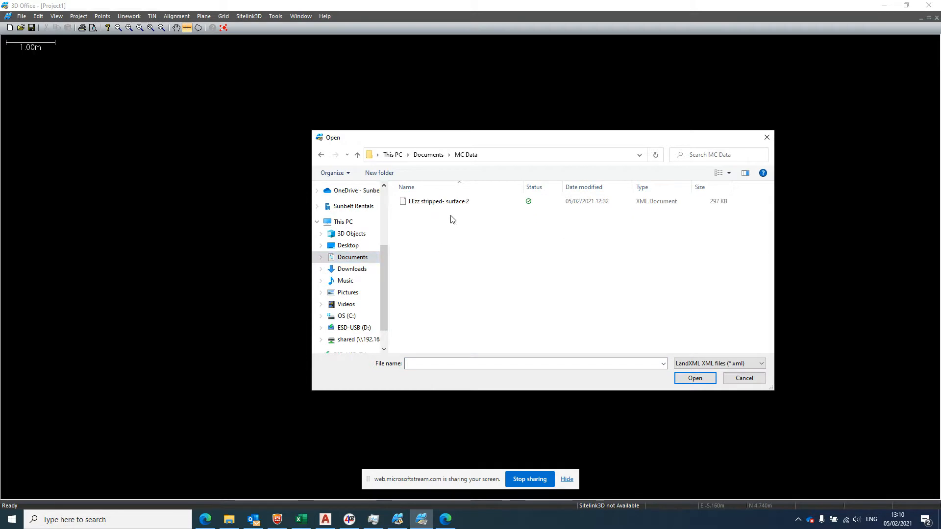
{"action": "left_click", "coordinate": [438, 201]}
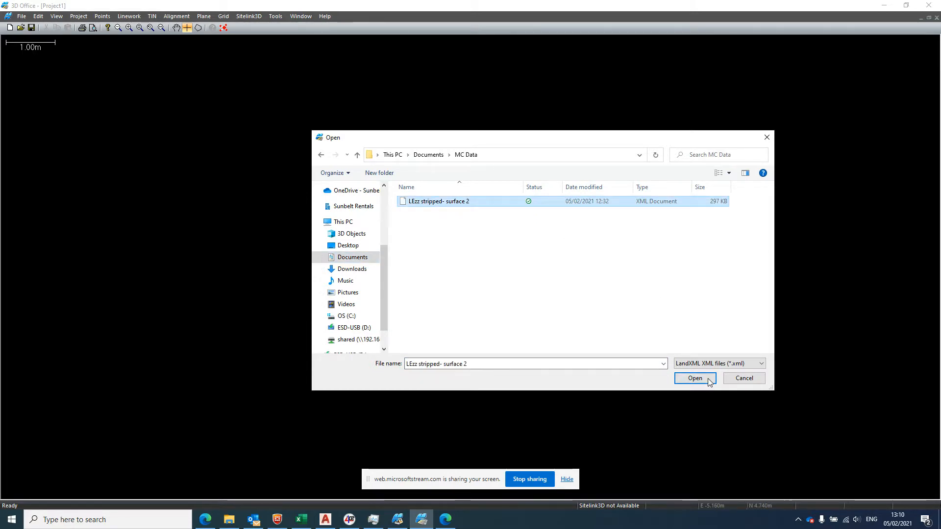
{"action": "left_click", "coordinate": [694, 378]}
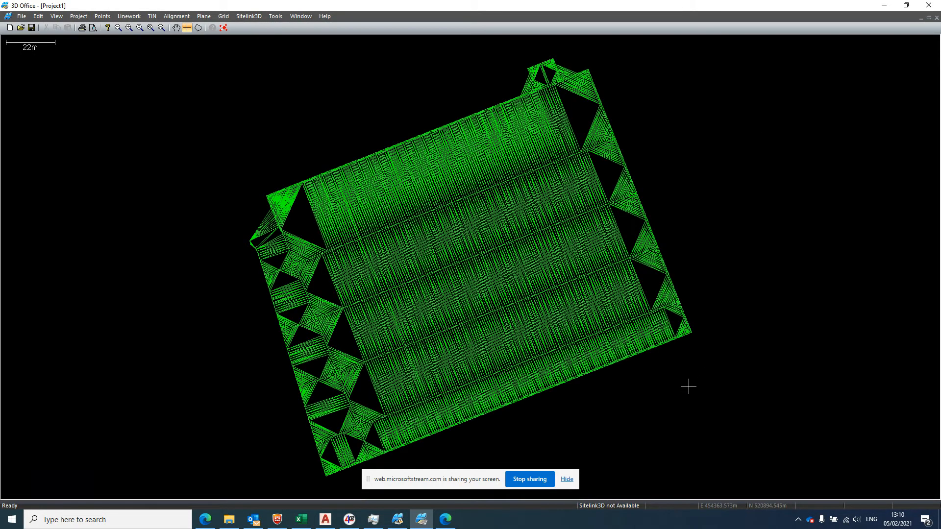
{"action": "mouse_move", "coordinate": [679, 361]}
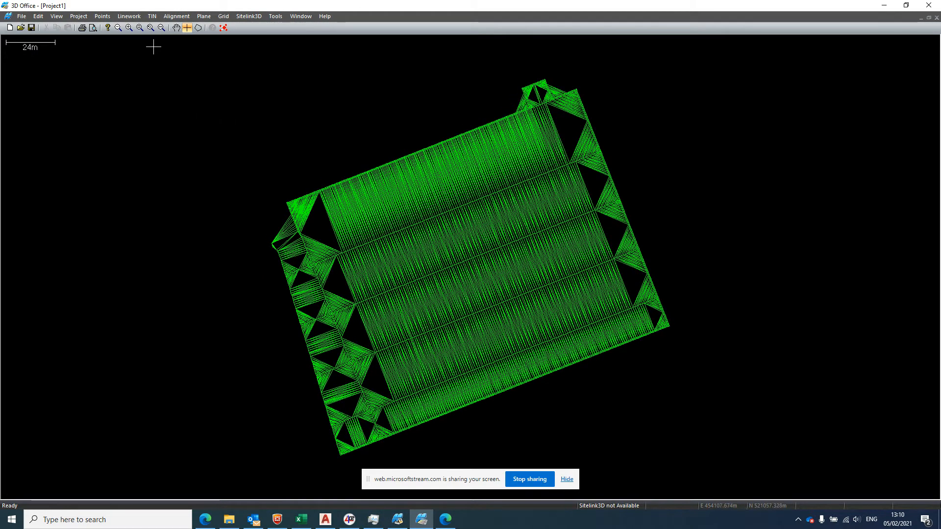
{"action": "left_click", "coordinate": [152, 16]}
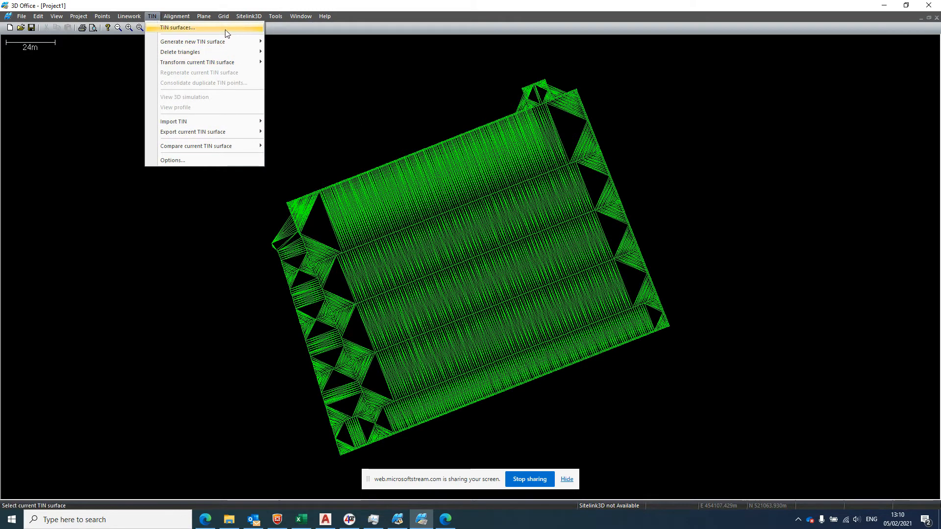
{"action": "left_click", "coordinate": [177, 27]}
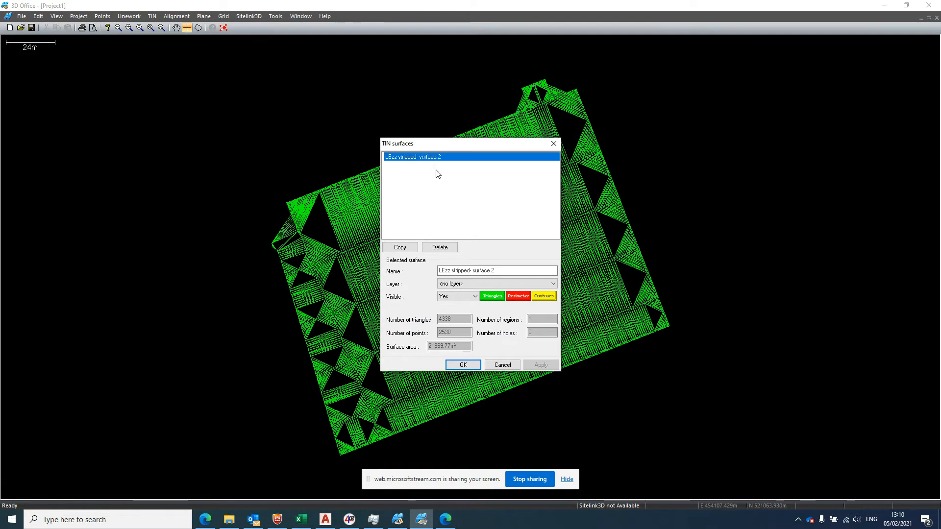
{"action": "mouse_move", "coordinate": [495, 307]}
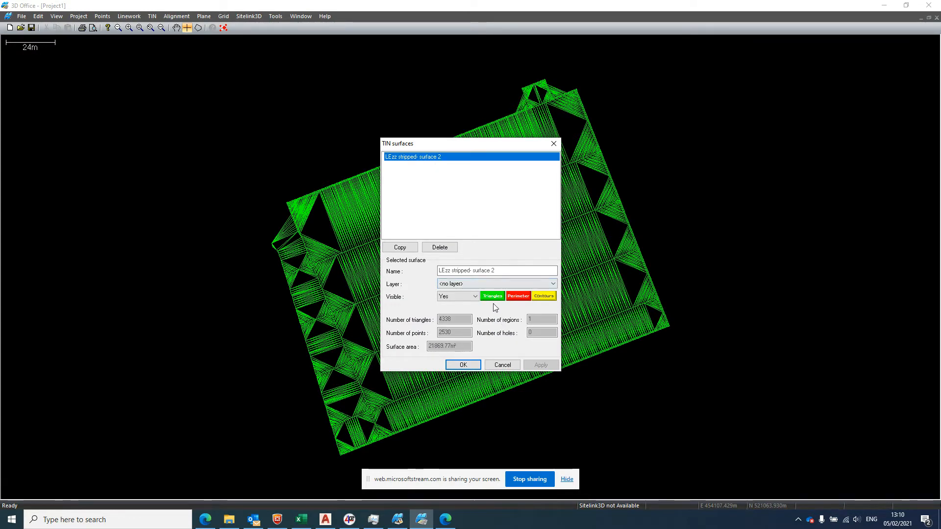
{"action": "left_click", "coordinate": [498, 270]}
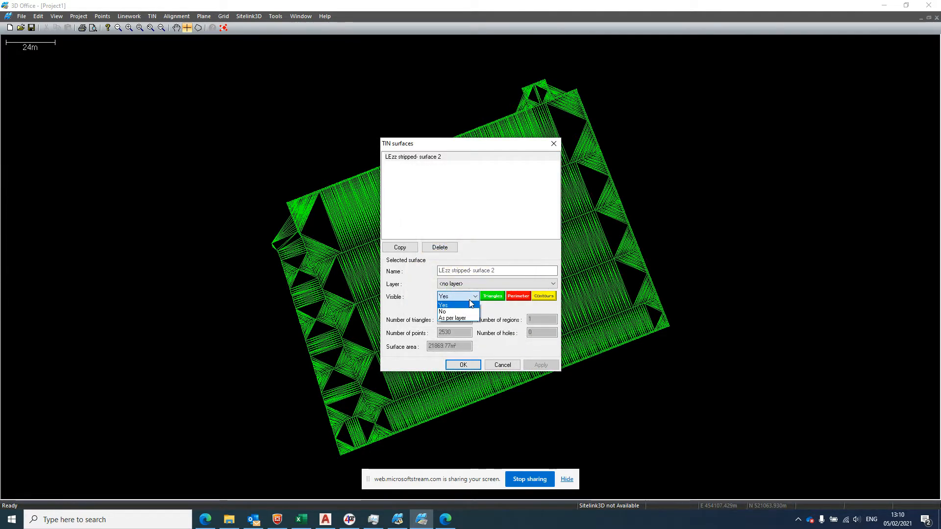
{"action": "left_click", "coordinate": [443, 304]}
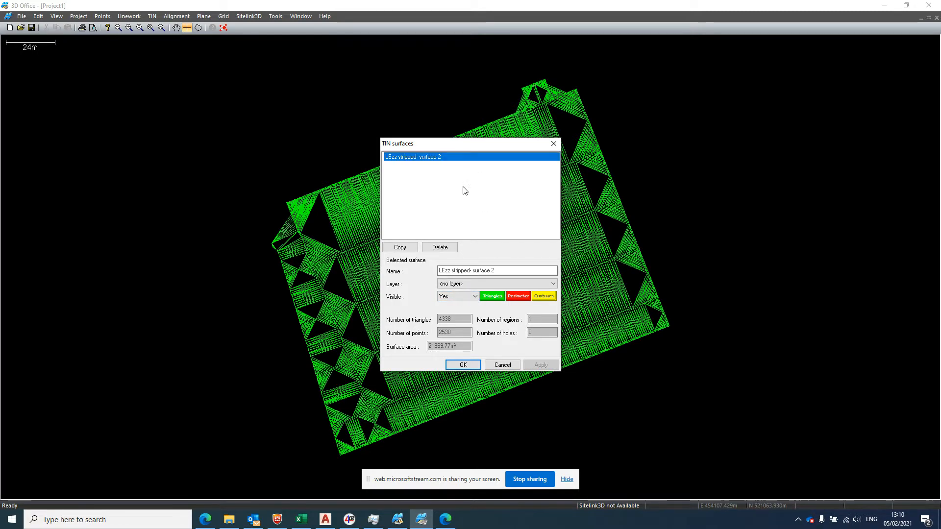
{"action": "left_click", "coordinate": [462, 365]}
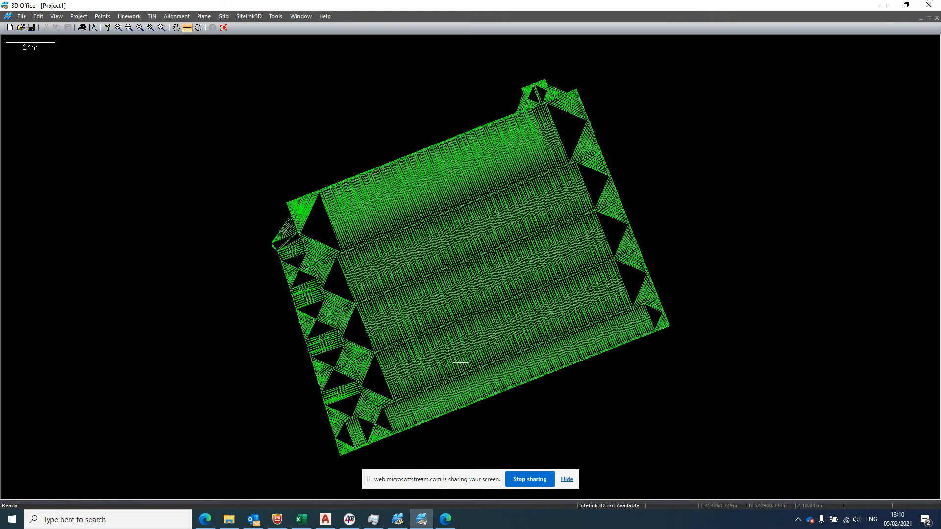
Export the current TIN as a TN3 file named 'Michael surface' to ESD-USB (D:)
{"action": "left_click", "coordinate": [152, 16]}
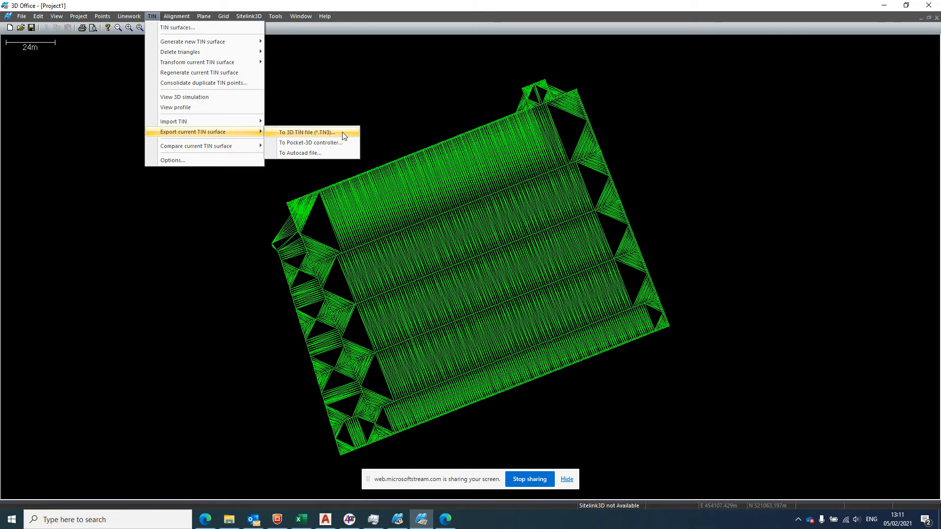
{"action": "left_click", "coordinate": [305, 132]}
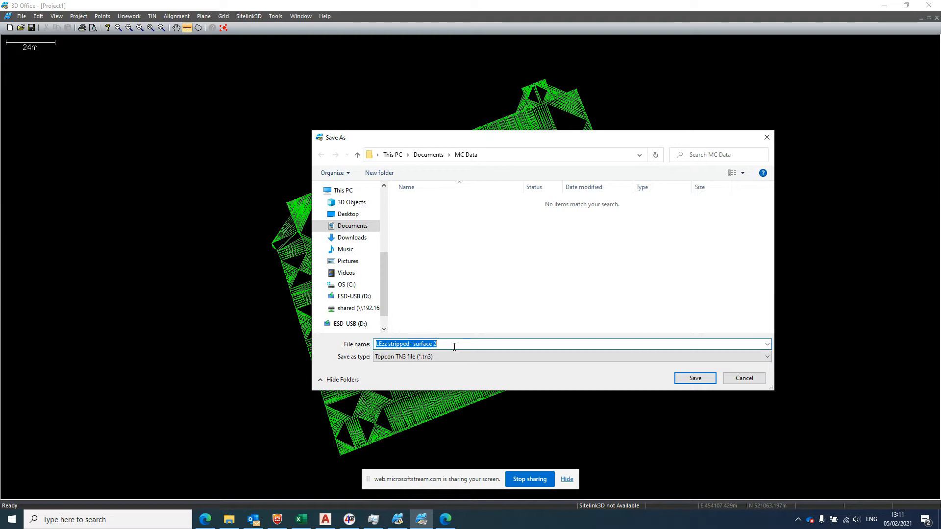
{"action": "type", "text": "Michael"}
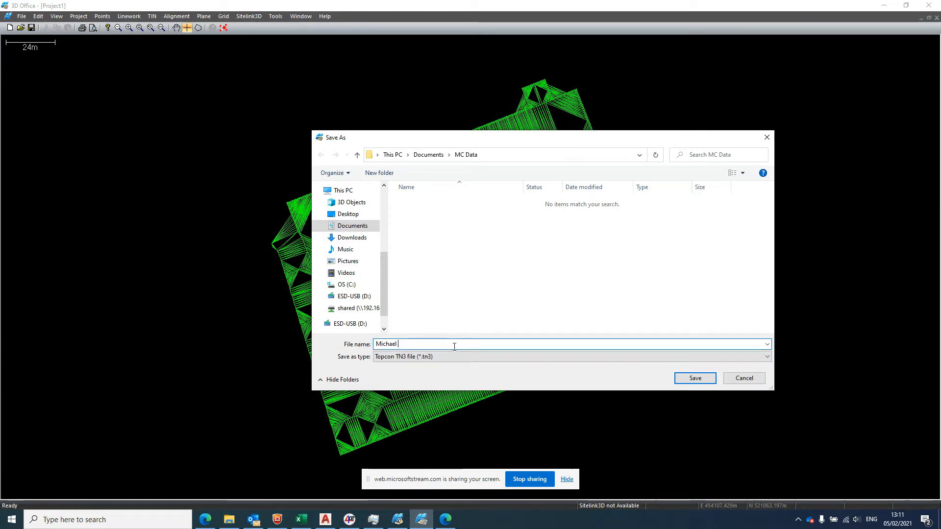
{"action": "type", "text": "surface"}
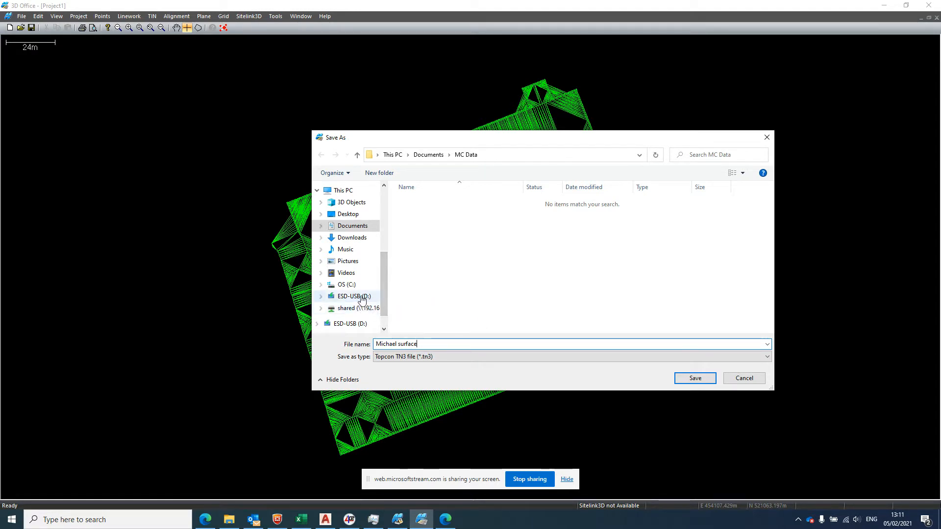
{"action": "left_click", "coordinate": [353, 296]}
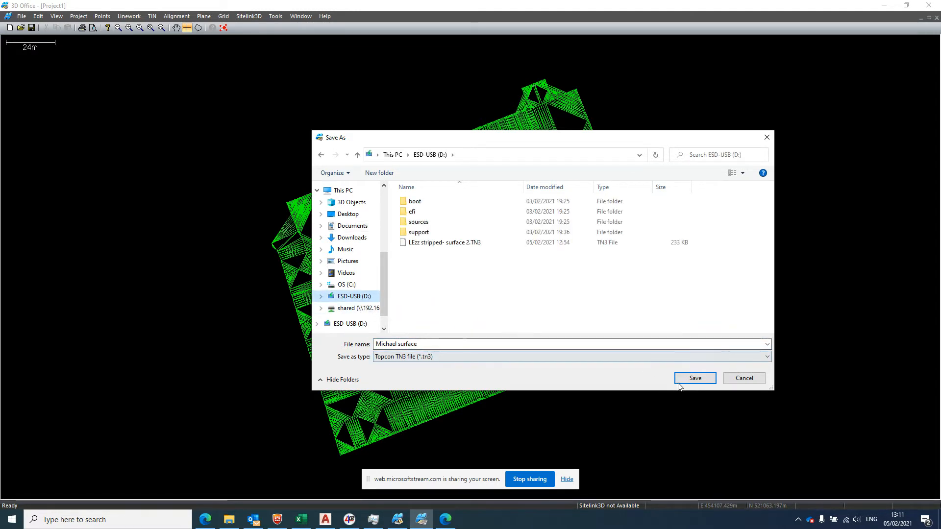
{"action": "left_click", "coordinate": [694, 378]}
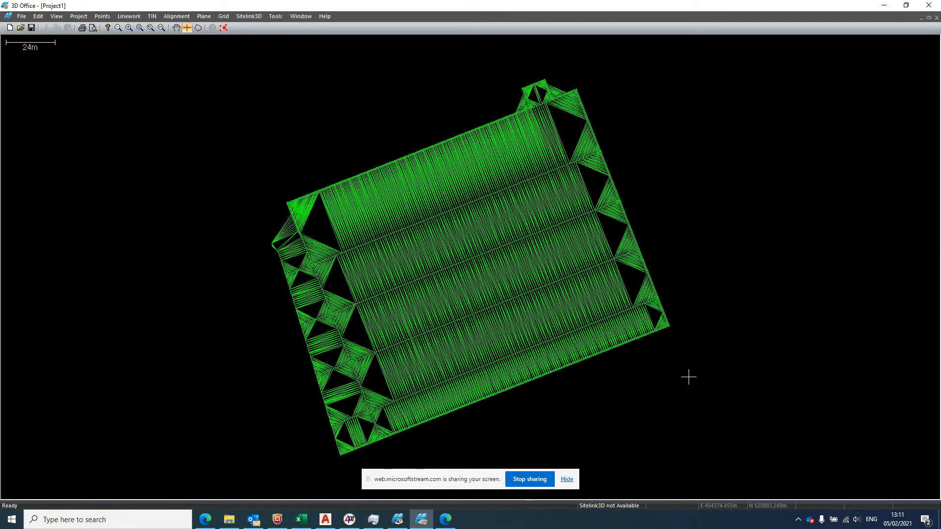
{"action": "mouse_move", "coordinate": [706, 384]}
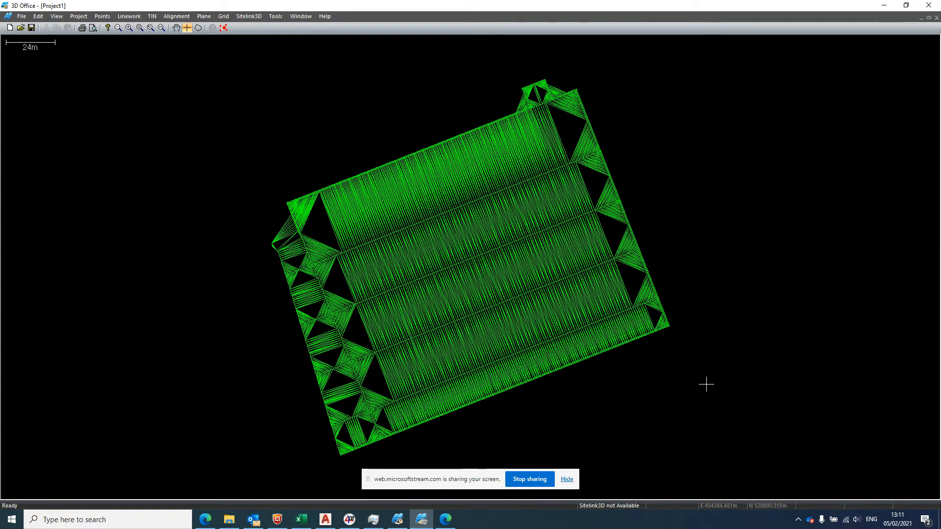
{"action": "mouse_move", "coordinate": [547, 139]}
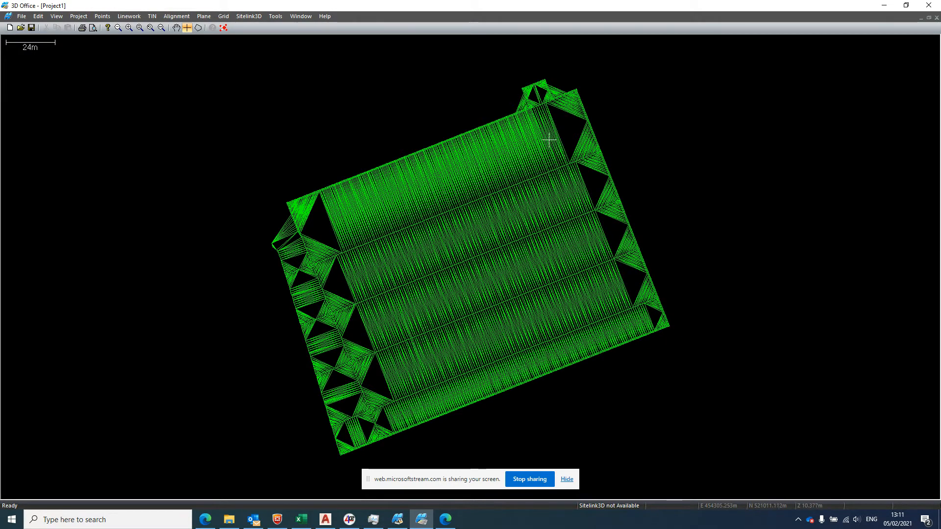
{"action": "mouse_move", "coordinate": [647, 276]}
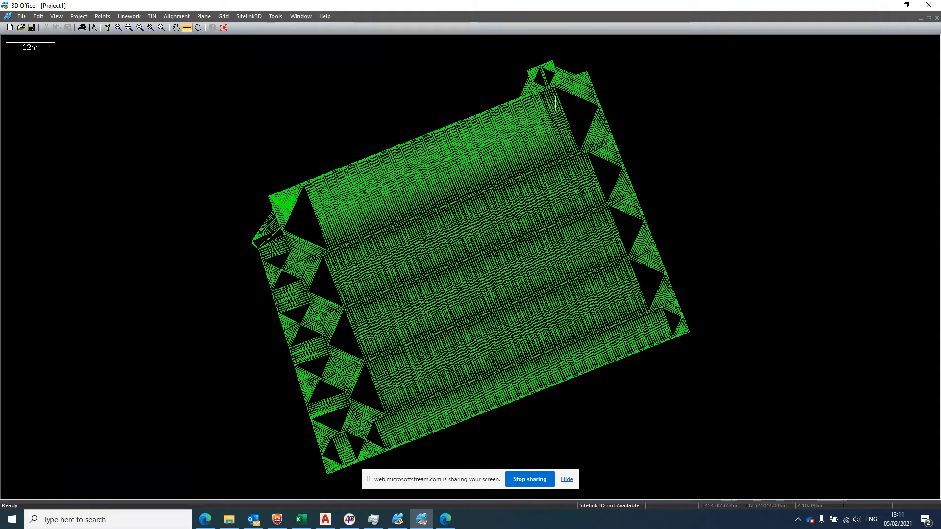
{"action": "mouse_move", "coordinate": [532, 120]}
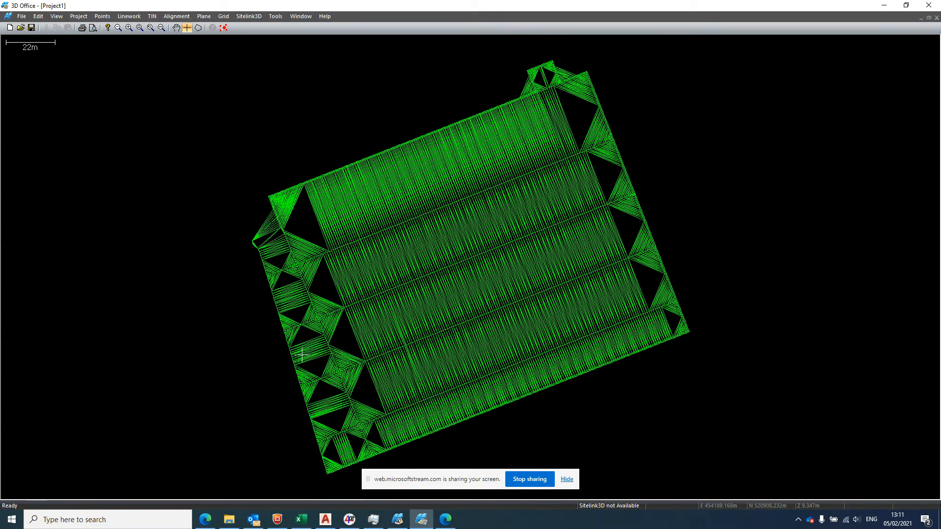
{"action": "mouse_move", "coordinate": [297, 353]}
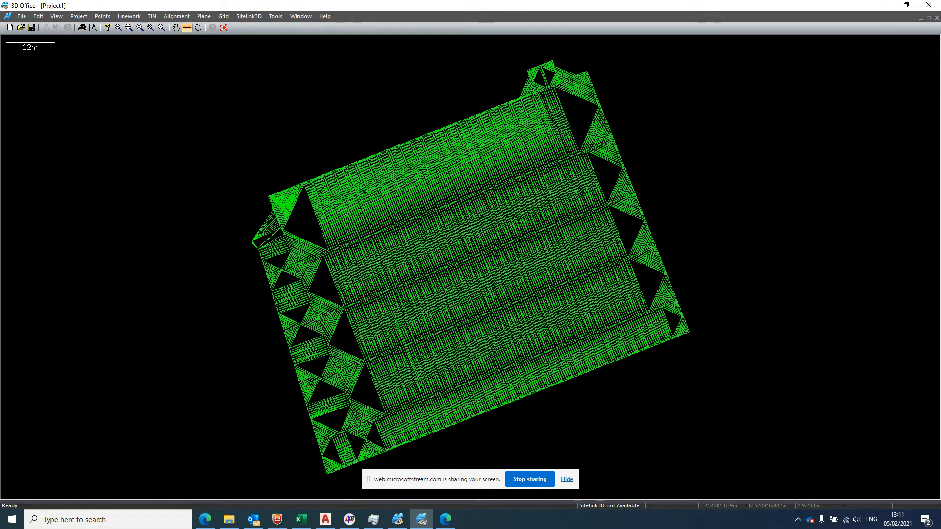
{"action": "mouse_move", "coordinate": [387, 295]}
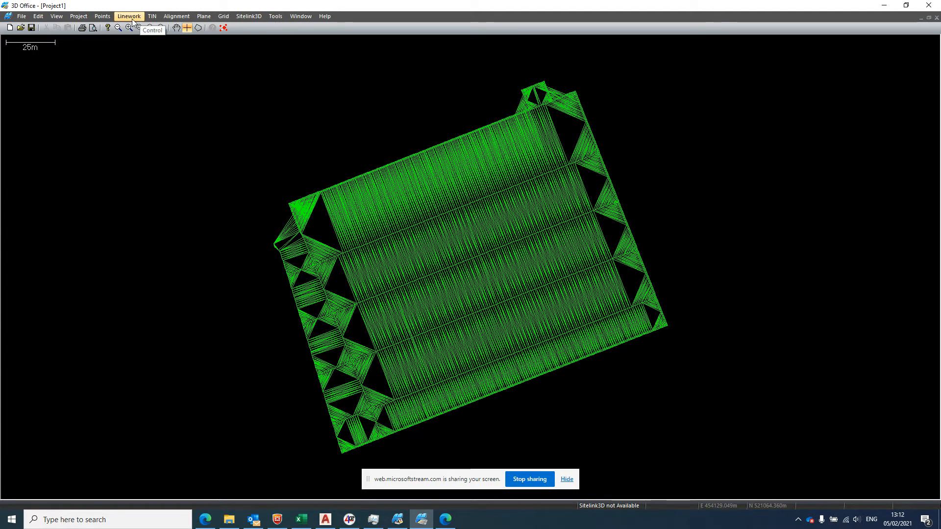
{"action": "left_click", "coordinate": [128, 16]}
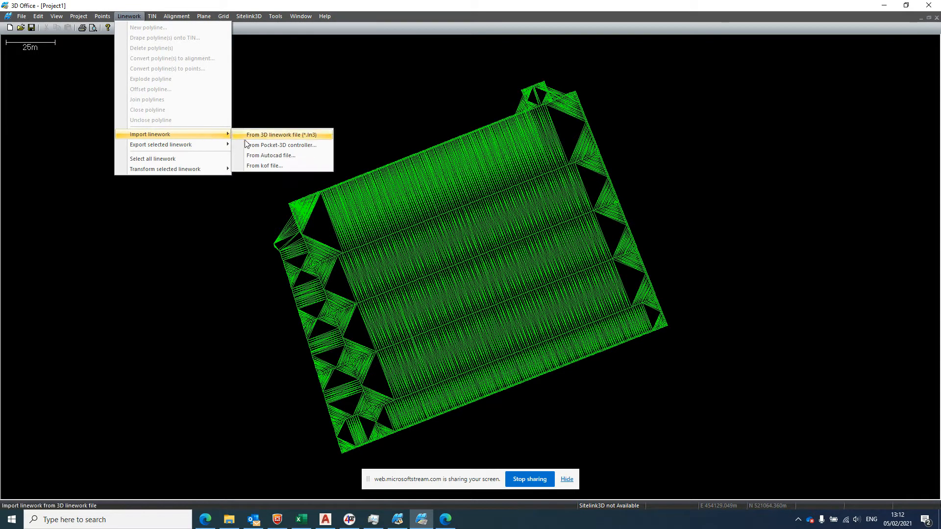
{"action": "left_click", "coordinate": [270, 155]}
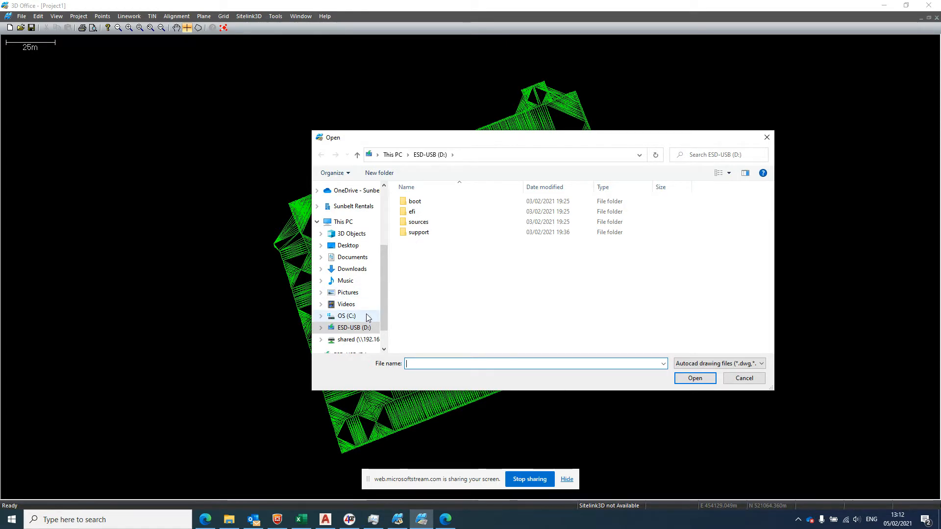
{"action": "left_click", "coordinate": [352, 256]}
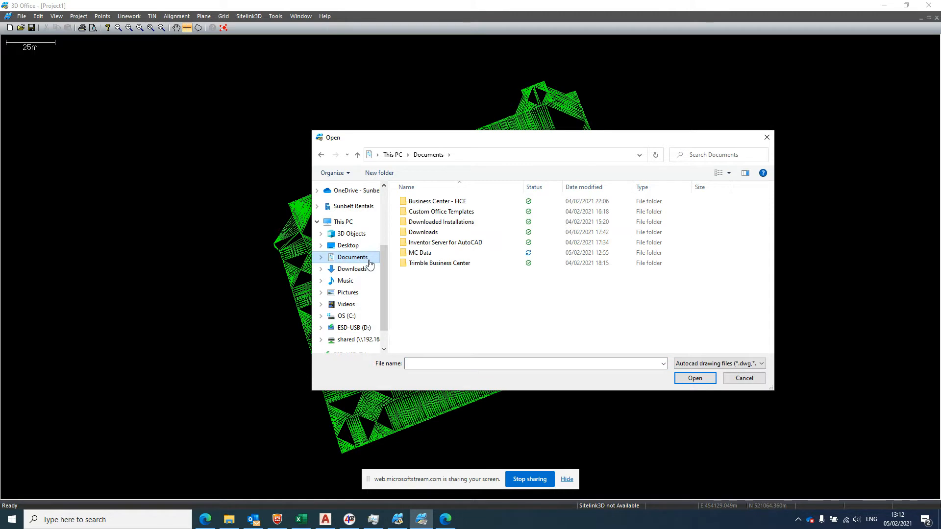
{"action": "double_click", "coordinate": [419, 253]}
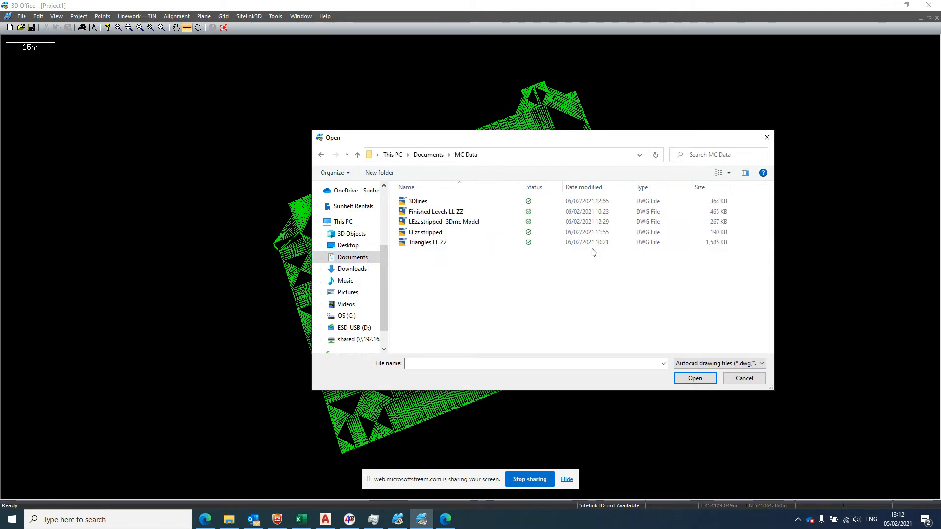
{"action": "left_click", "coordinate": [425, 232]}
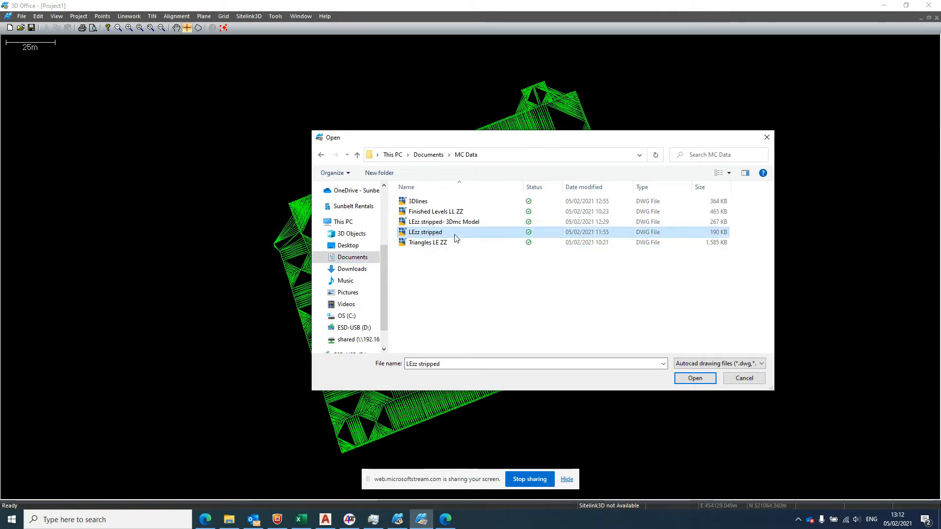
{"action": "left_click", "coordinate": [694, 378]}
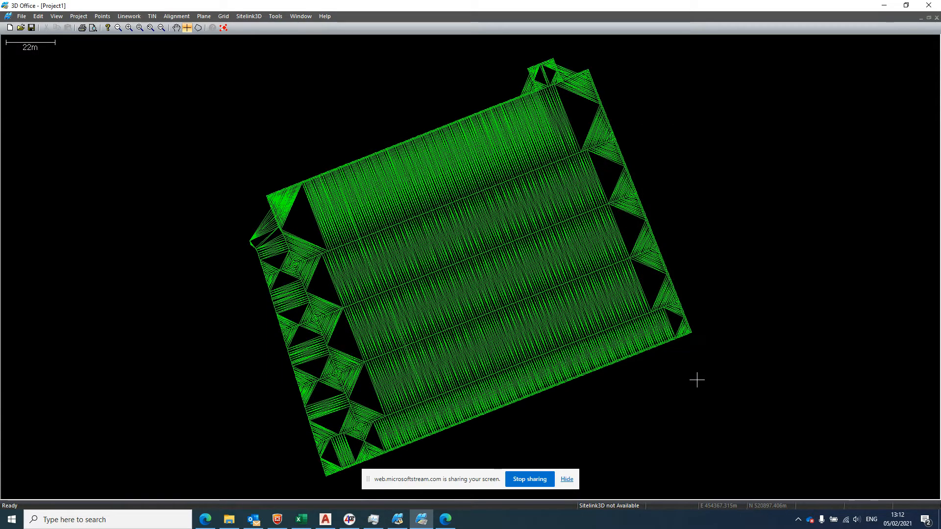
{"action": "mouse_move", "coordinate": [361, 143]}
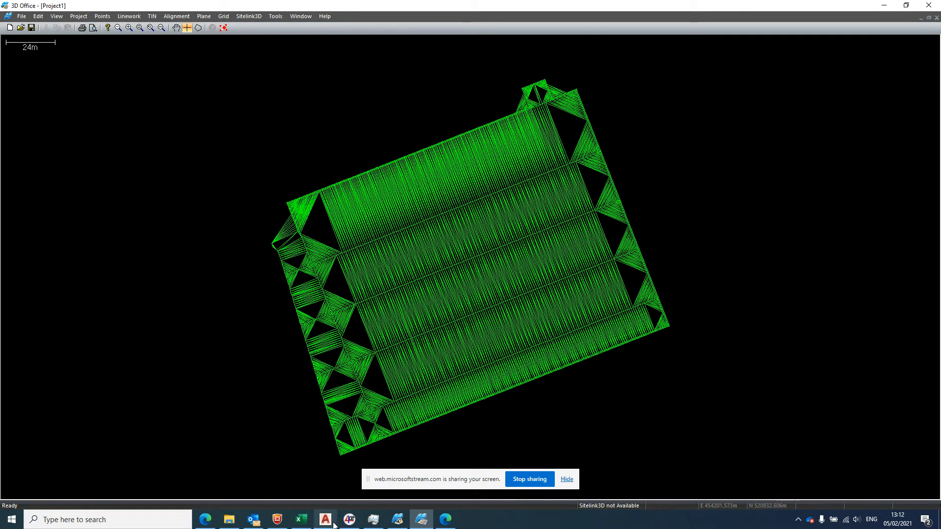
In AutoCAD, Save As Finished Levels LL ZZ using the AutoCAD 2000/LT2000 Drawing type
{"action": "left_click", "coordinate": [324, 519]}
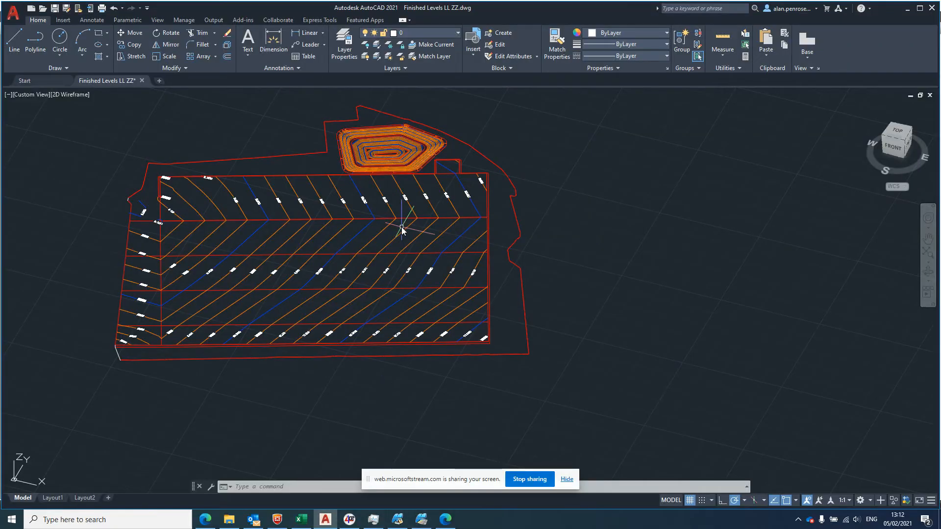
{"action": "mouse_move", "coordinate": [277, 187]}
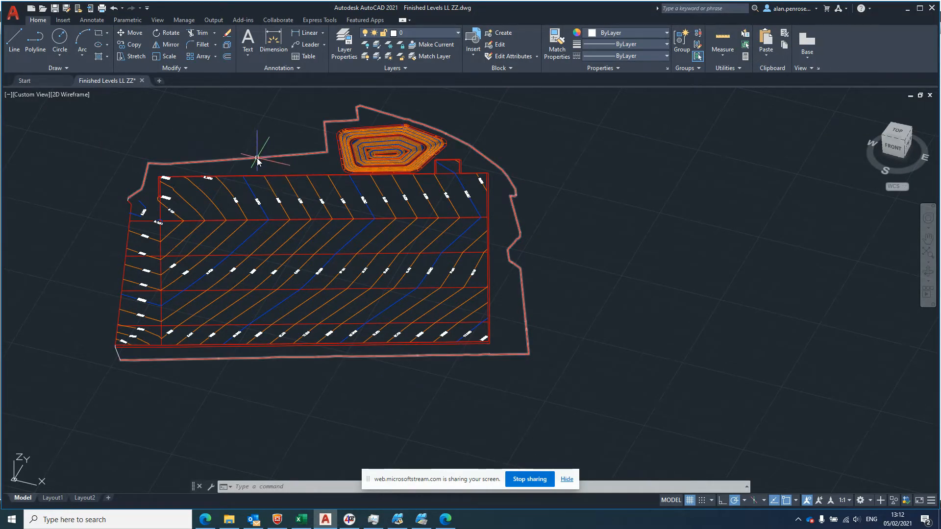
{"action": "left_click", "coordinate": [12, 12]}
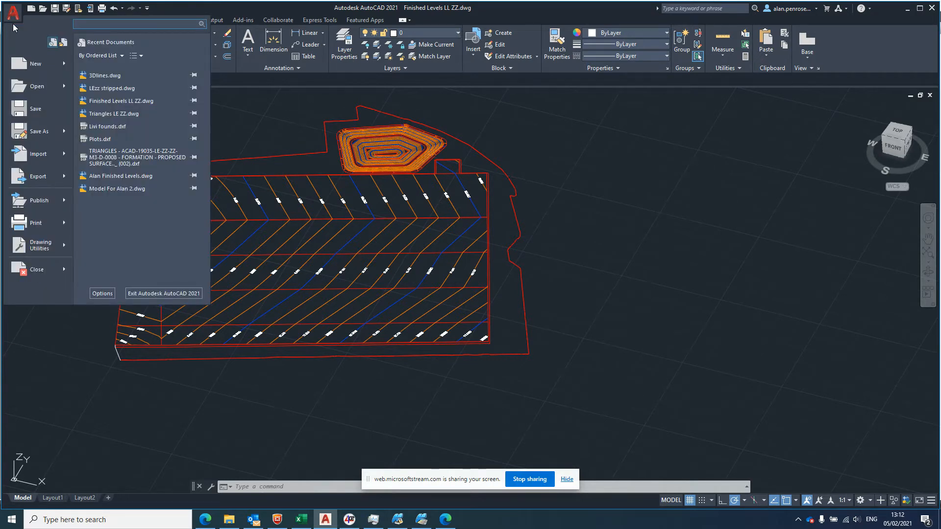
{"action": "left_click", "coordinate": [38, 131]}
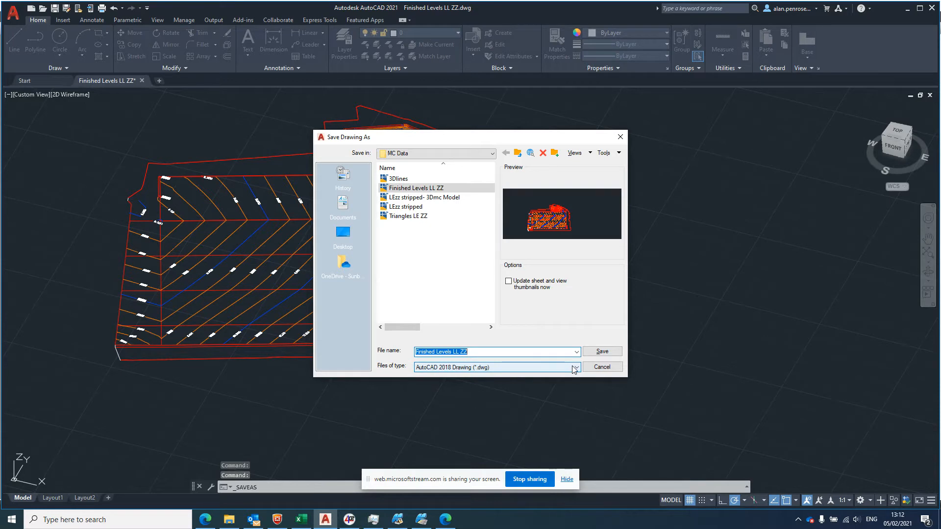
{"action": "left_click", "coordinate": [575, 367]}
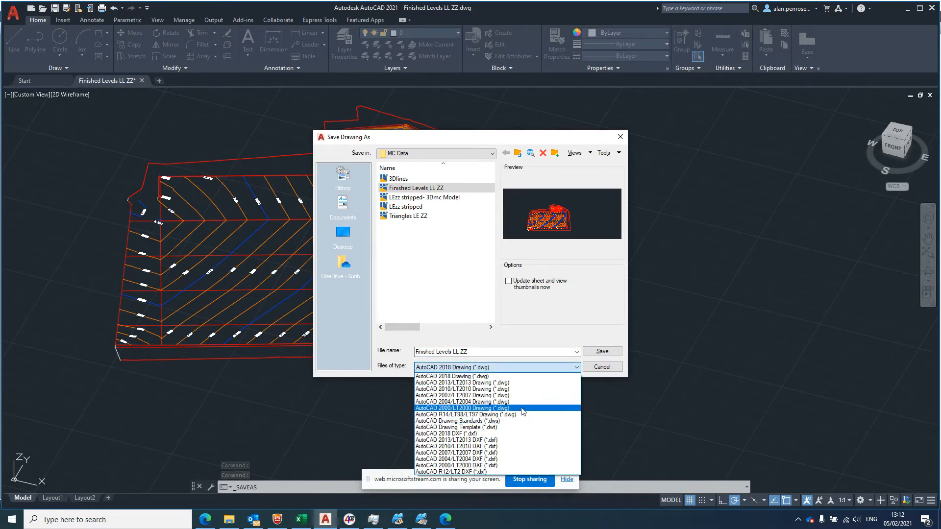
{"action": "left_click", "coordinate": [601, 351]}
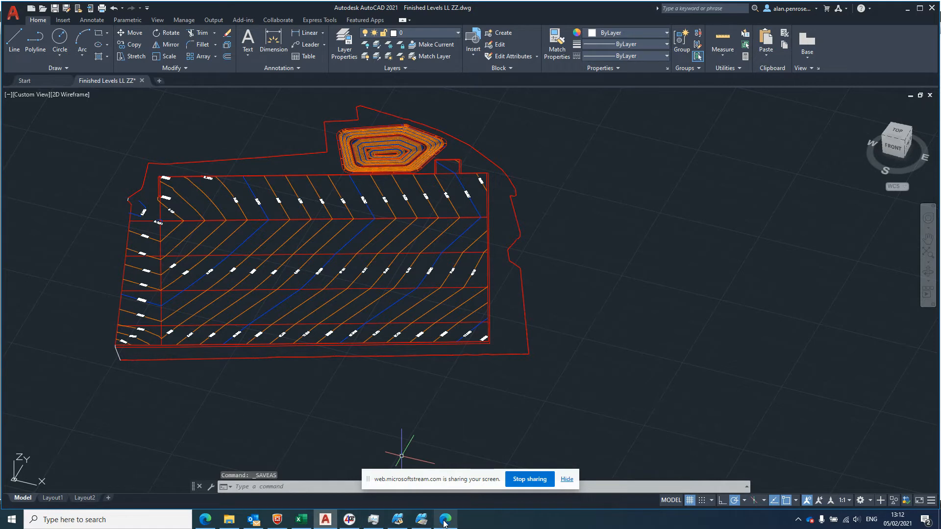
{"action": "mouse_move", "coordinate": [396, 519]}
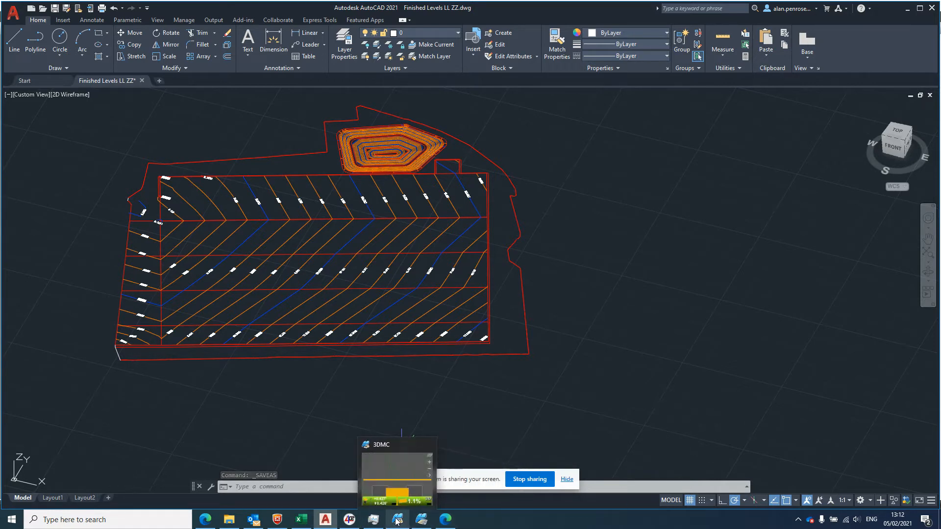
Import the 3Dlines AutoCAD drawing from MC Data as linework into 3D Office
{"action": "left_click", "coordinate": [420, 519]}
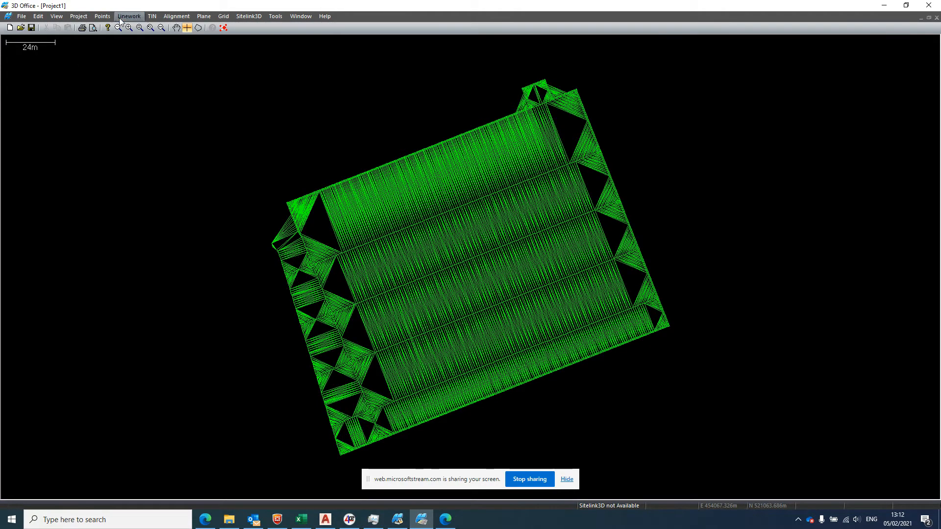
{"action": "left_click", "coordinate": [128, 15]}
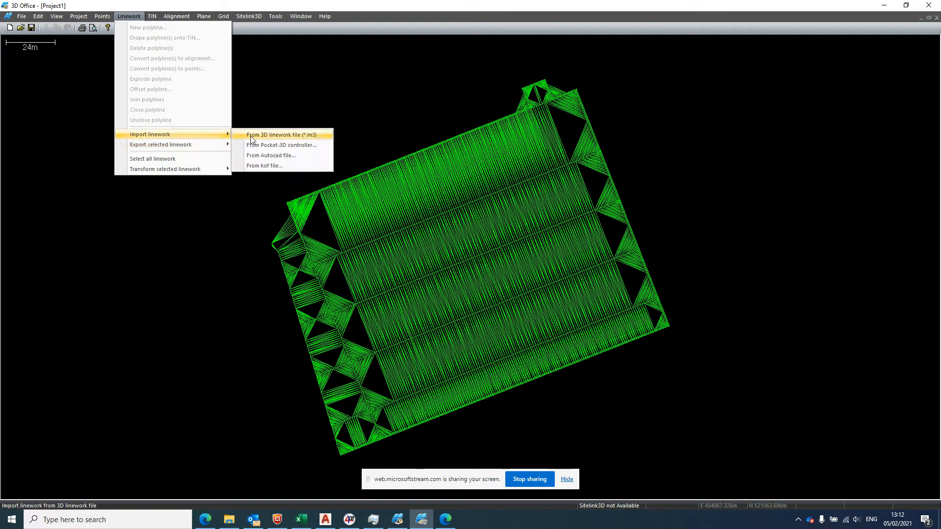
{"action": "left_click", "coordinate": [270, 155]}
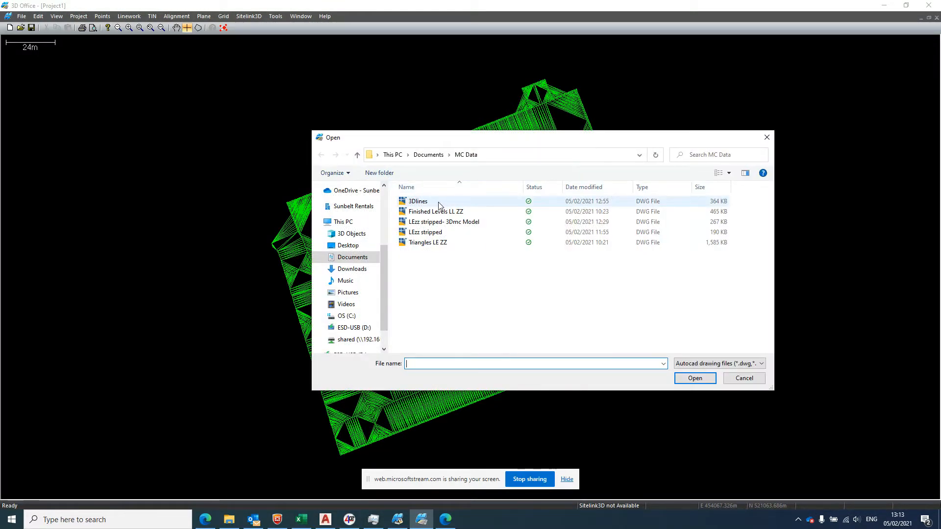
{"action": "left_click", "coordinate": [418, 201]}
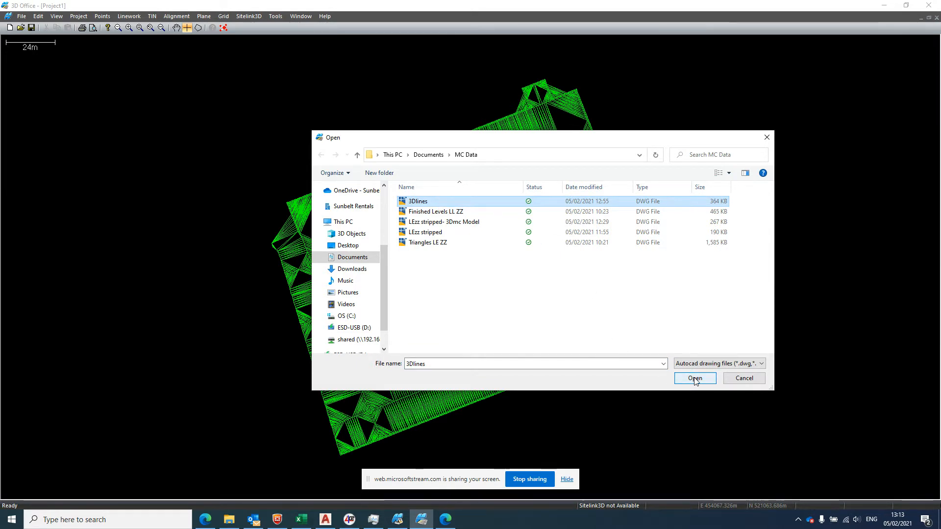
{"action": "left_click", "coordinate": [694, 378]}
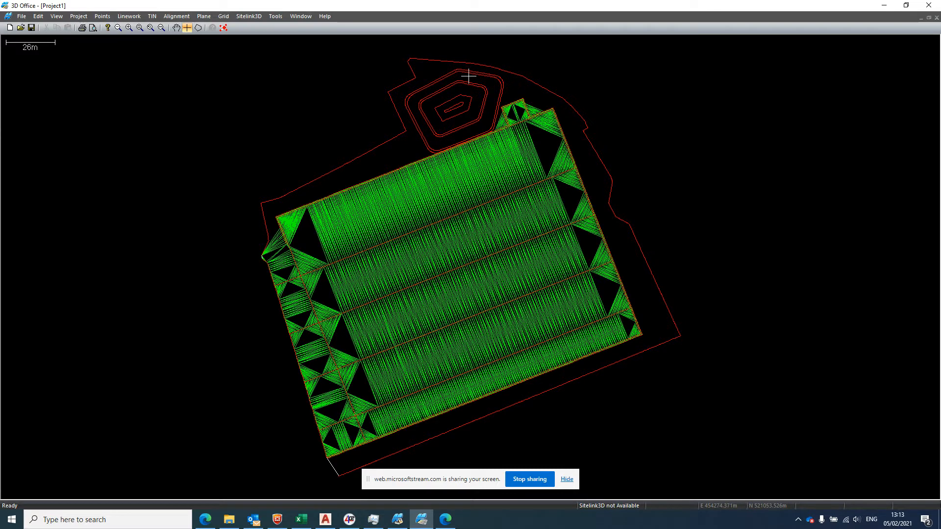
{"action": "mouse_move", "coordinate": [618, 363]}
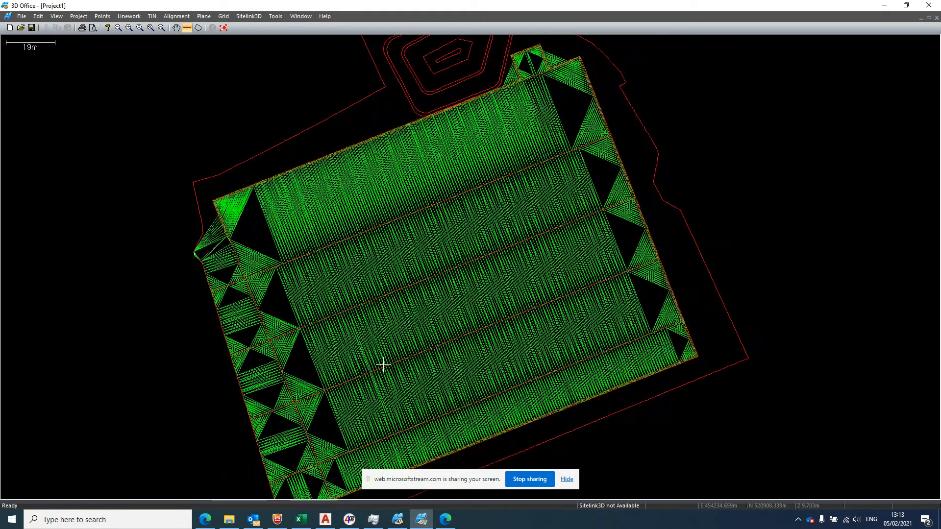
{"action": "scroll", "scroll_direction": "down", "scroll_amount": 3}
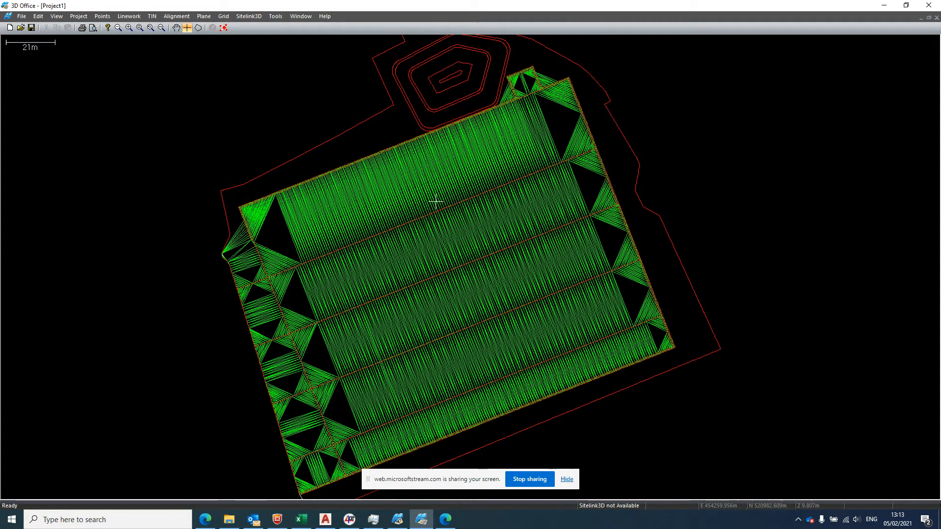
{"action": "mouse_move", "coordinate": [313, 132]}
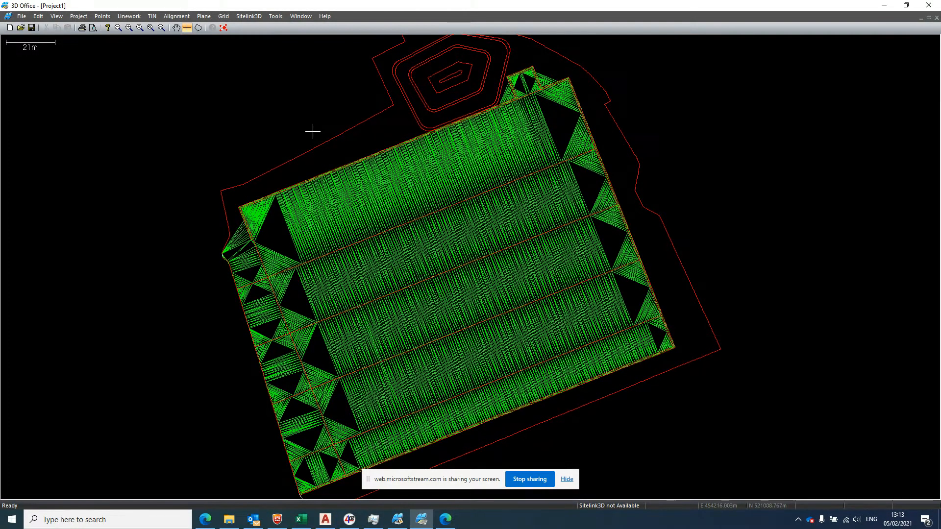
Zoom to the whole project and export all linework as LN3 file 'Michael 3' to USB
{"action": "left_click", "coordinate": [160, 28]}
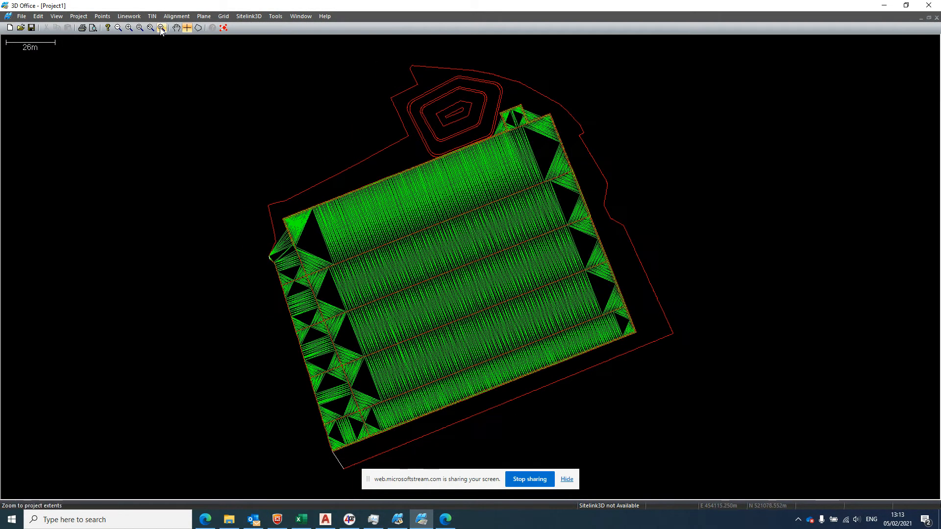
{"action": "left_click", "coordinate": [129, 15]}
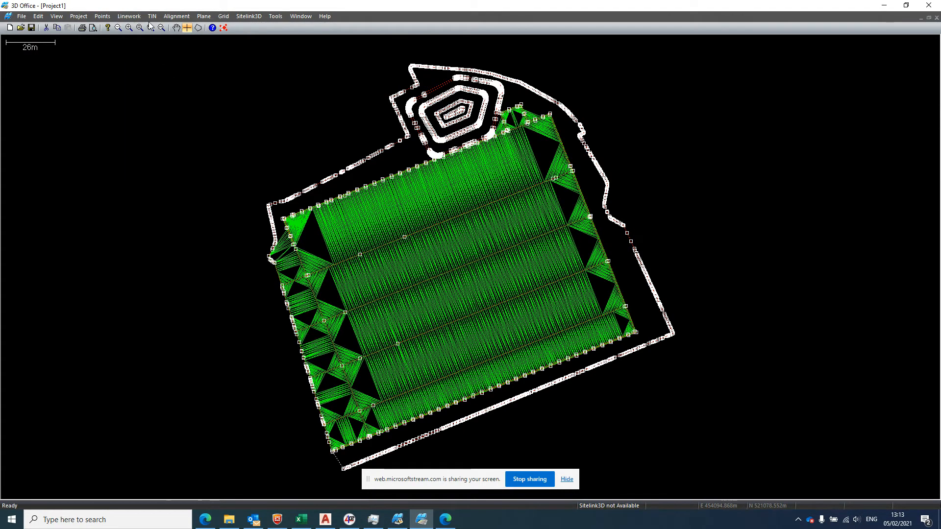
{"action": "left_click", "coordinate": [128, 16]}
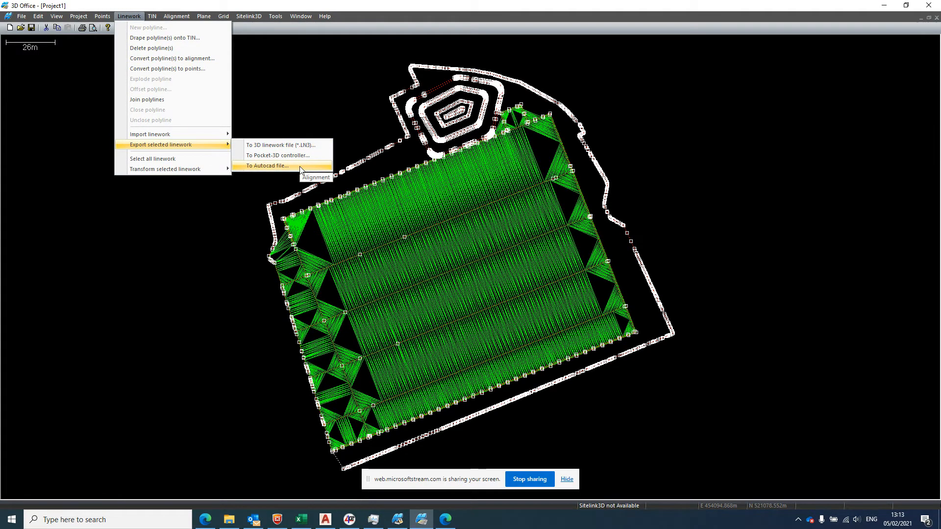
{"action": "mouse_move", "coordinate": [280, 144]}
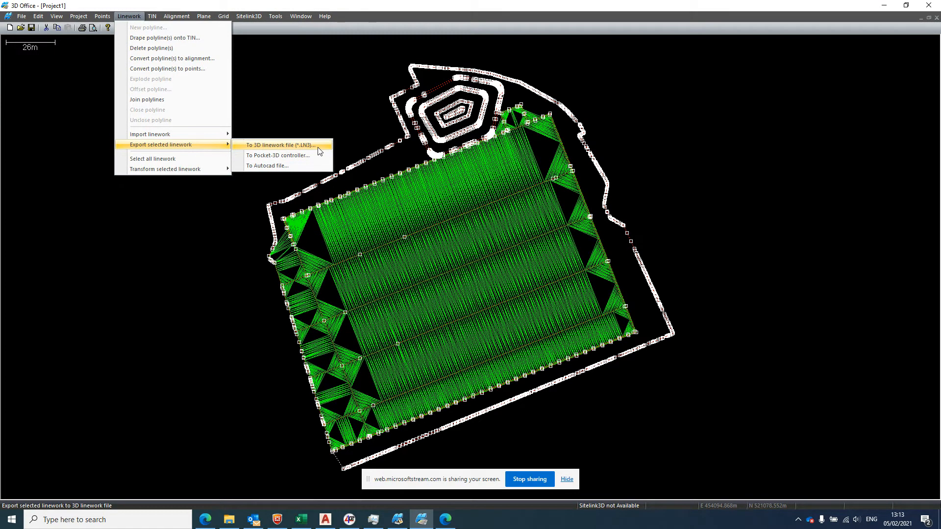
{"action": "left_click", "coordinate": [278, 144]}
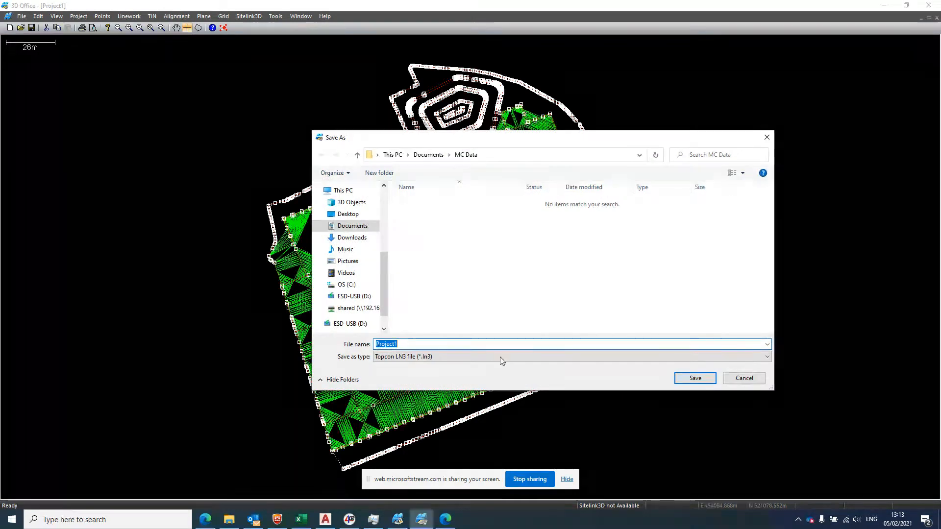
{"action": "mouse_move", "coordinate": [588, 404]}
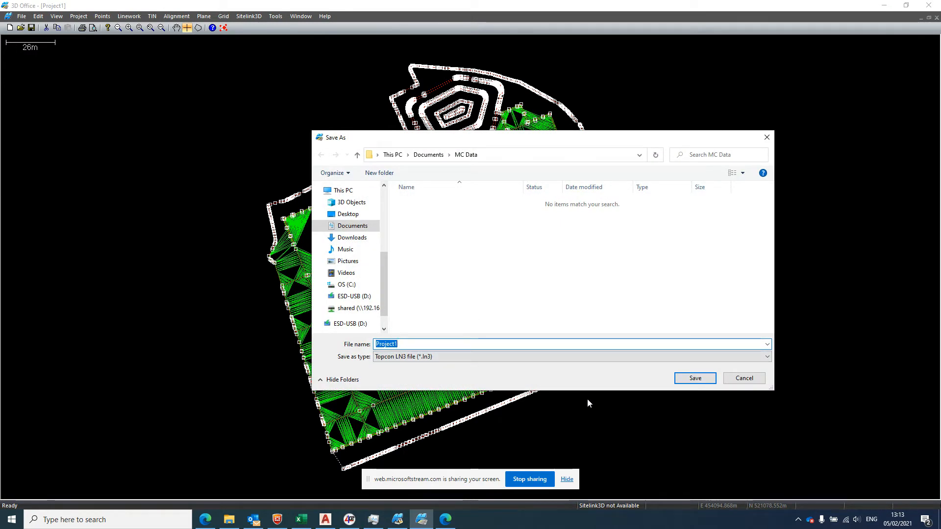
{"action": "type", "text": "Michael 3D lines"}
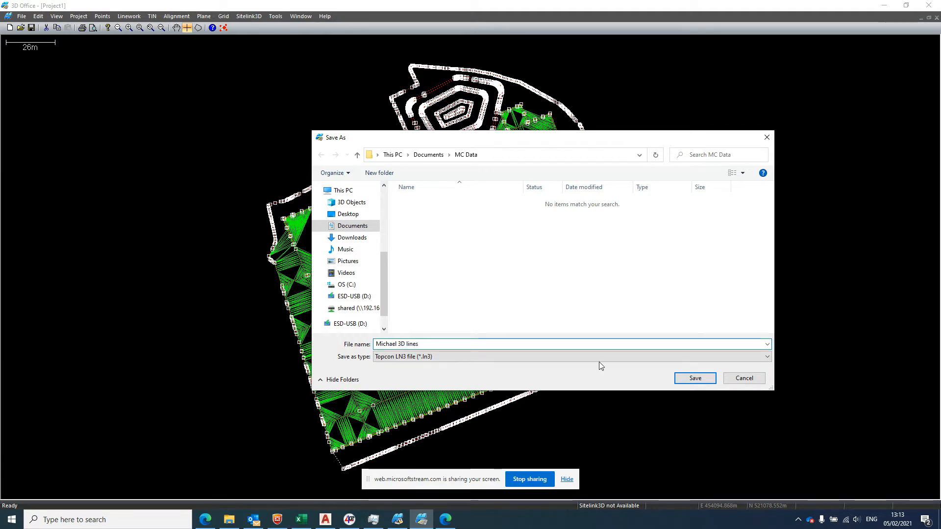
{"action": "left_click", "coordinate": [354, 296]}
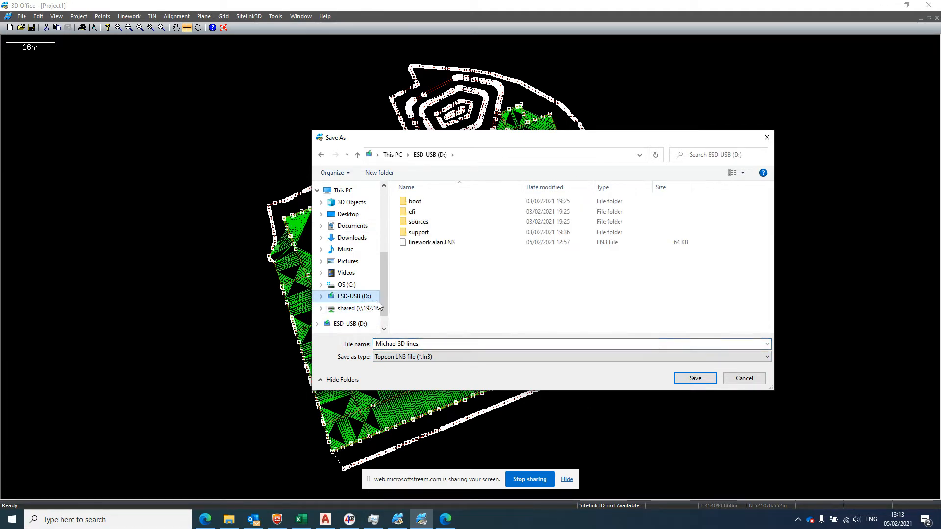
{"action": "left_click", "coordinate": [694, 378]}
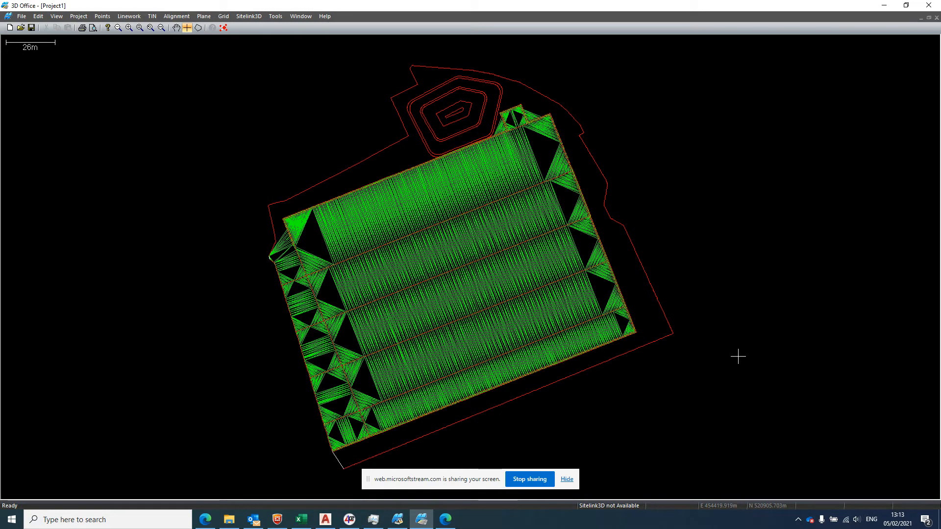
{"action": "mouse_move", "coordinate": [436, 425]}
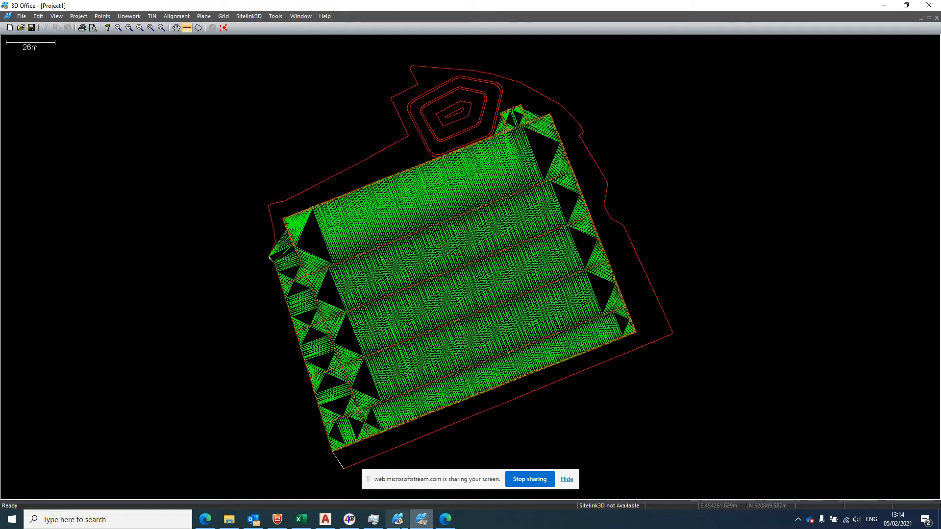
Launch 3DMC from Sitelink3D and reveal its File/Control/Tools/View menus via the logo
{"action": "left_click", "coordinate": [396, 520]}
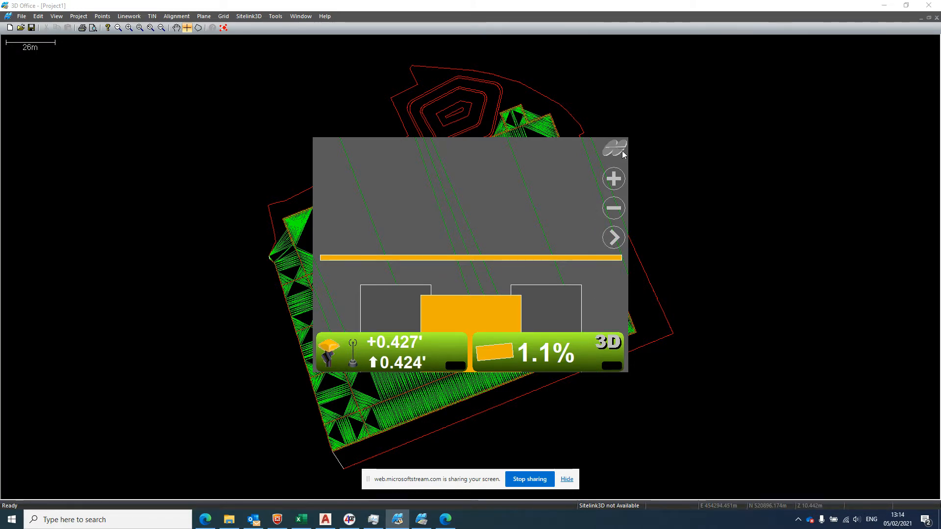
{"action": "left_click", "coordinate": [613, 148]}
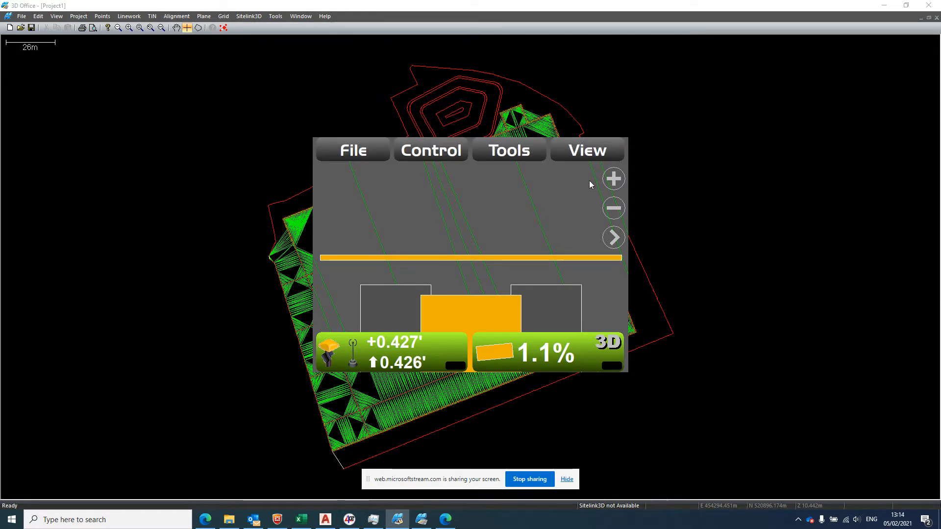
{"action": "mouse_move", "coordinate": [580, 198]}
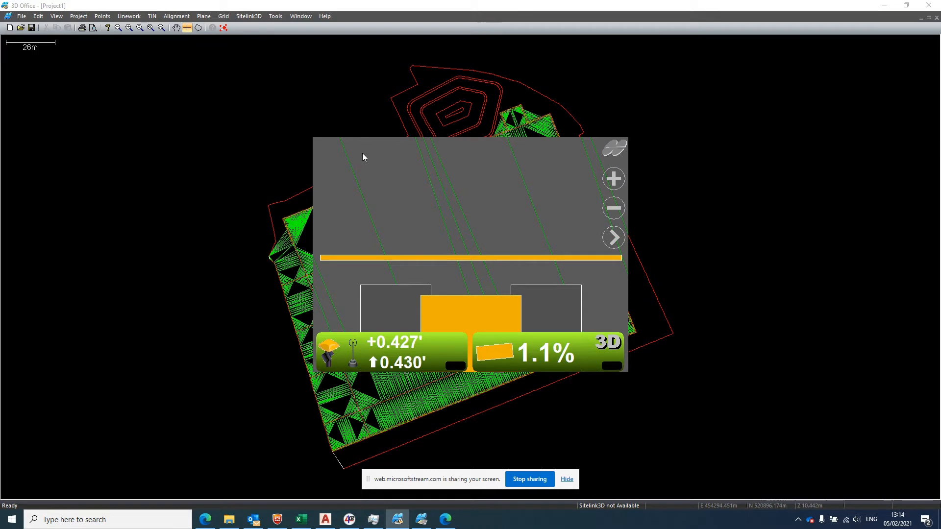
{"action": "left_click", "coordinate": [614, 148]}
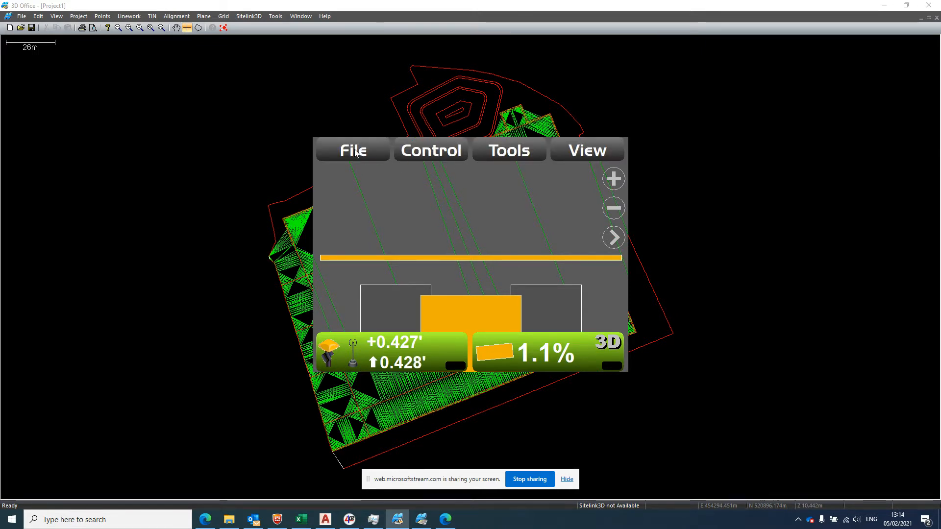
Create and open the 'Michael AP' project with active-project control data preloading kept on
{"action": "left_click", "coordinate": [353, 150]}
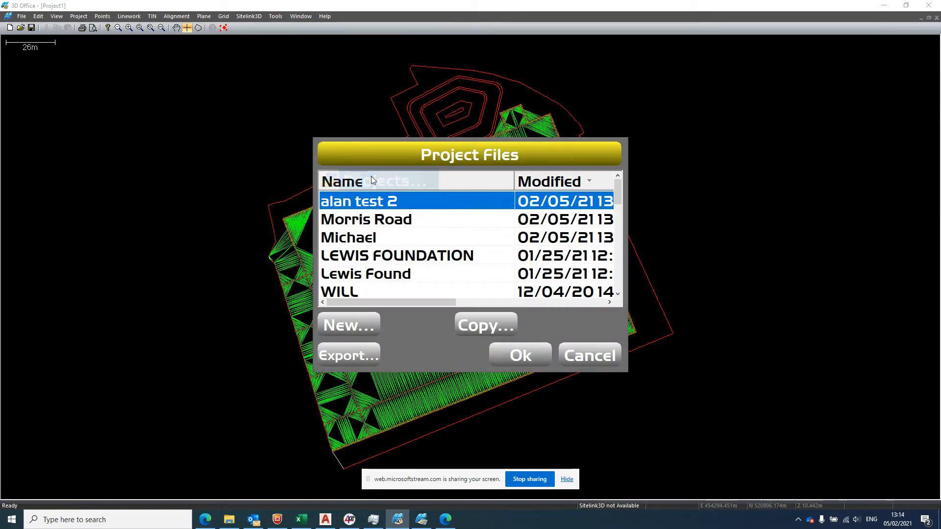
{"action": "mouse_move", "coordinate": [409, 339]}
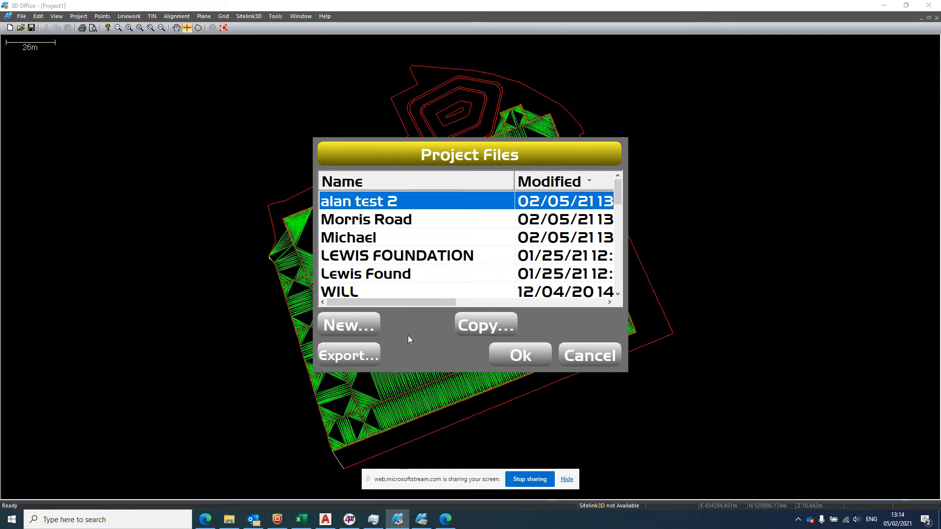
{"action": "left_click", "coordinate": [347, 324]}
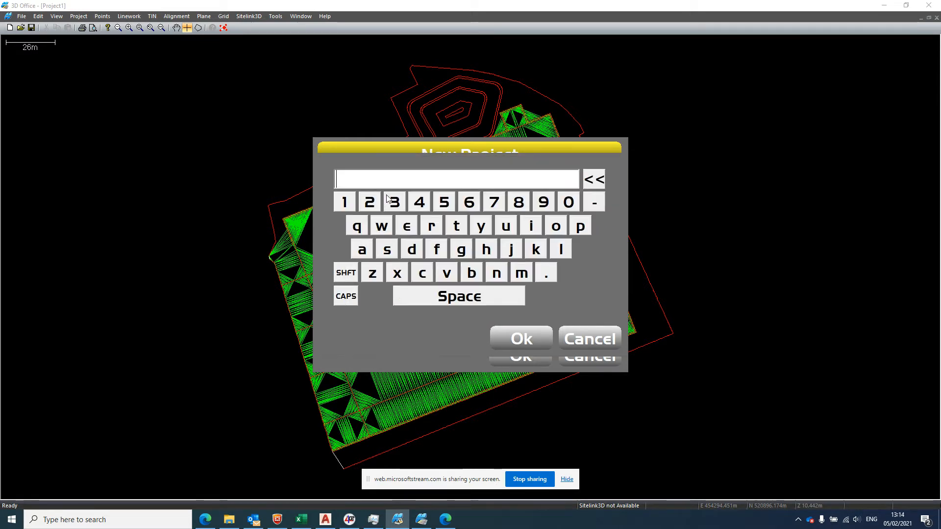
{"action": "type", "text": "Michael AP"}
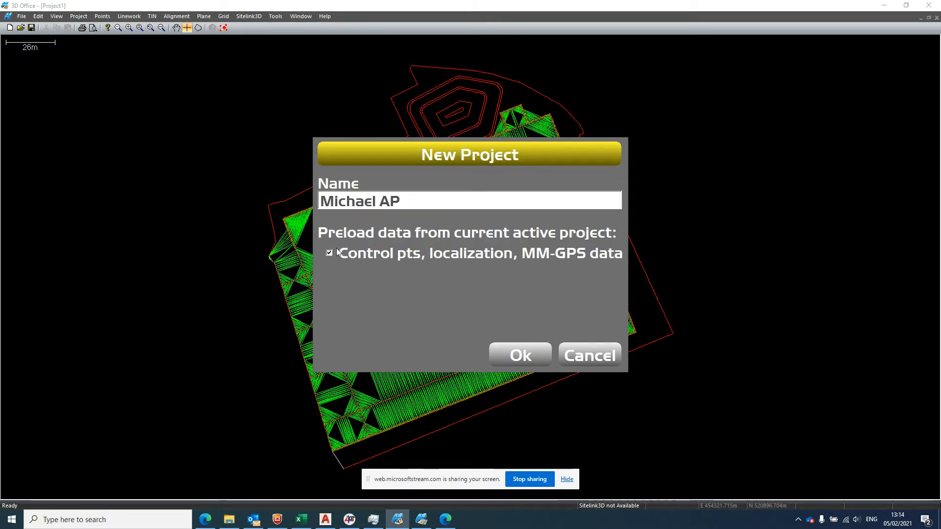
{"action": "mouse_move", "coordinate": [446, 258]}
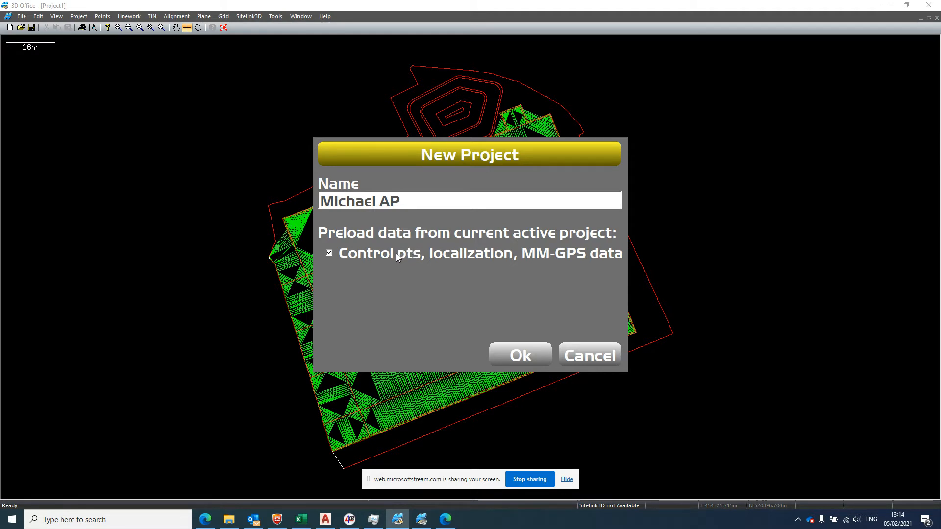
{"action": "mouse_move", "coordinate": [374, 258]}
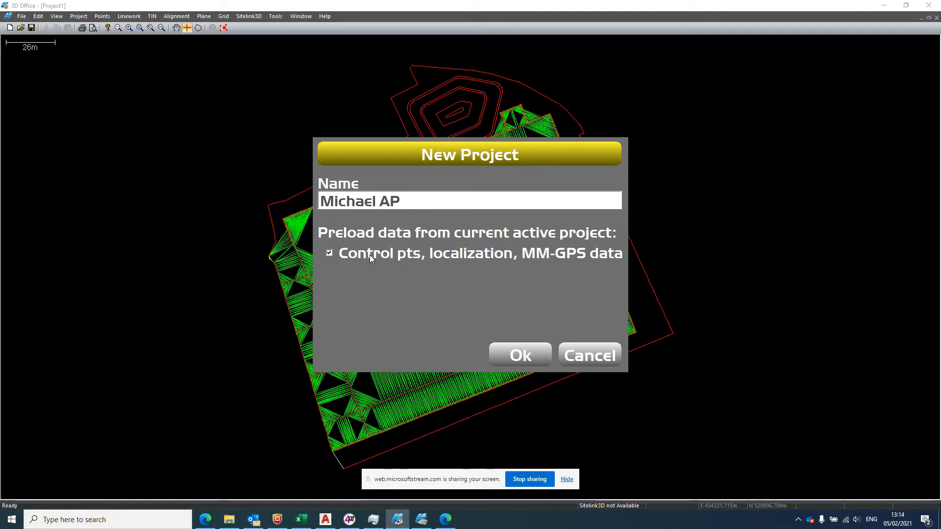
{"action": "left_click", "coordinate": [329, 253]}
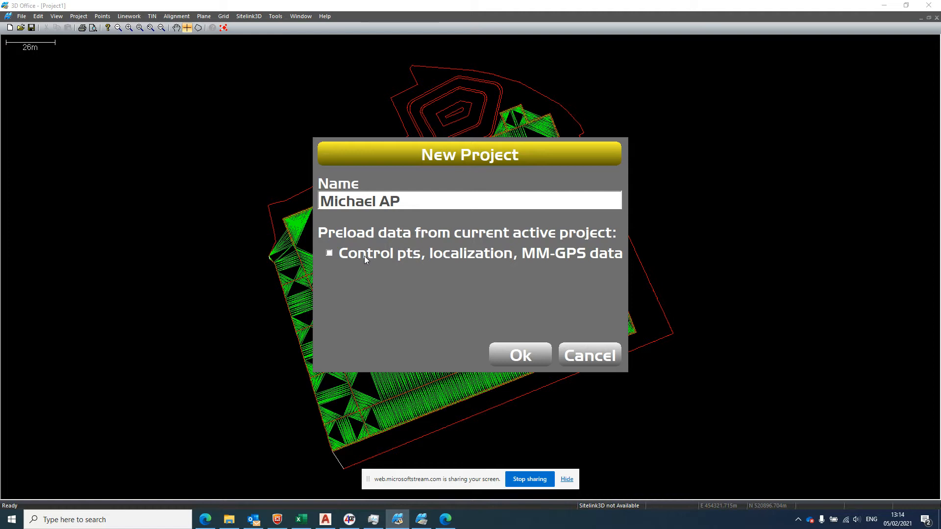
{"action": "left_click", "coordinate": [329, 253]}
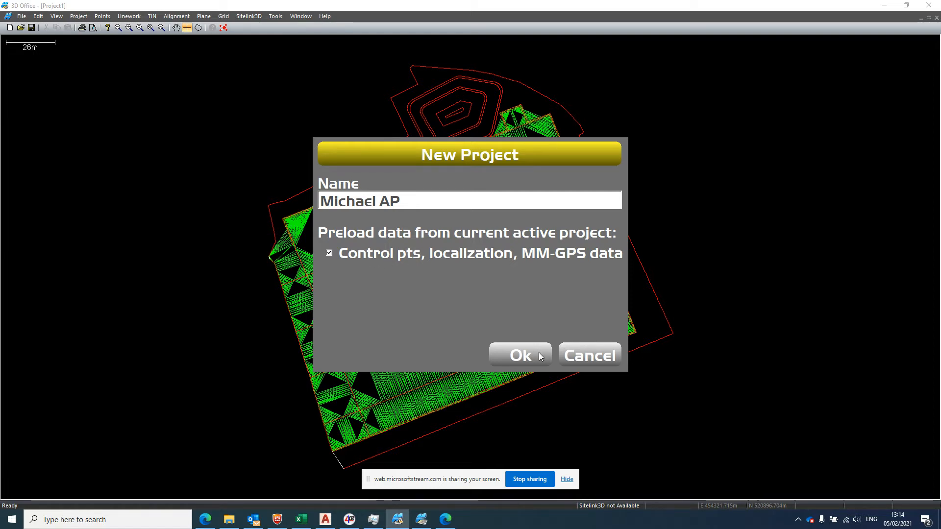
{"action": "left_click", "coordinate": [519, 354]}
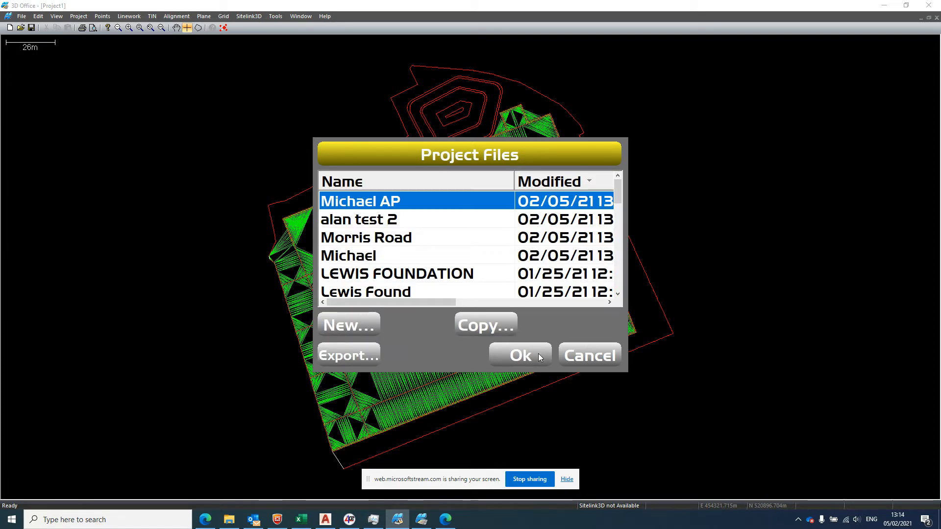
{"action": "left_click", "coordinate": [519, 355]}
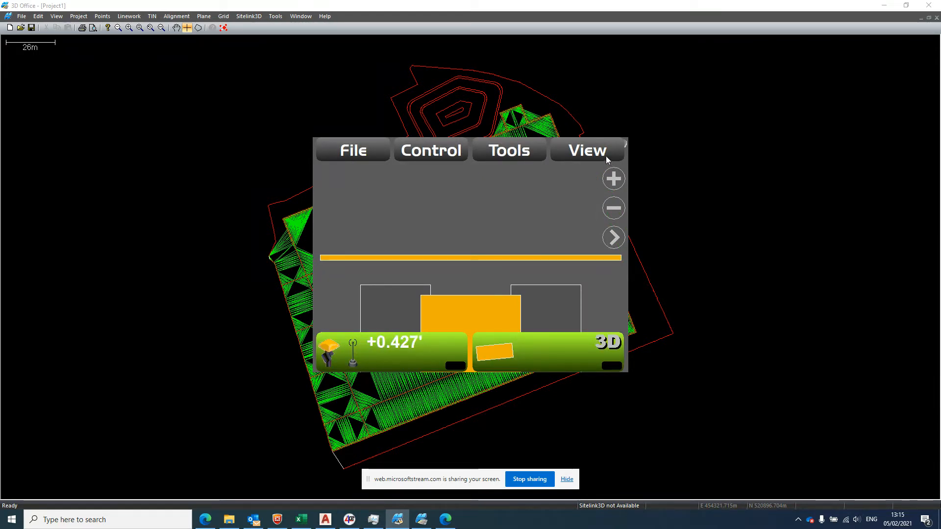
{"action": "left_click", "coordinate": [353, 150]}
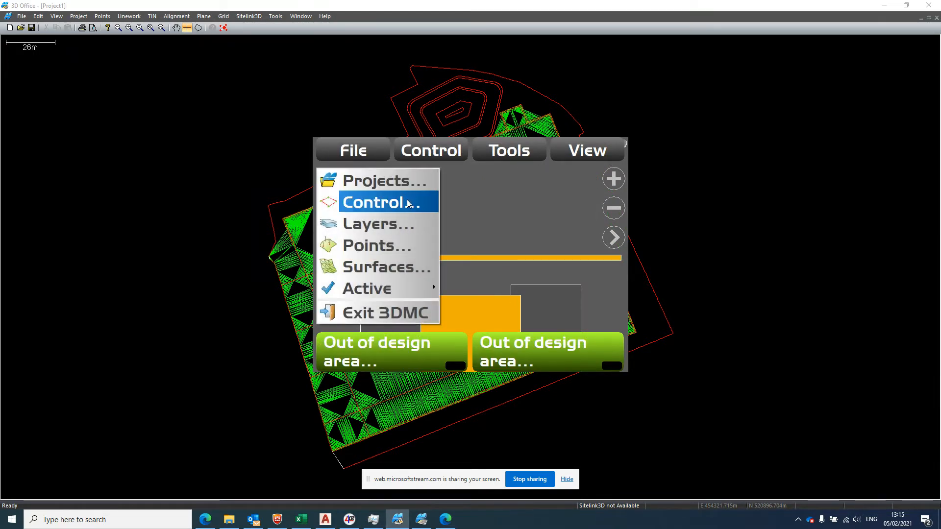
Choose the UKO > OSTN02 projection in File > Control and confirm it
{"action": "left_click", "coordinate": [375, 202]}
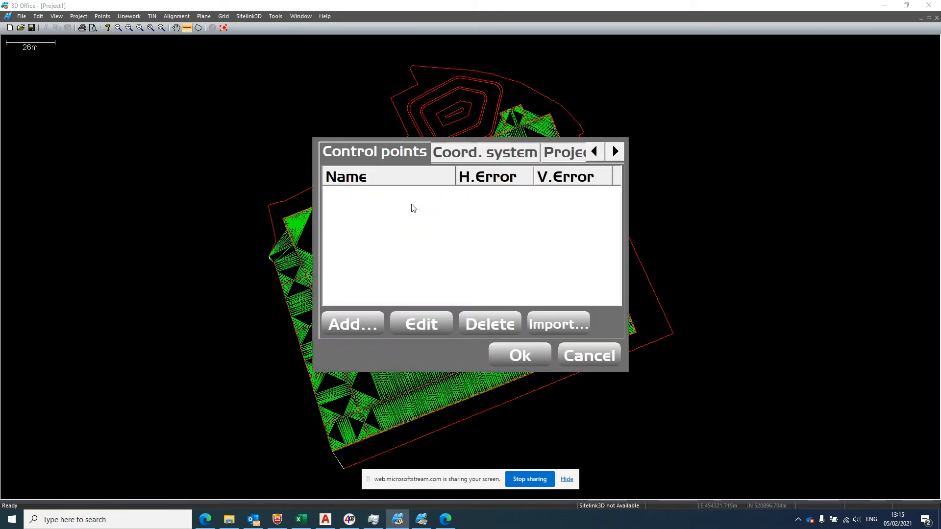
{"action": "mouse_move", "coordinate": [564, 168]}
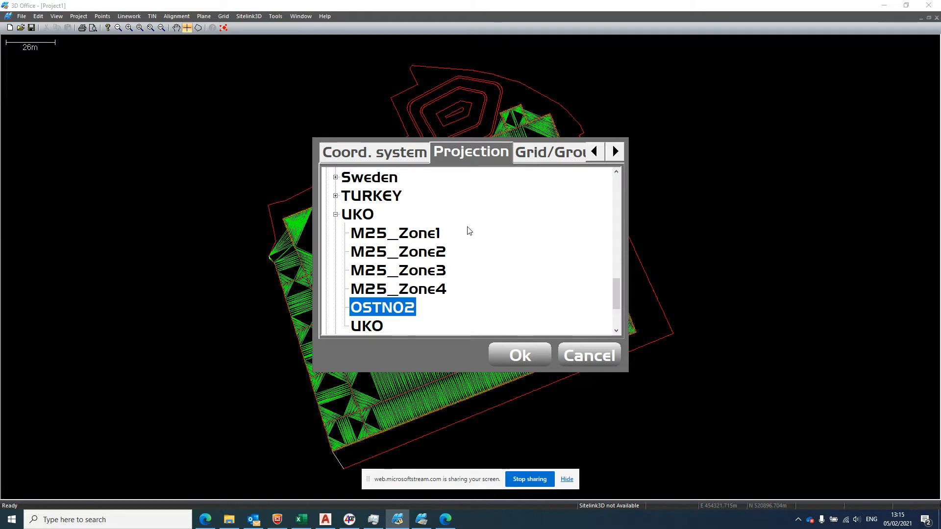
{"action": "mouse_move", "coordinate": [463, 232]}
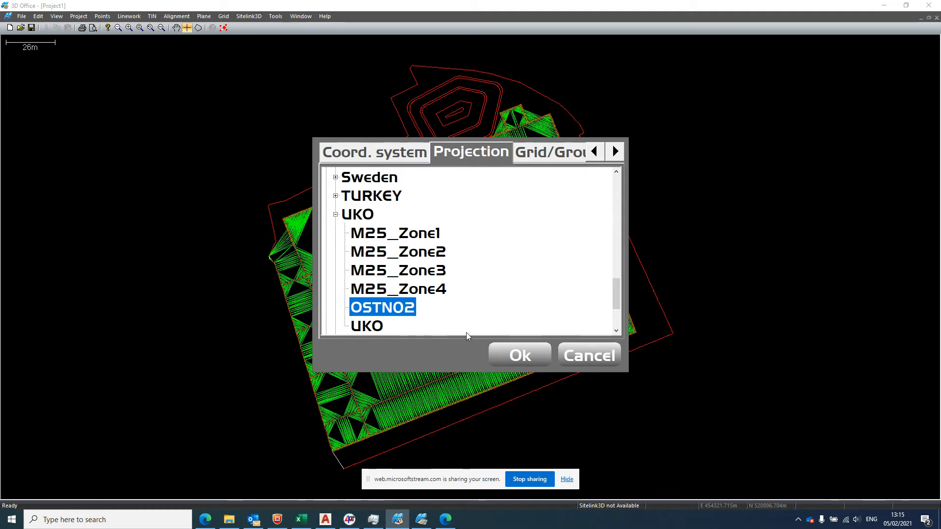
{"action": "left_click", "coordinate": [518, 355]}
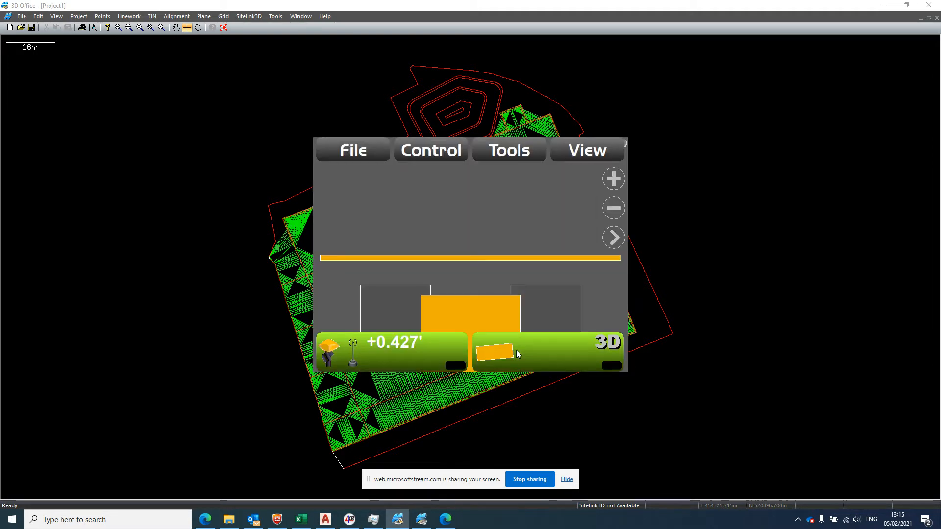
{"action": "left_click", "coordinate": [352, 150]}
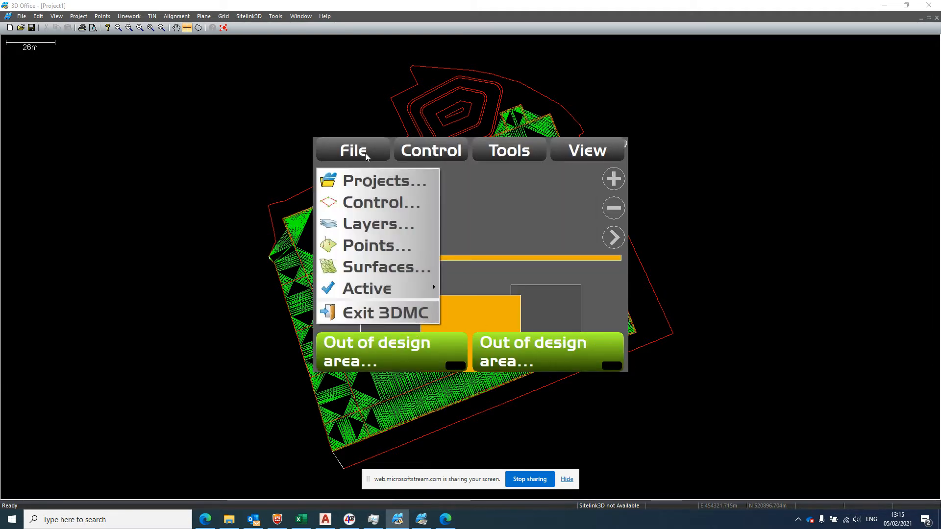
Tick Use geoid model, dismiss the No Geoid error, and apply UKO-OSTN02 with ETRS89
{"action": "left_click", "coordinate": [377, 202]}
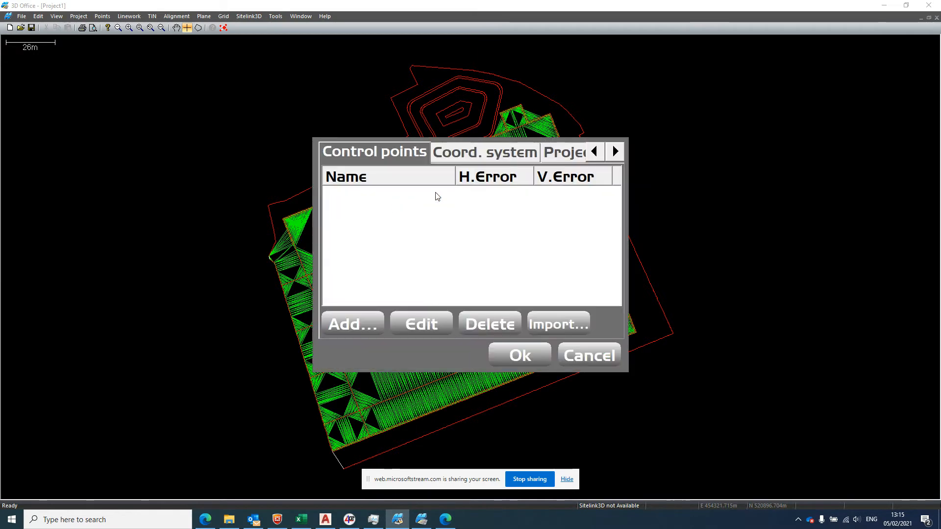
{"action": "left_click", "coordinate": [484, 152]}
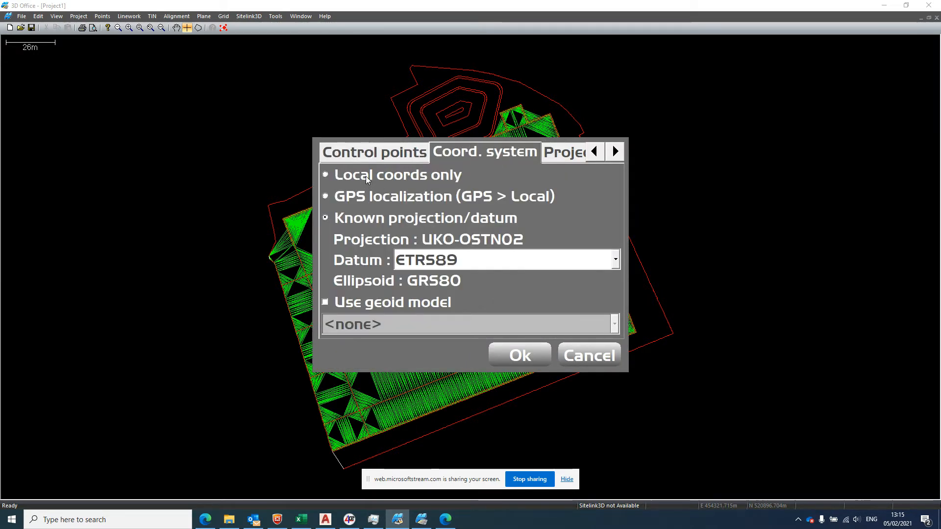
{"action": "mouse_move", "coordinate": [365, 222]}
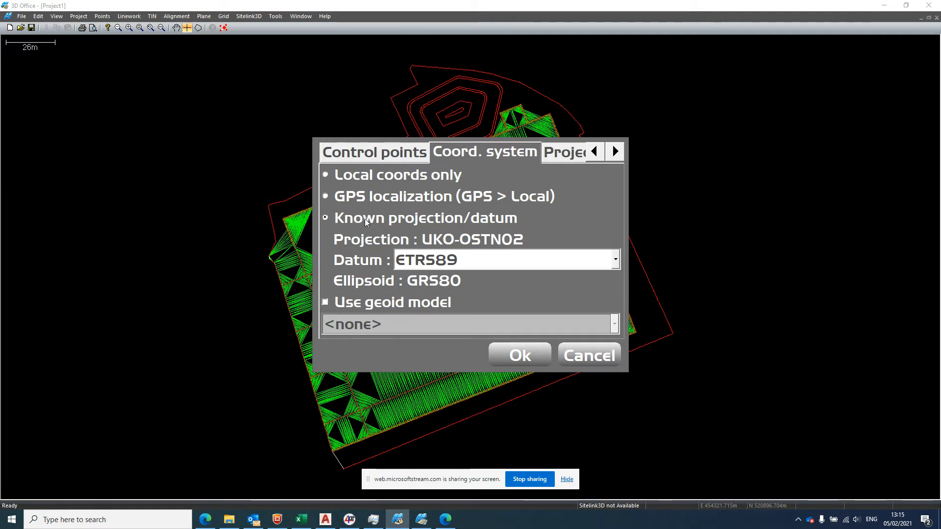
{"action": "mouse_move", "coordinate": [436, 267]}
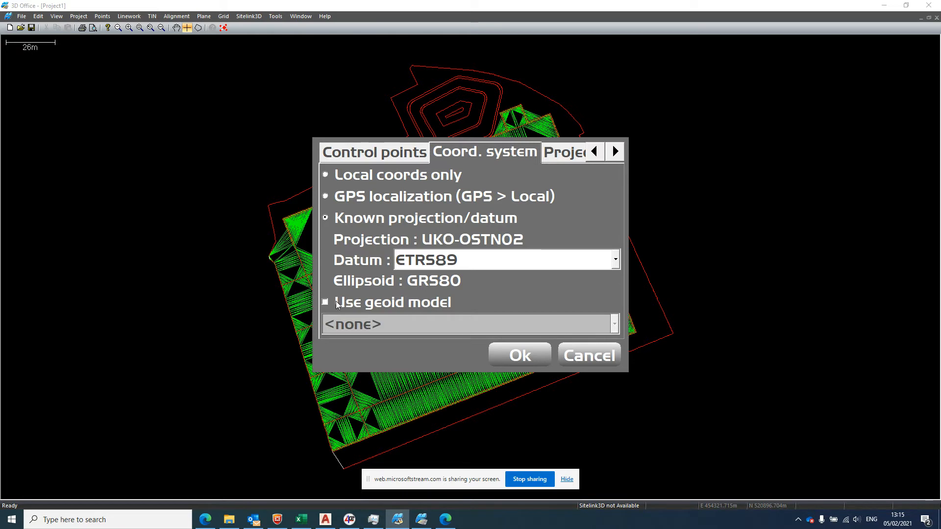
{"action": "left_click", "coordinate": [324, 302]}
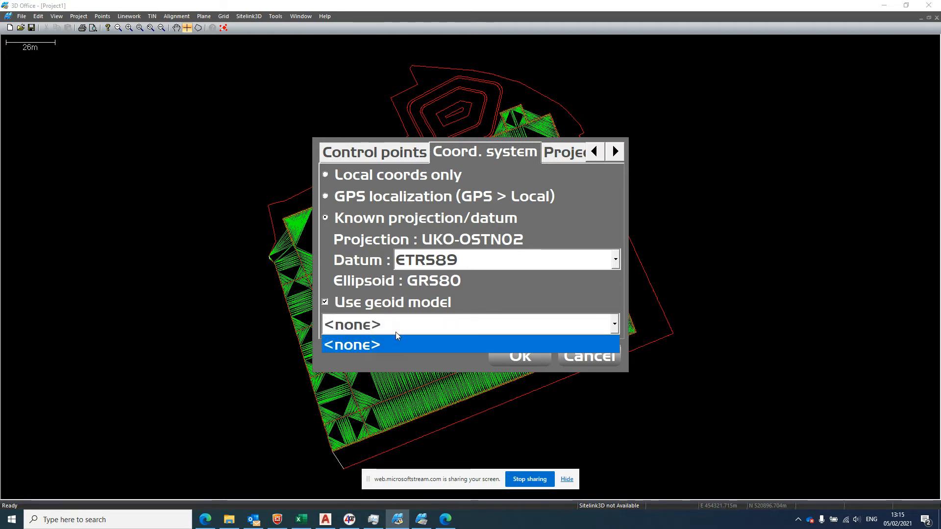
{"action": "mouse_move", "coordinate": [468, 343]}
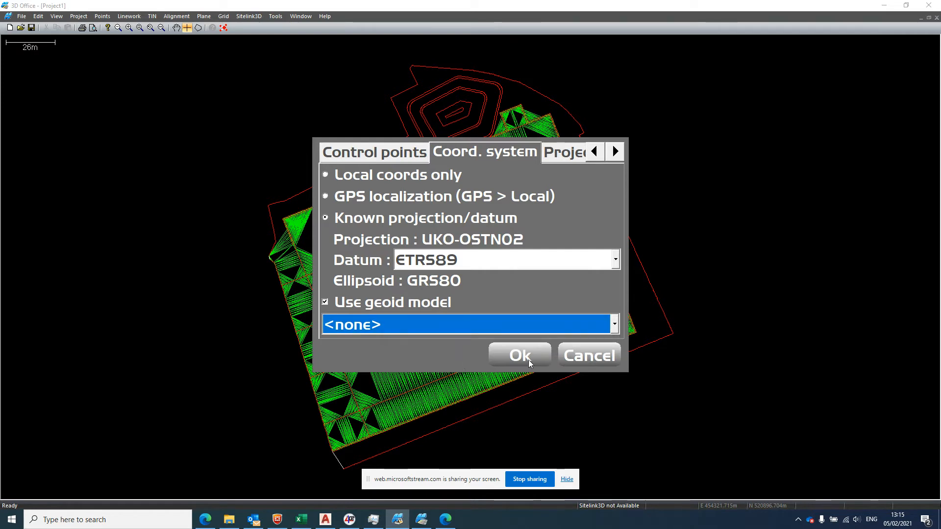
{"action": "left_click", "coordinate": [519, 355]}
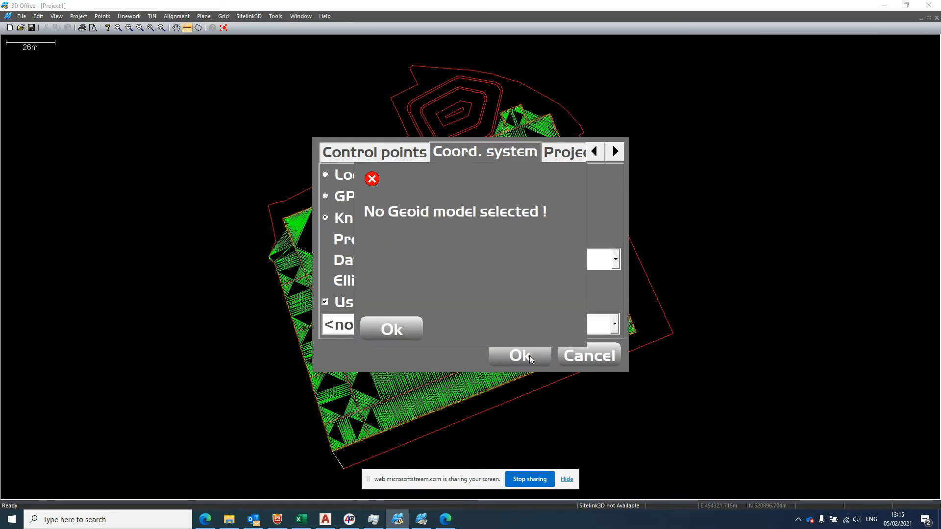
{"action": "left_click", "coordinate": [390, 329]}
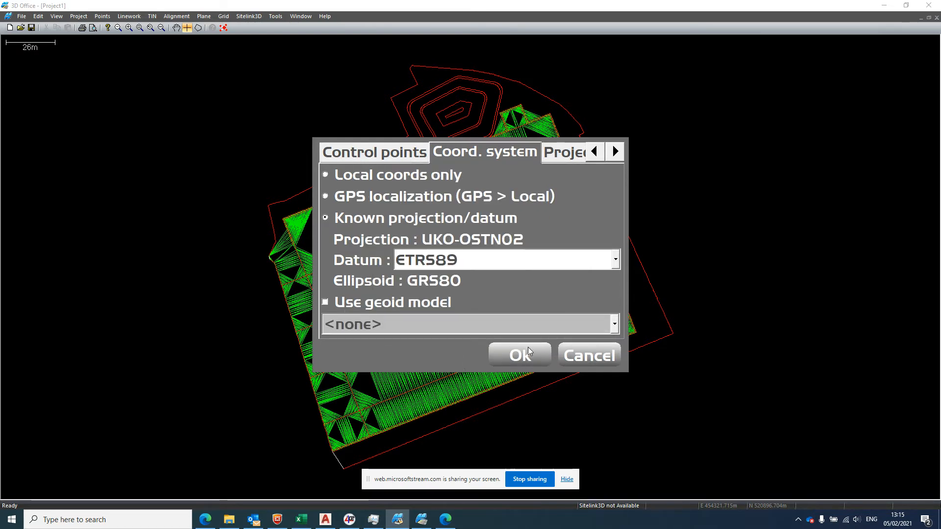
{"action": "left_click", "coordinate": [518, 355]}
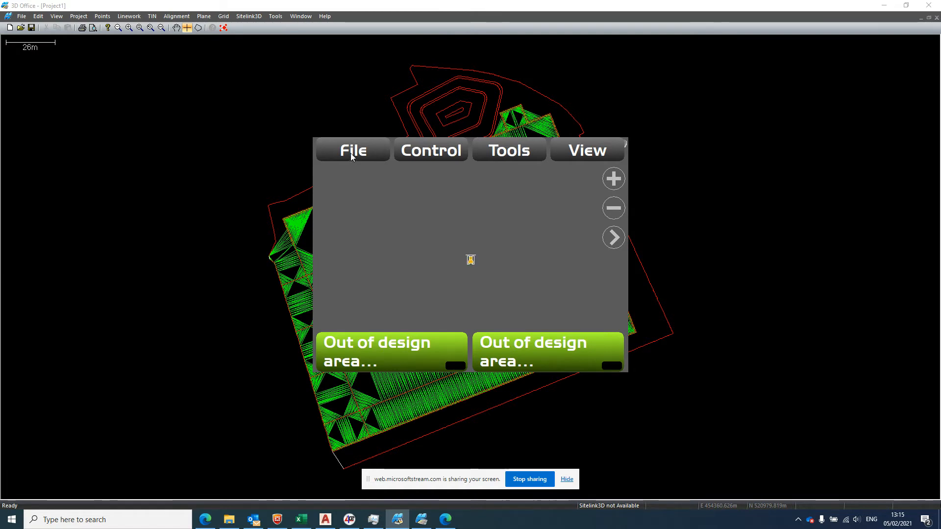
Import the Michael surface file from D: into the Michael AP project surfaces
{"action": "left_click", "coordinate": [353, 150]}
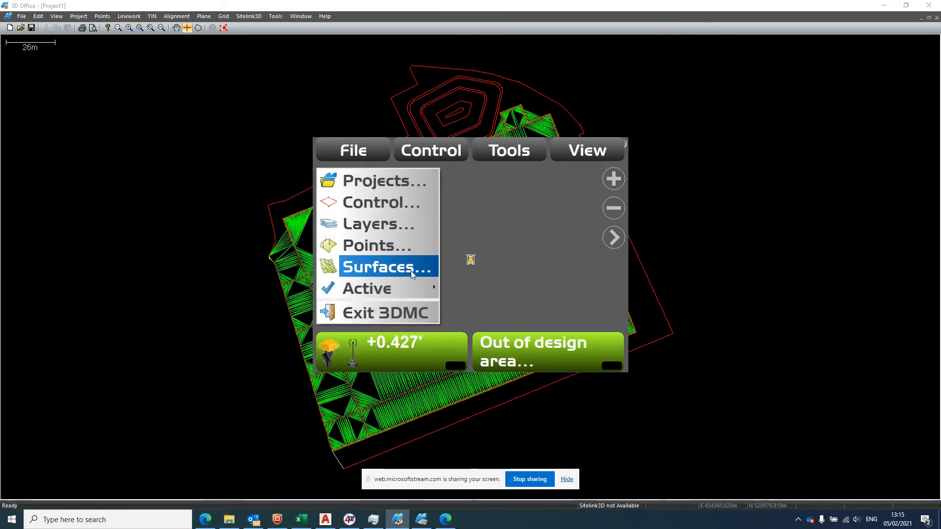
{"action": "left_click", "coordinate": [384, 267]}
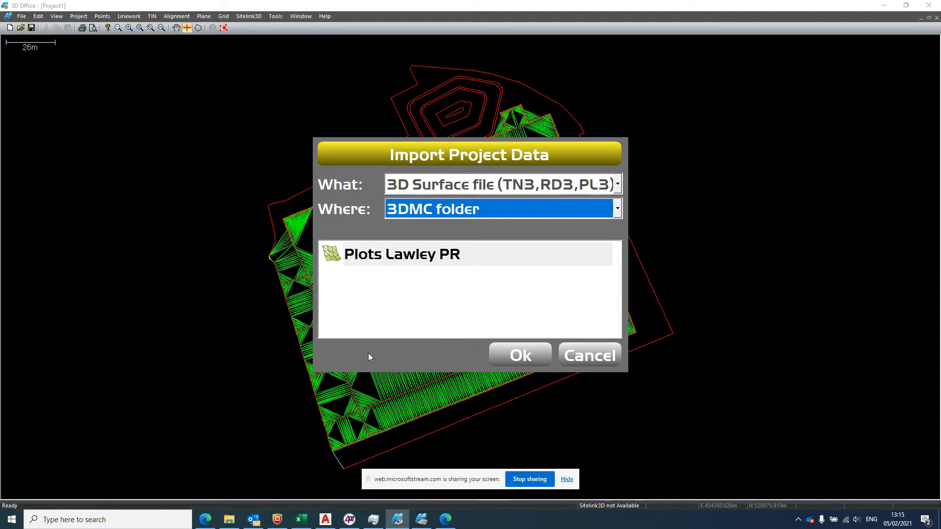
{"action": "mouse_move", "coordinate": [471, 200]}
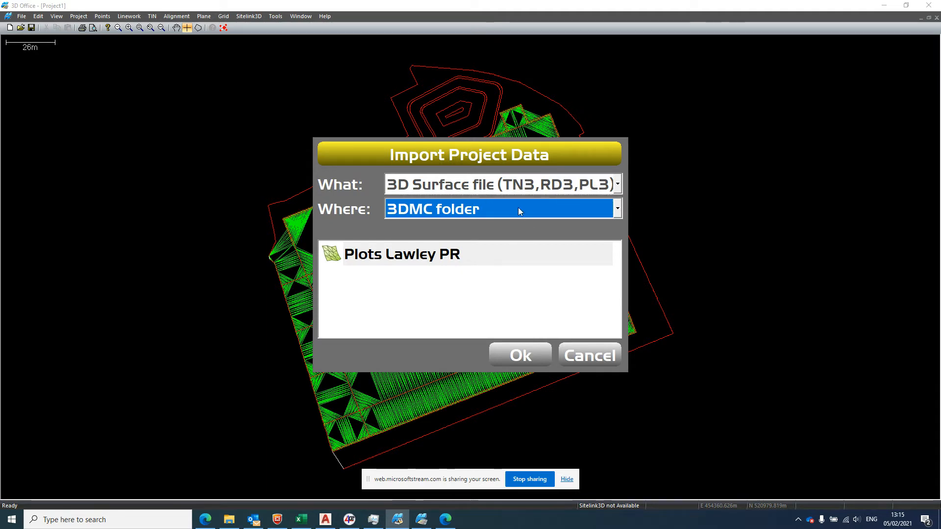
{"action": "left_click", "coordinate": [616, 208]}
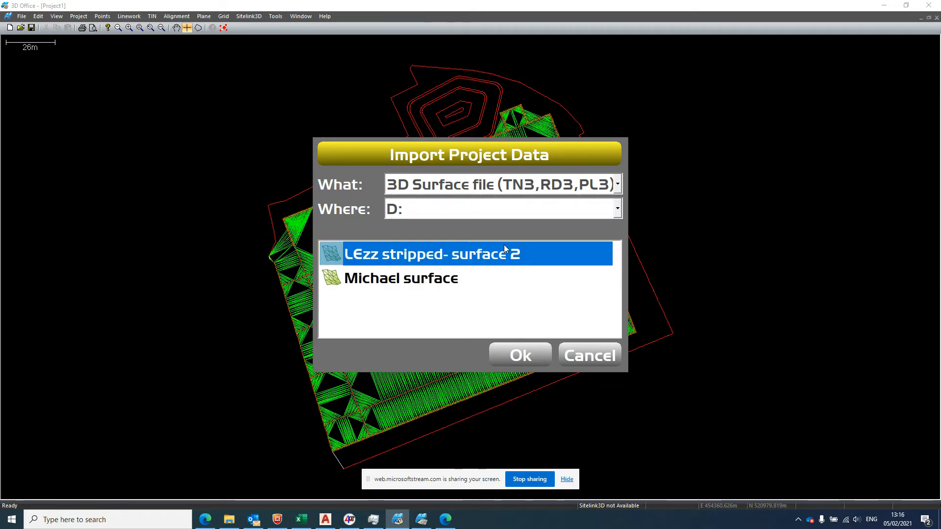
{"action": "left_click", "coordinate": [401, 278]}
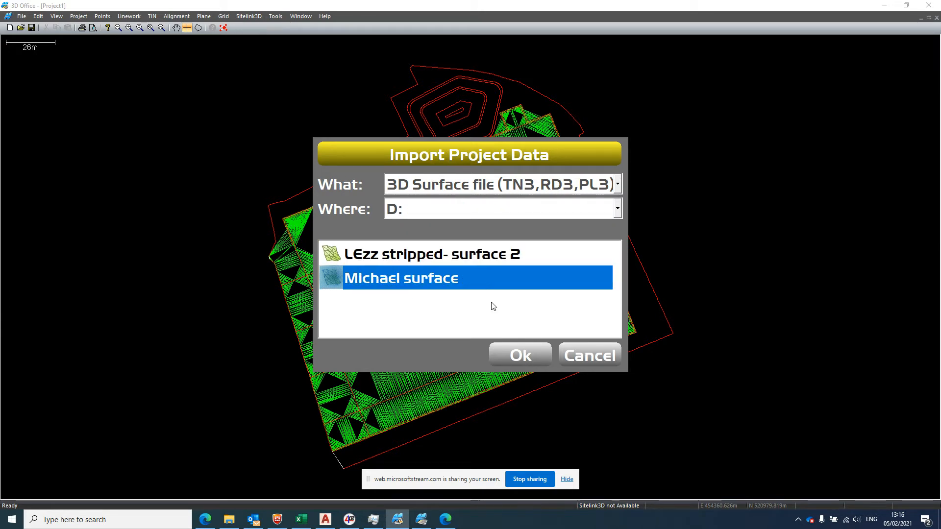
{"action": "left_click", "coordinate": [519, 355]}
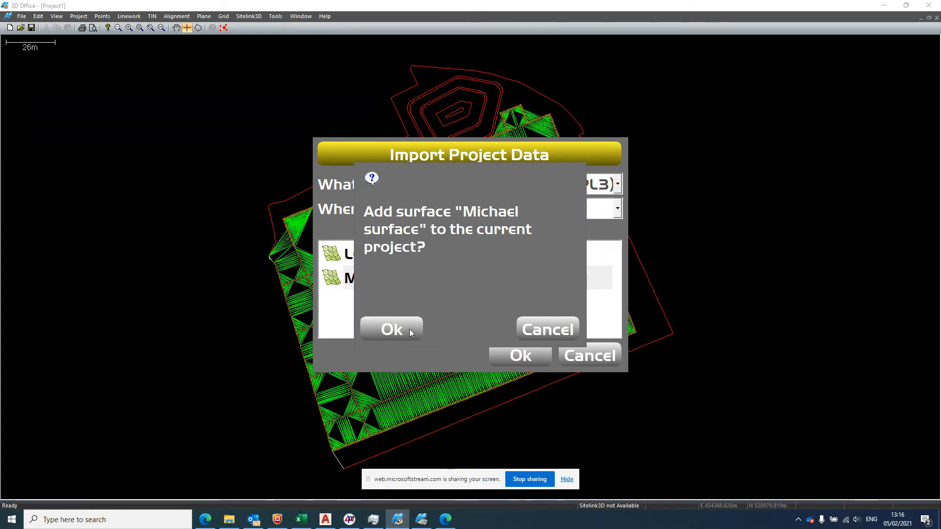
{"action": "left_click", "coordinate": [391, 329]}
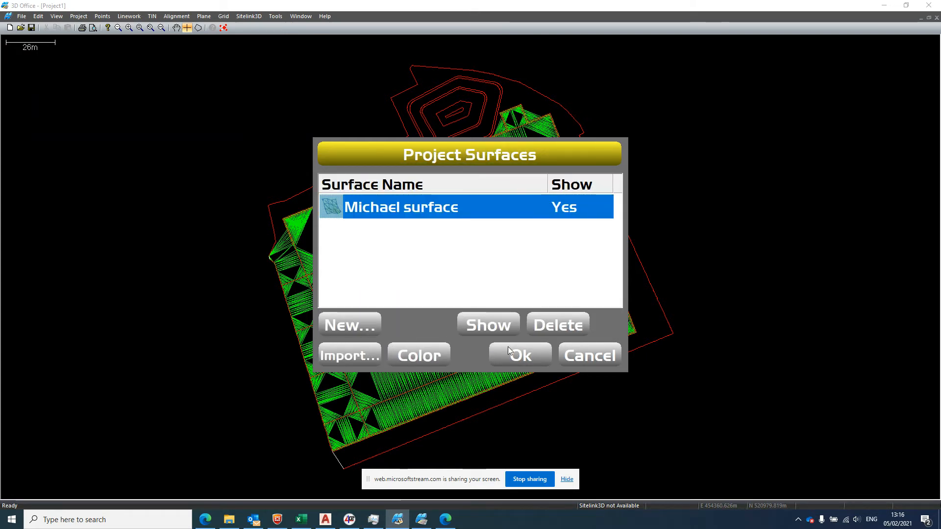
{"action": "left_click", "coordinate": [519, 355]}
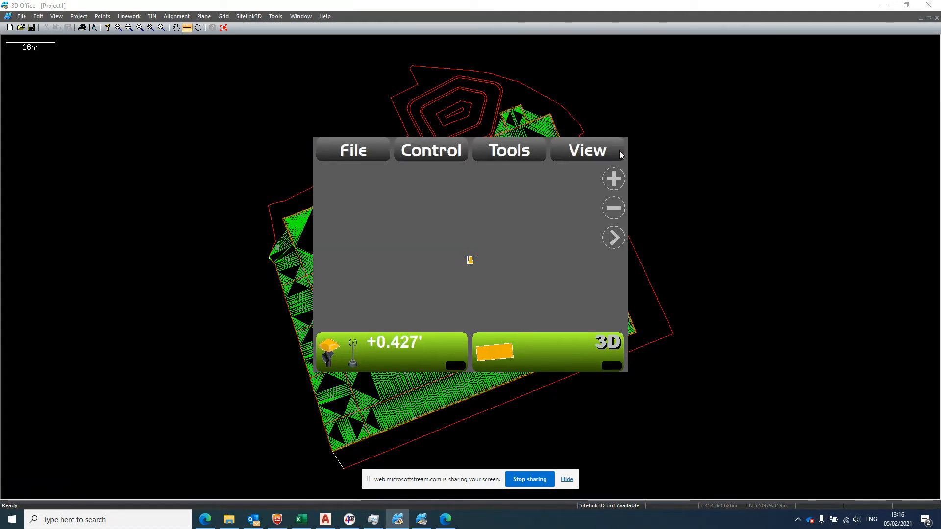
Make the Michael surface the active design and open the project control settings
{"action": "left_click", "coordinate": [352, 150]}
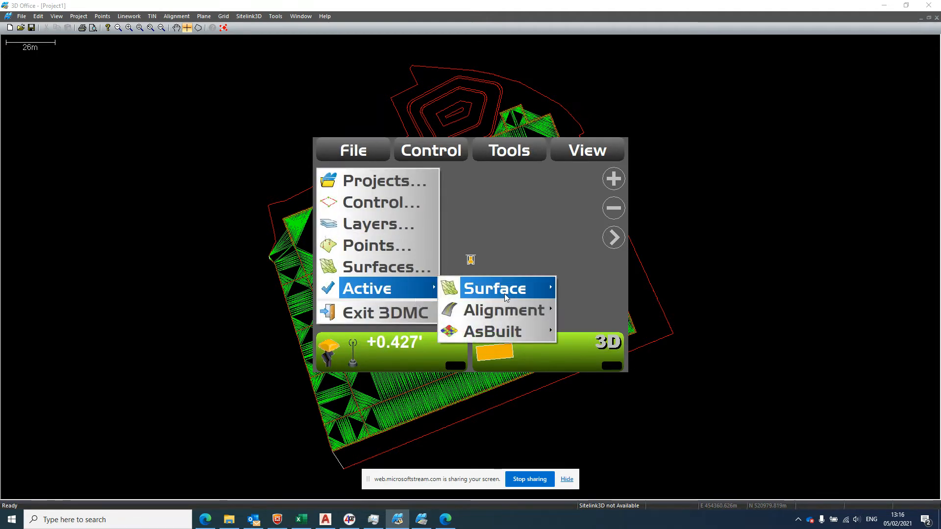
{"action": "left_click", "coordinate": [495, 288]}
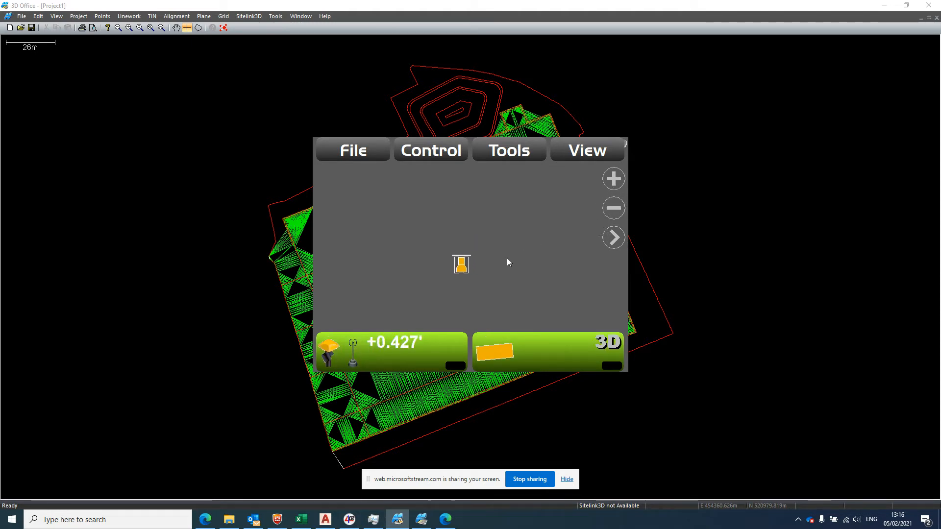
{"action": "left_click", "coordinate": [430, 150]}
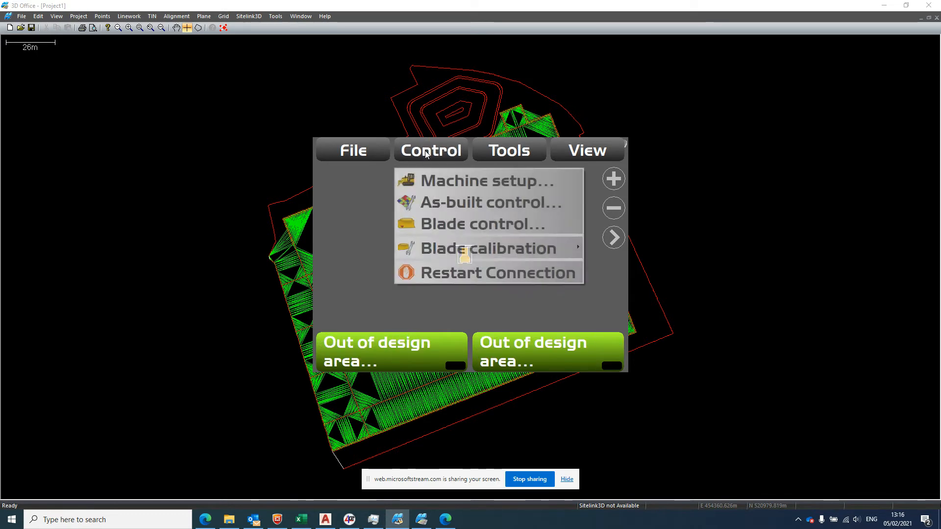
{"action": "left_click", "coordinate": [353, 150]}
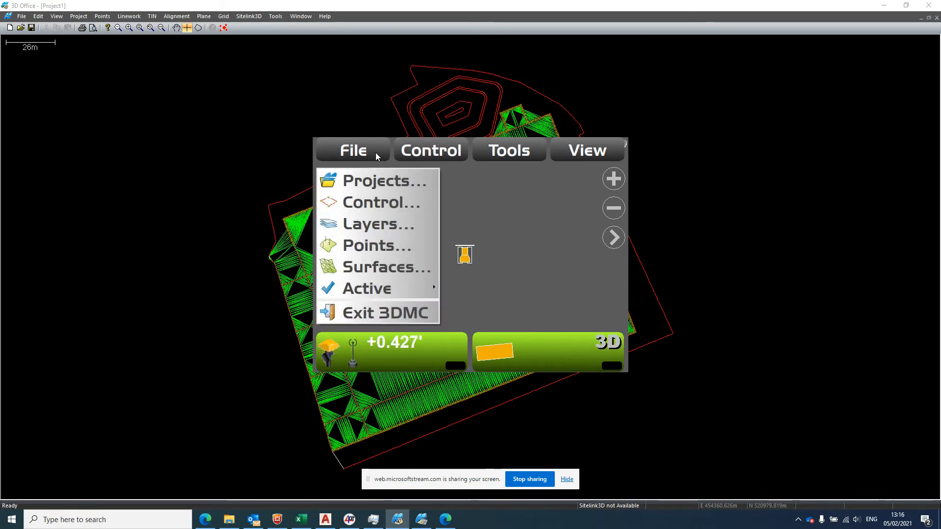
{"action": "left_click", "coordinate": [383, 203]}
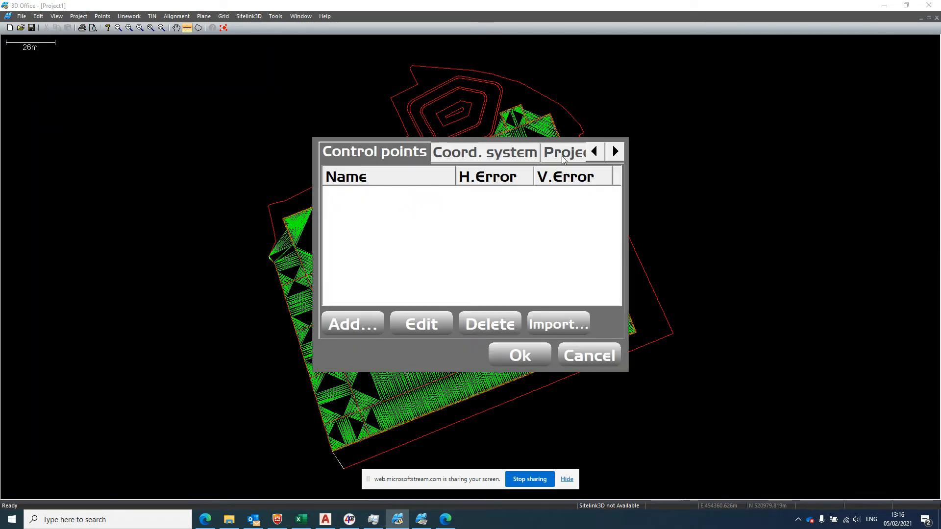
Set the UKO projection and turn off the geoid model in the coordinate system settings
{"action": "left_click", "coordinate": [563, 152]}
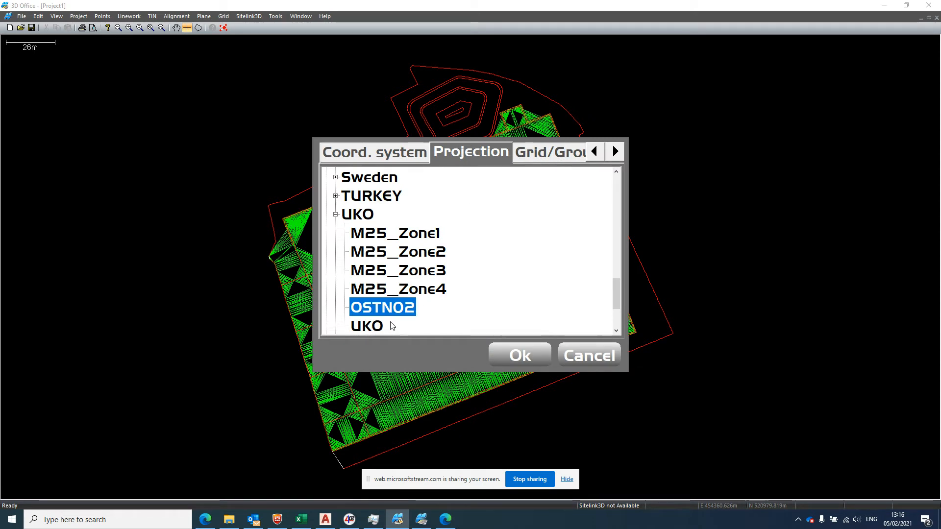
{"action": "left_click", "coordinate": [518, 355]}
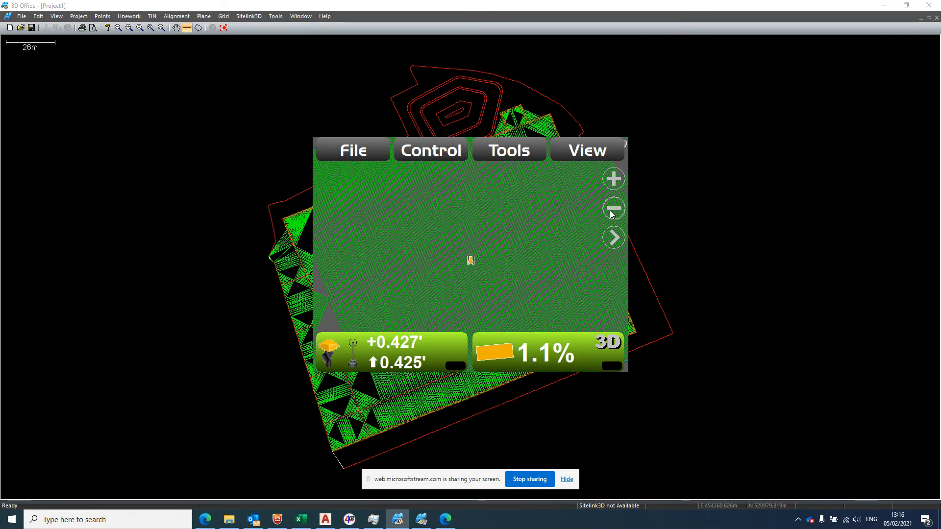
{"action": "left_click", "coordinate": [430, 149]}
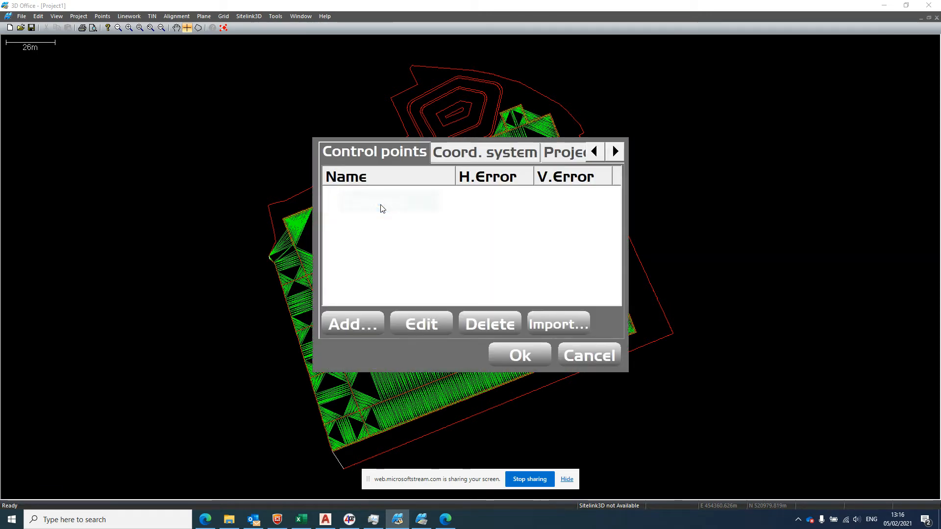
{"action": "left_click", "coordinate": [484, 152]}
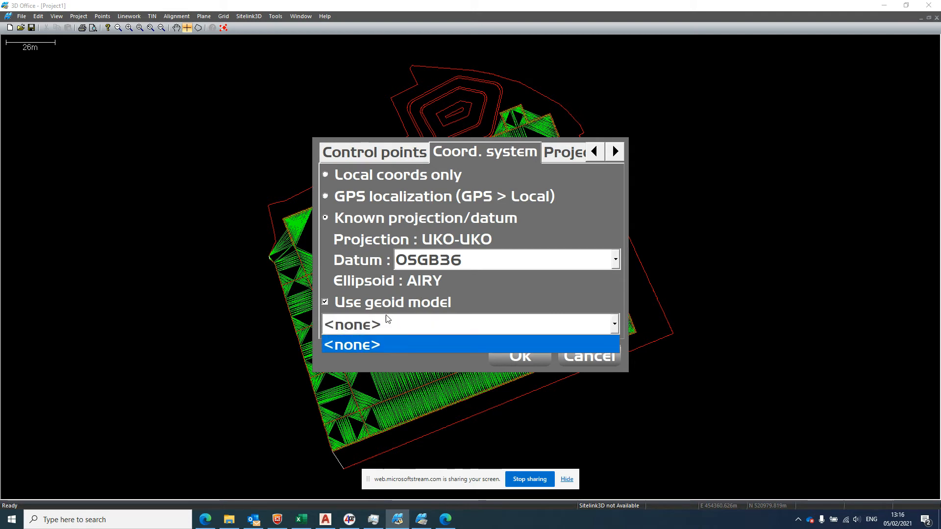
{"action": "left_click", "coordinate": [352, 345]}
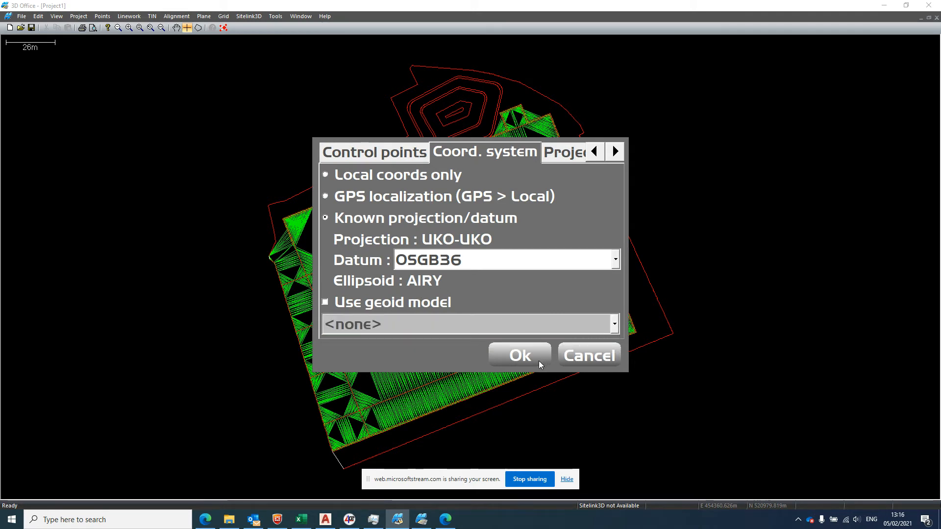
{"action": "mouse_move", "coordinate": [576, 285]}
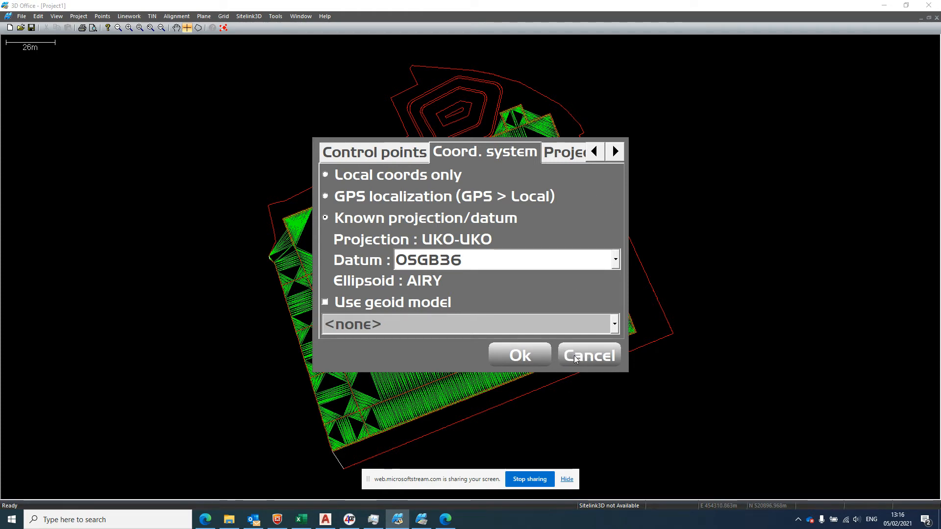
{"action": "left_click", "coordinate": [374, 151]}
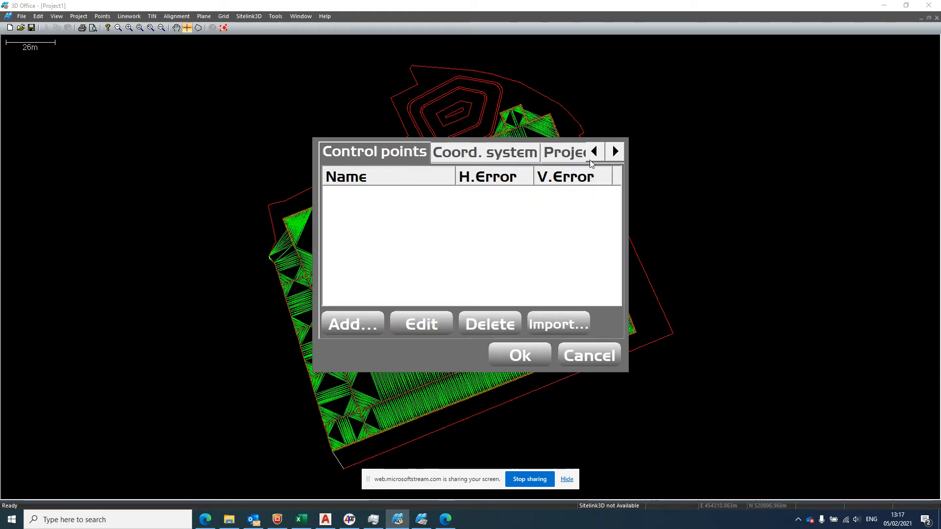
{"action": "left_click", "coordinate": [614, 152]}
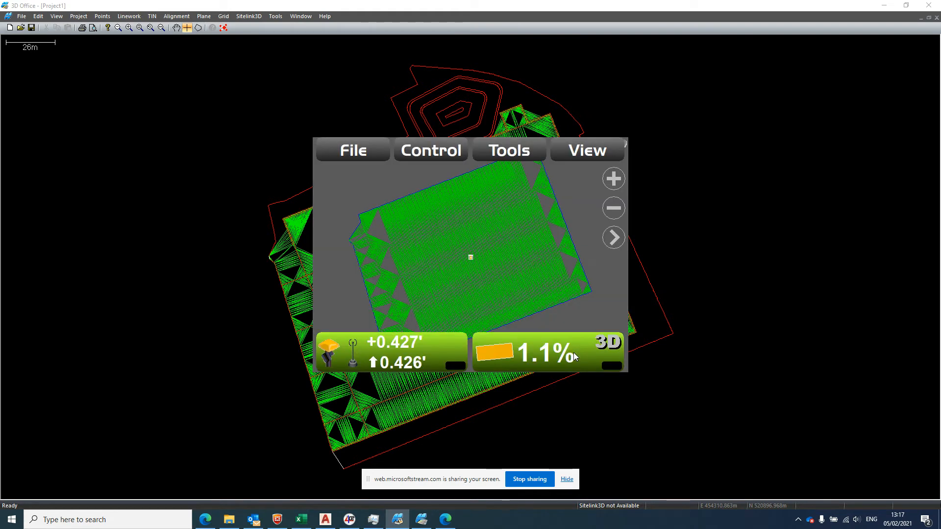
{"action": "left_click", "coordinate": [613, 179]}
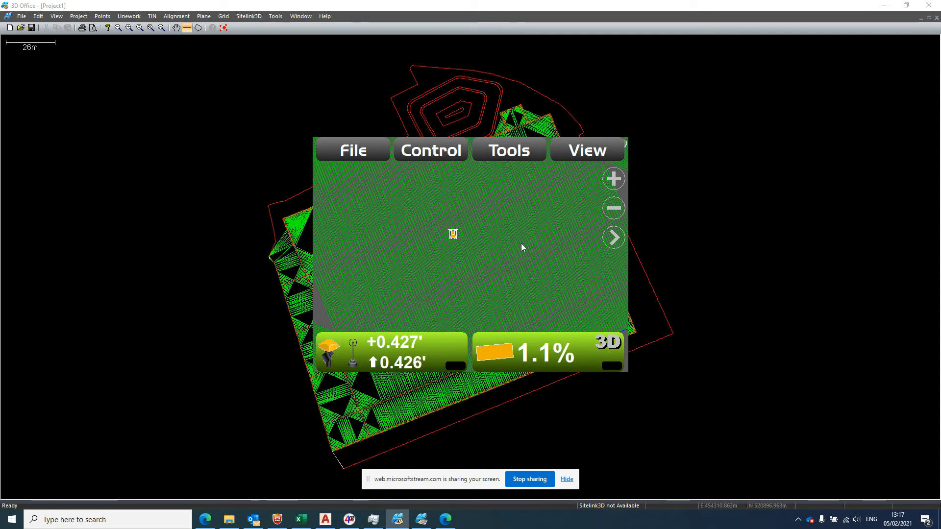
{"action": "mouse_move", "coordinate": [587, 203]}
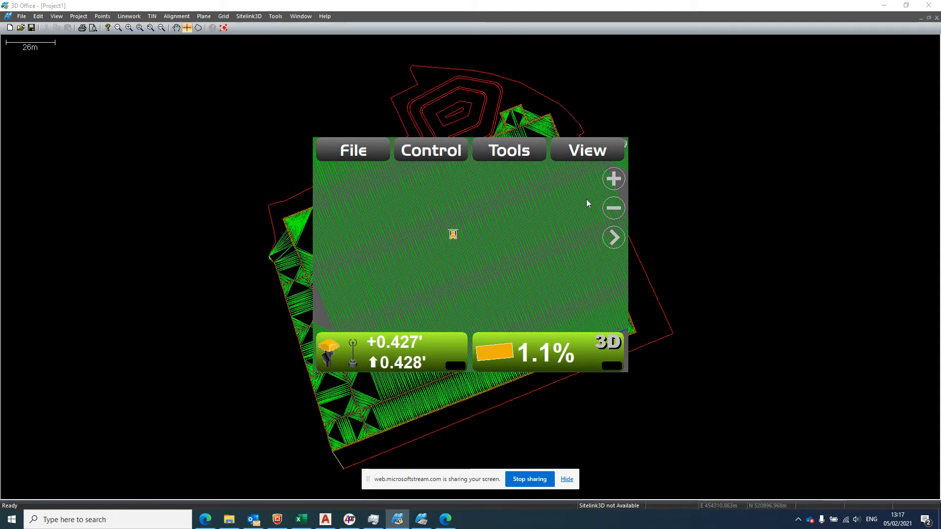
{"action": "mouse_move", "coordinate": [590, 251]}
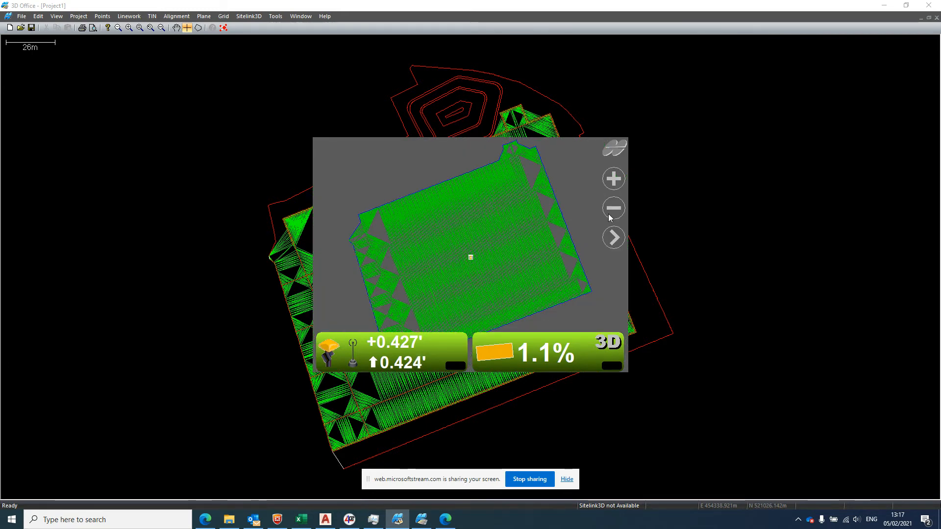
{"action": "left_click", "coordinate": [613, 147]}
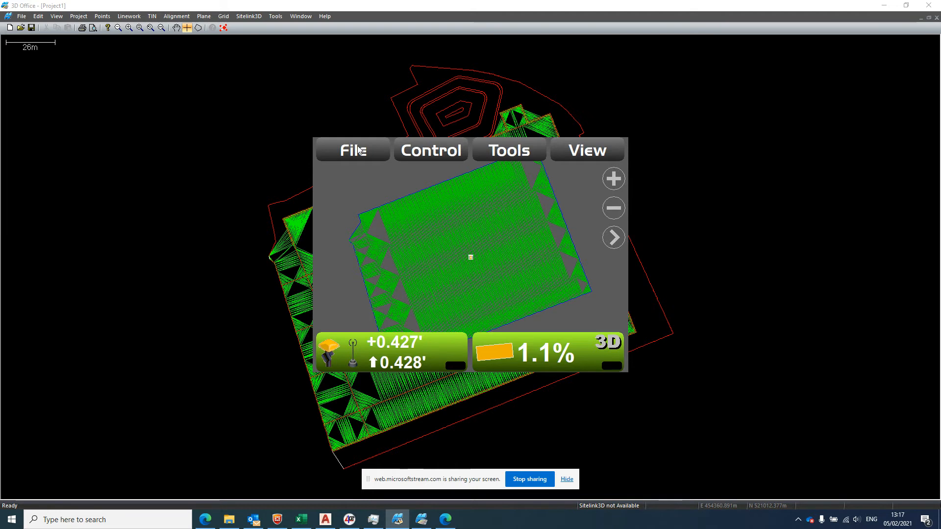
Import the Michael 3D lines linework from D:, adding the C-Ss_15_10_30-M layer
{"action": "left_click", "coordinate": [353, 150]}
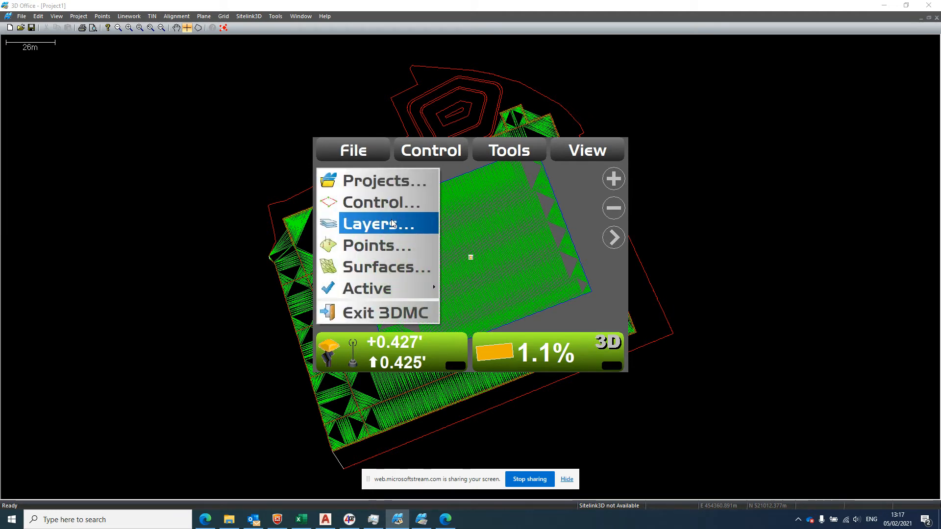
{"action": "mouse_move", "coordinate": [416, 226]}
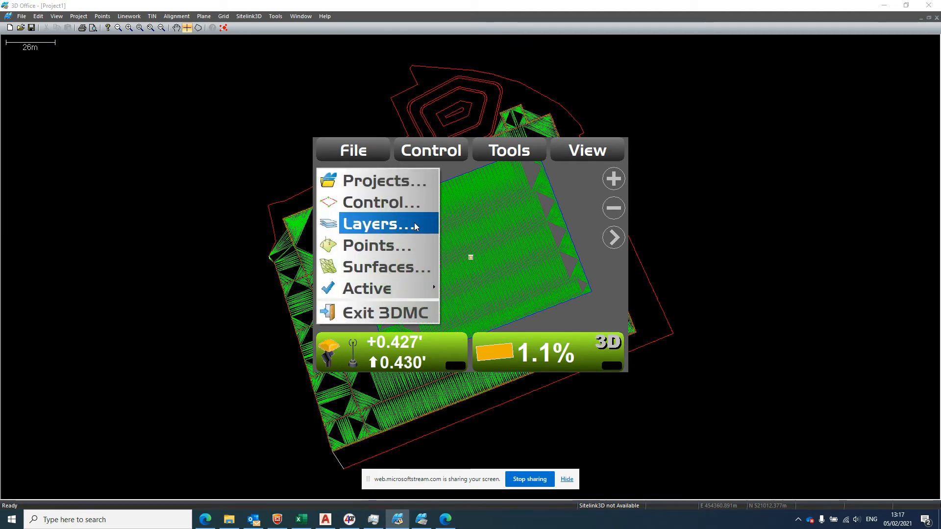
{"action": "left_click", "coordinate": [377, 224]}
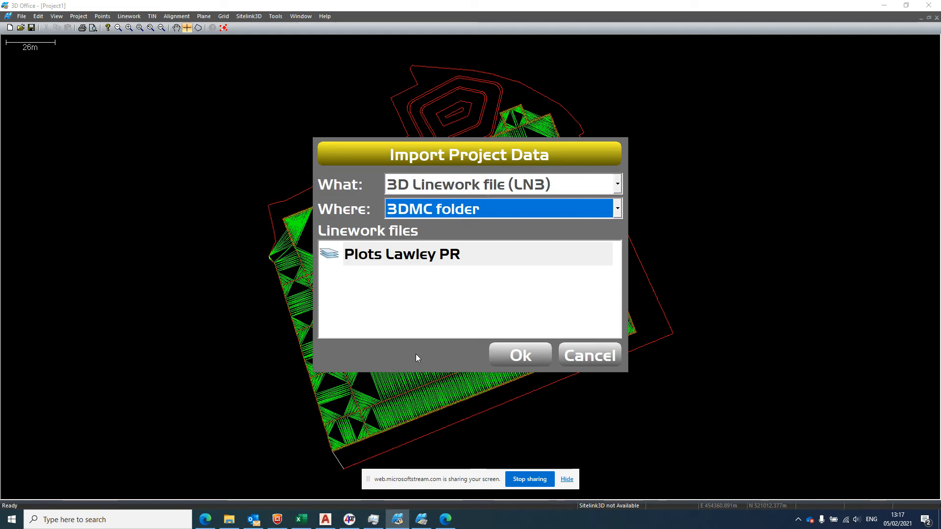
{"action": "mouse_move", "coordinate": [513, 189]}
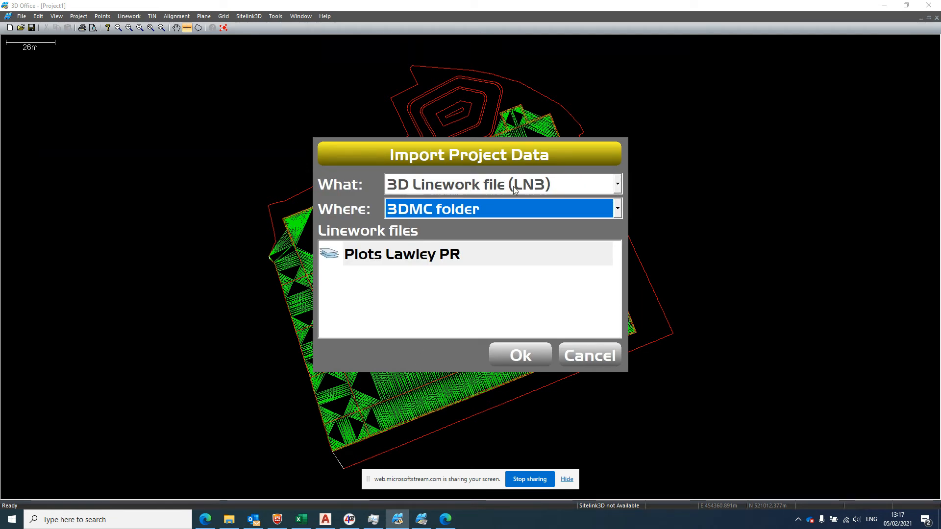
{"action": "left_click", "coordinate": [615, 208]}
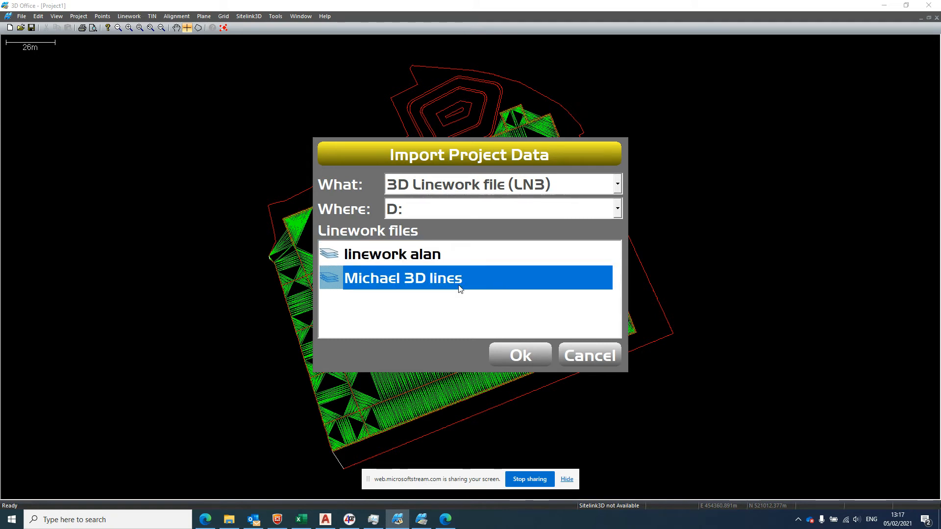
{"action": "left_click", "coordinate": [519, 355]}
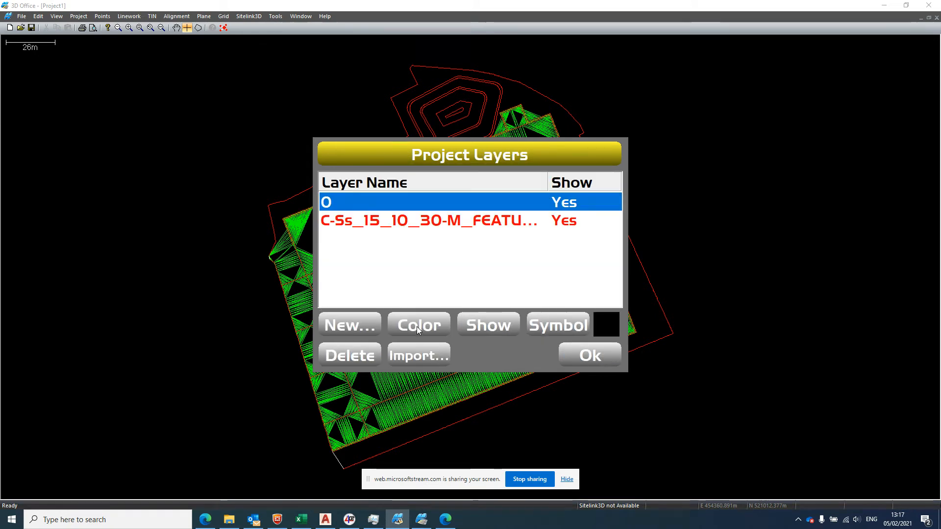
{"action": "mouse_move", "coordinate": [453, 251]}
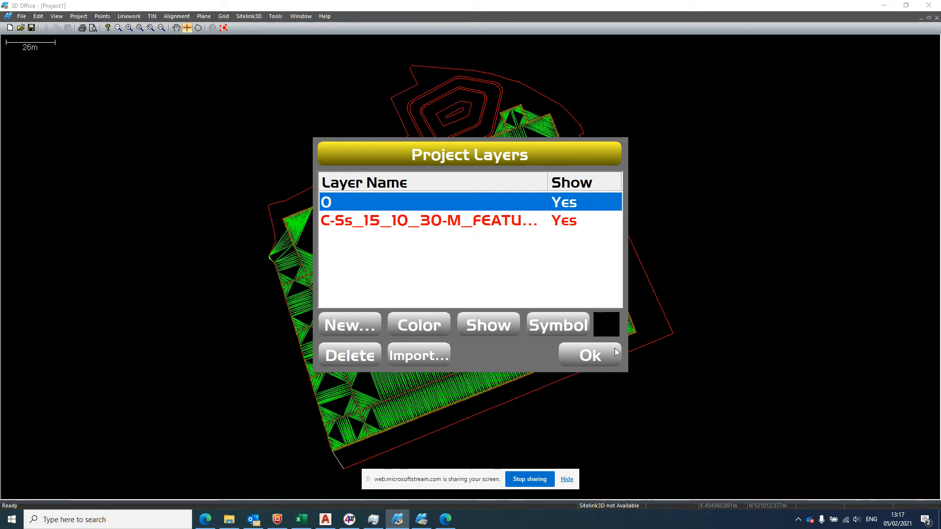
Hide the working surface's triangle mesh so only the red linework shows
{"action": "left_click", "coordinate": [589, 355]}
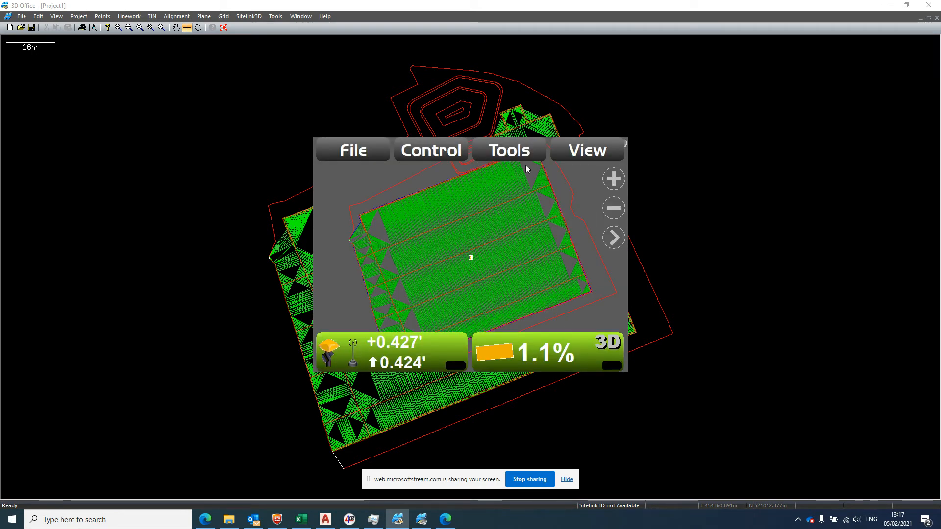
{"action": "left_click", "coordinate": [612, 178]}
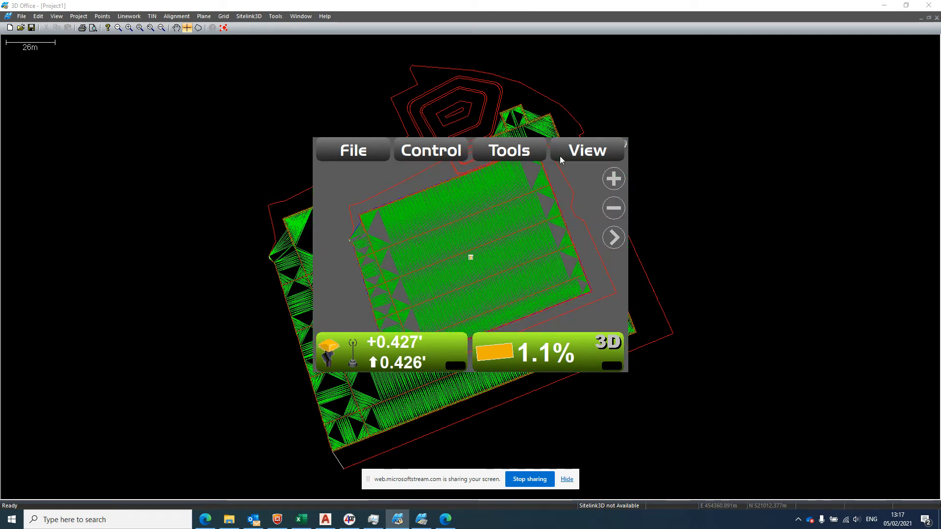
{"action": "left_click", "coordinate": [585, 150]}
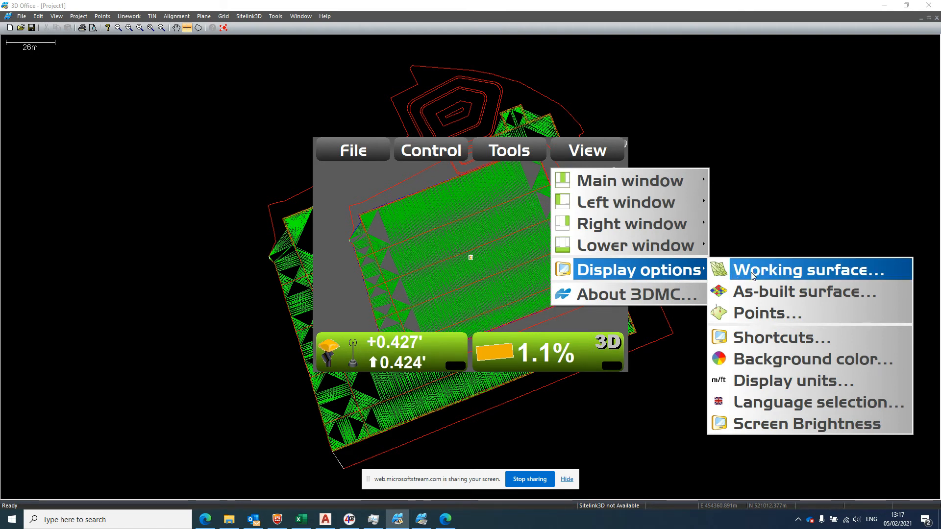
{"action": "left_click", "coordinate": [807, 270]}
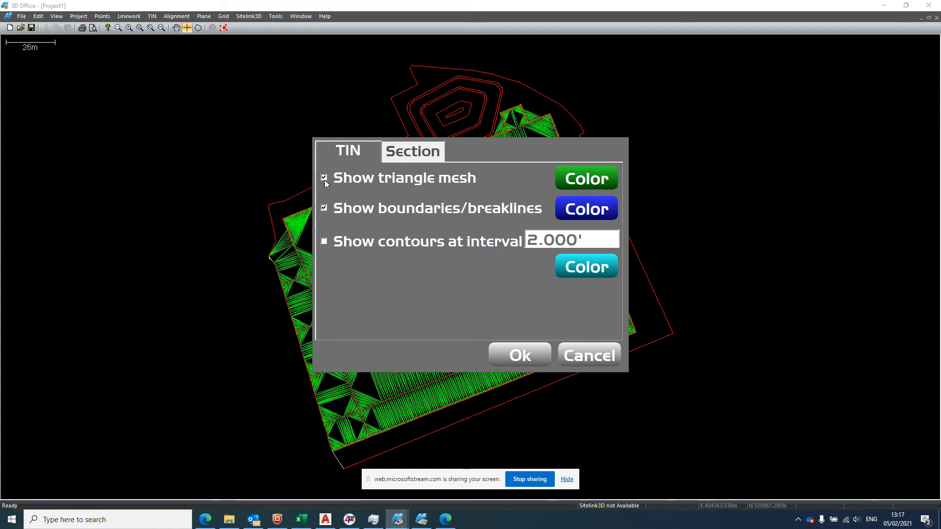
{"action": "left_click", "coordinate": [323, 178]}
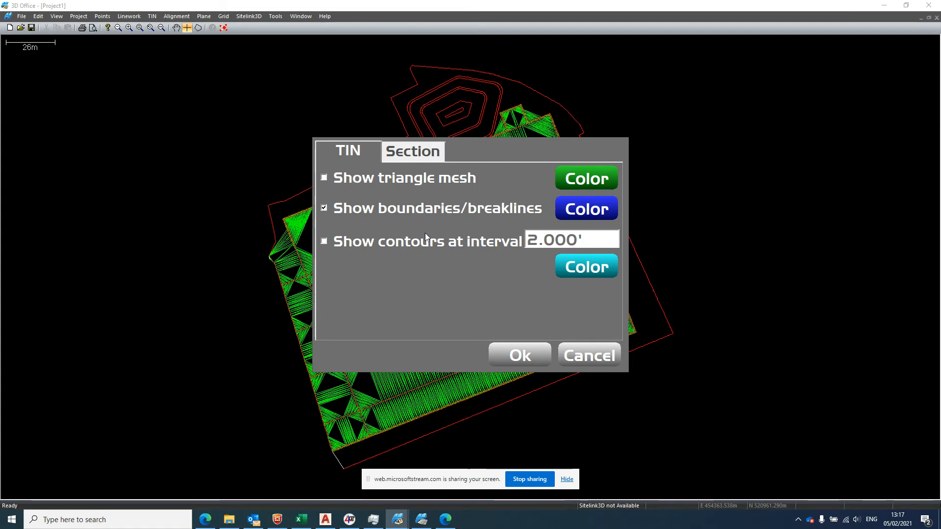
{"action": "left_click", "coordinate": [517, 355]}
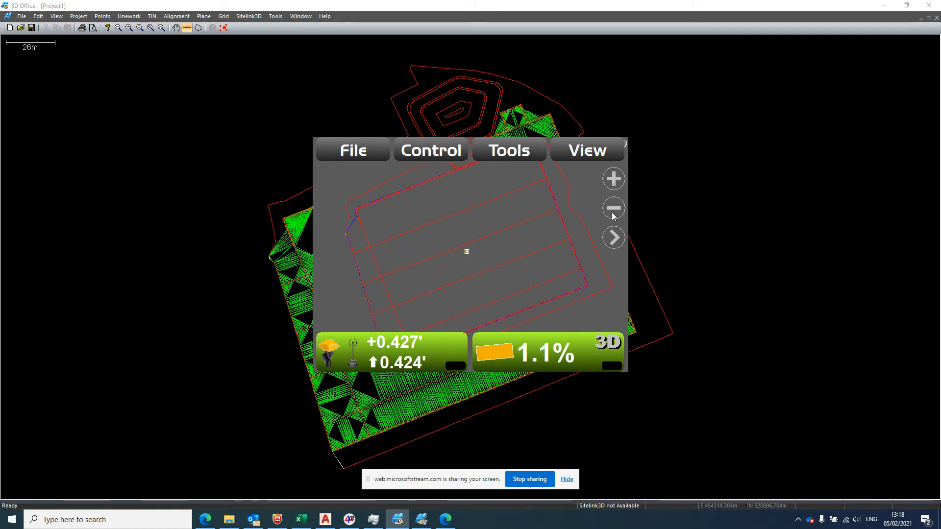
{"action": "mouse_move", "coordinate": [424, 281]}
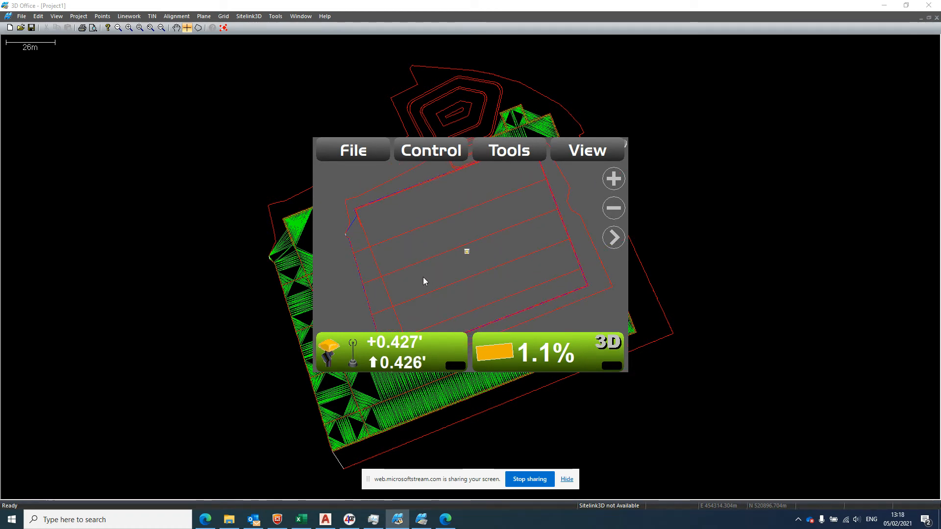
Steer the machine to the C-Ss_15_10_30-M feature polyline via the map's Polyline menu
{"action": "right_click", "coordinate": [423, 281]}
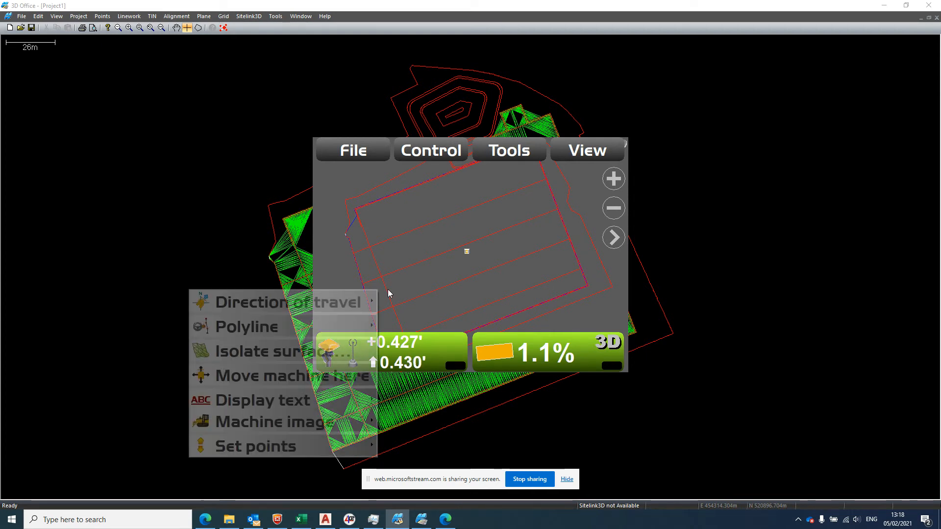
{"action": "left_click", "coordinate": [441, 289]}
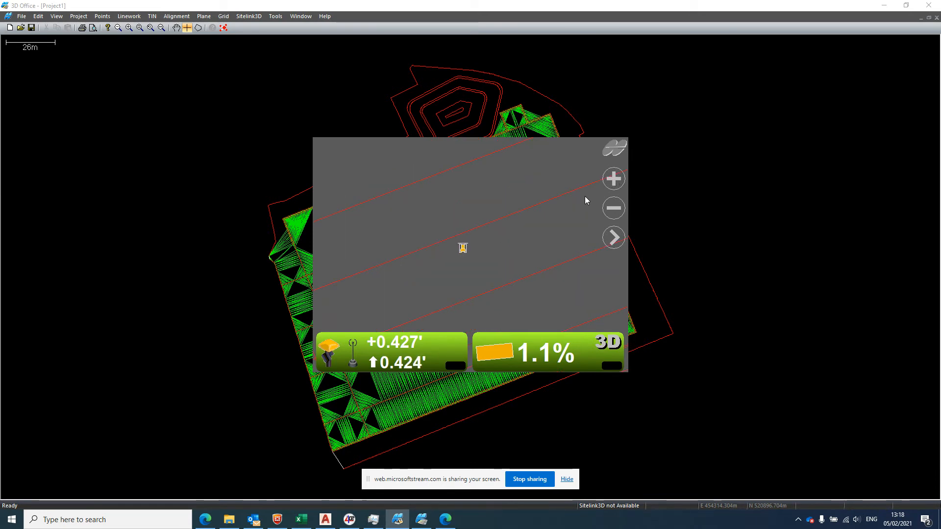
{"action": "mouse_move", "coordinate": [497, 225]}
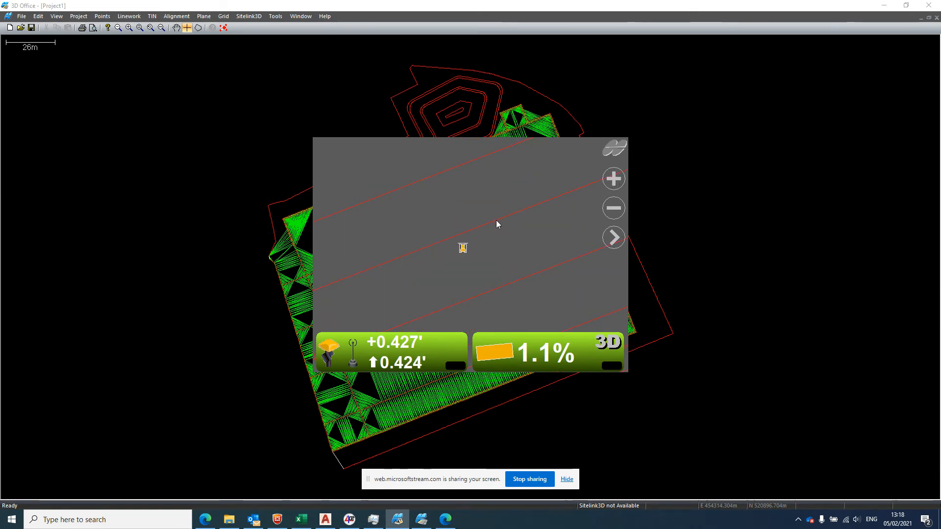
{"action": "right_click", "coordinate": [462, 248]}
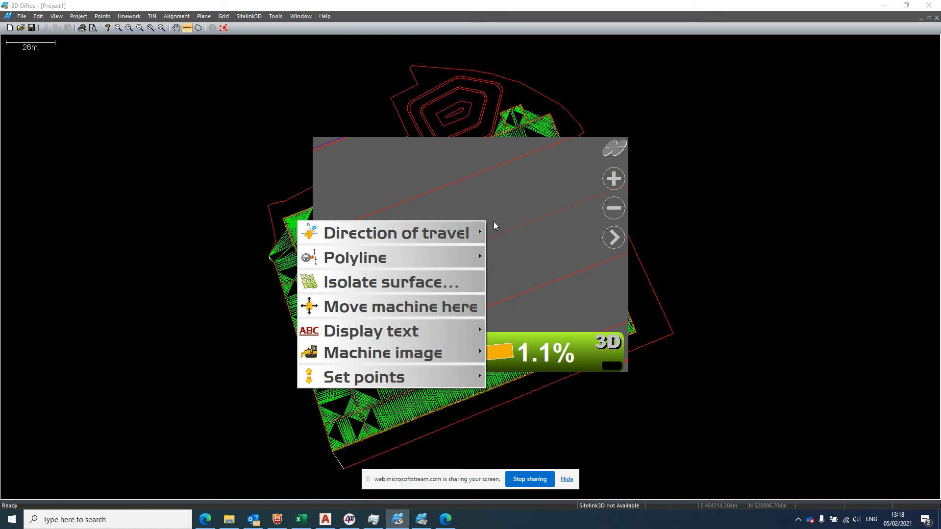
{"action": "mouse_move", "coordinate": [390, 232]}
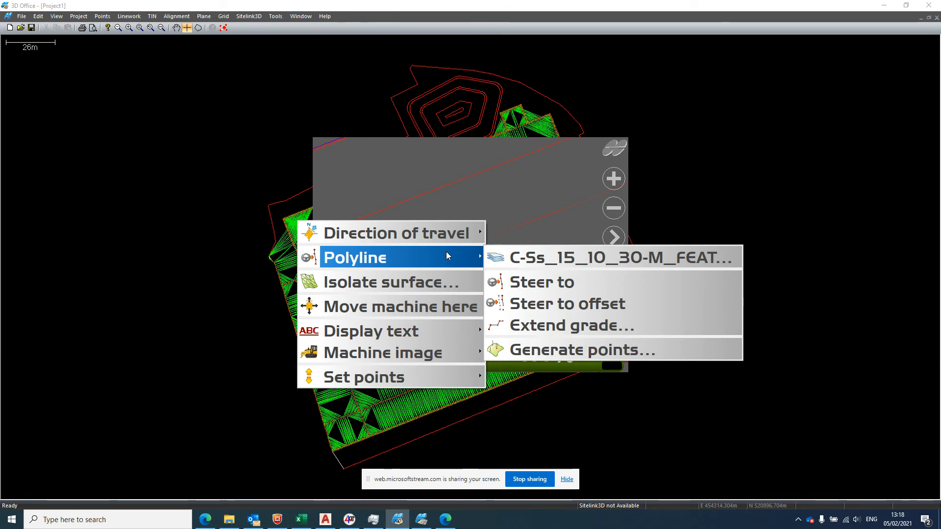
{"action": "mouse_move", "coordinate": [567, 285]}
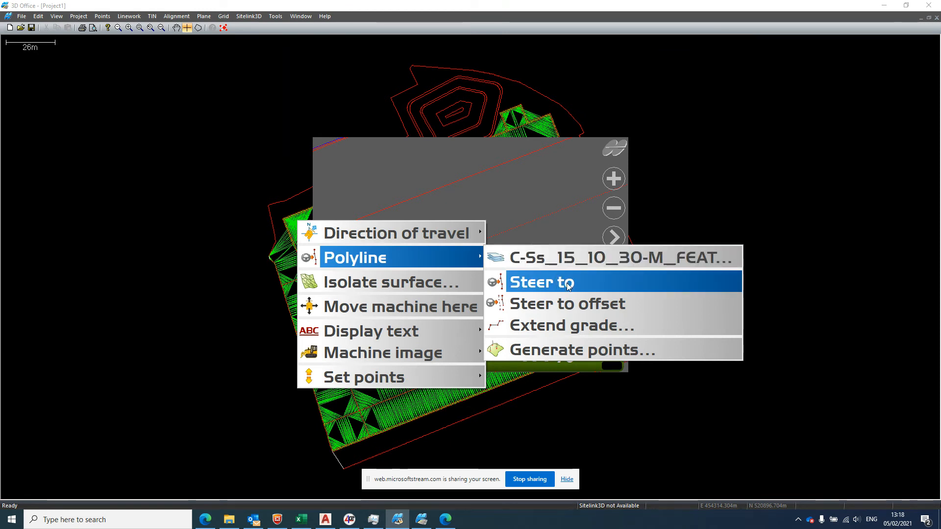
{"action": "left_click", "coordinate": [541, 282]}
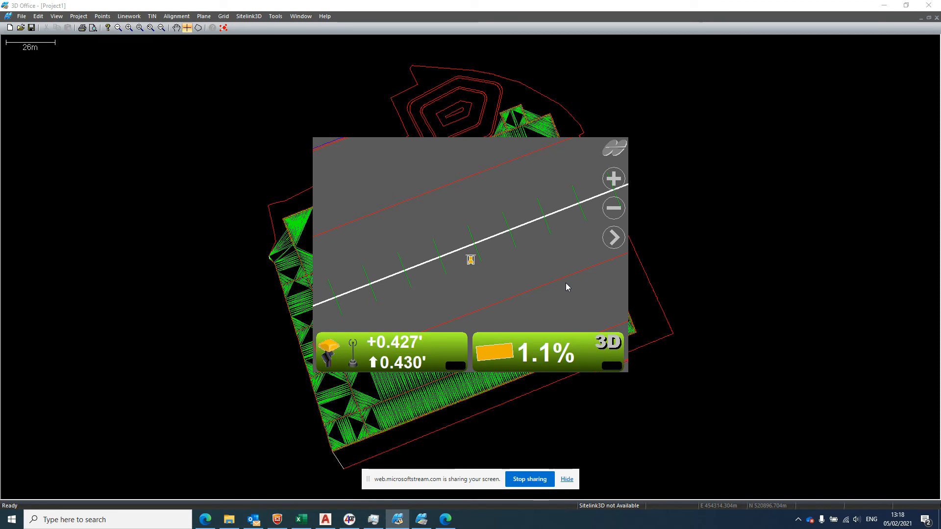
Show the 13.087' steering offset as on-screen text and zoom out over the site
{"action": "right_click", "coordinate": [471, 259]}
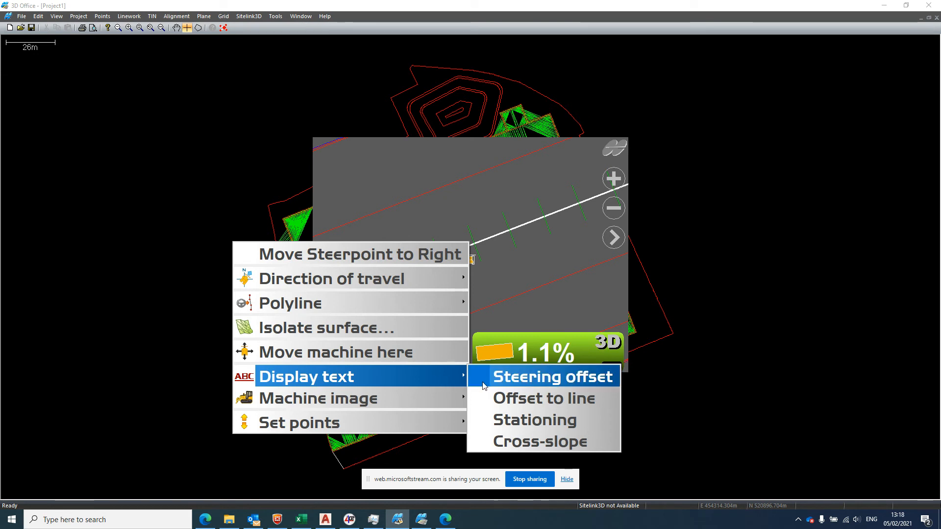
{"action": "mouse_move", "coordinate": [535, 385]}
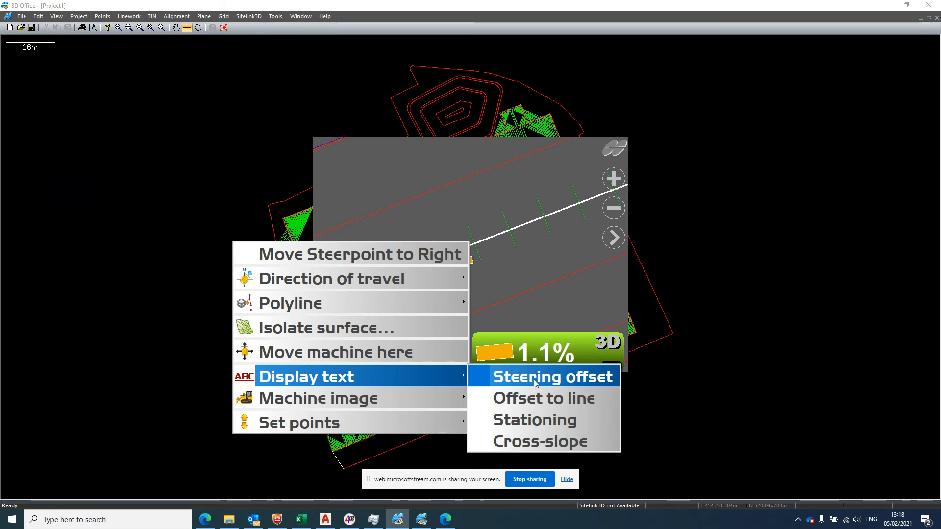
{"action": "left_click", "coordinate": [552, 376]}
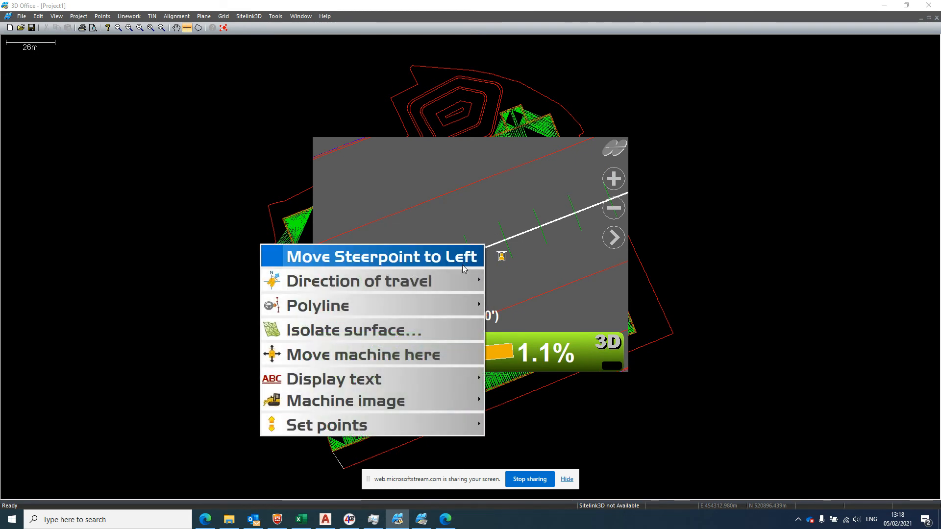
{"action": "mouse_move", "coordinate": [333, 379]}
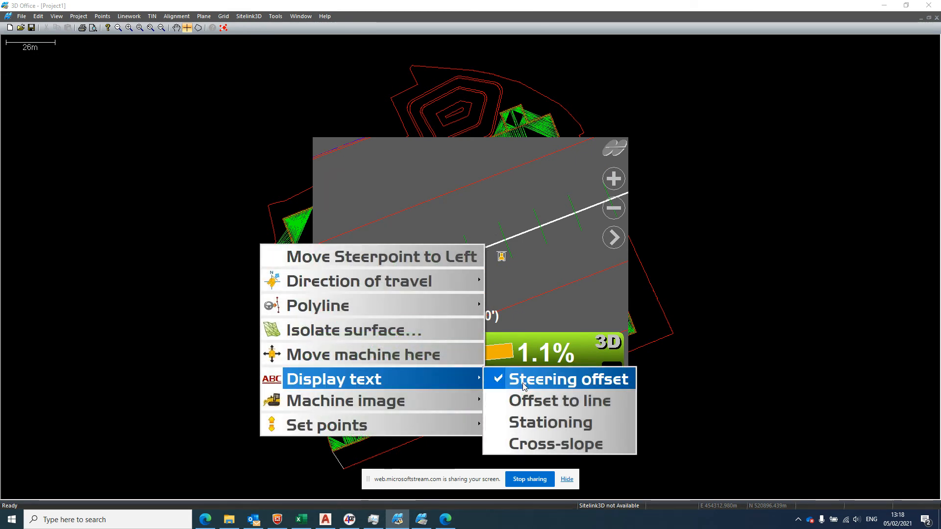
{"action": "left_click", "coordinate": [566, 379]}
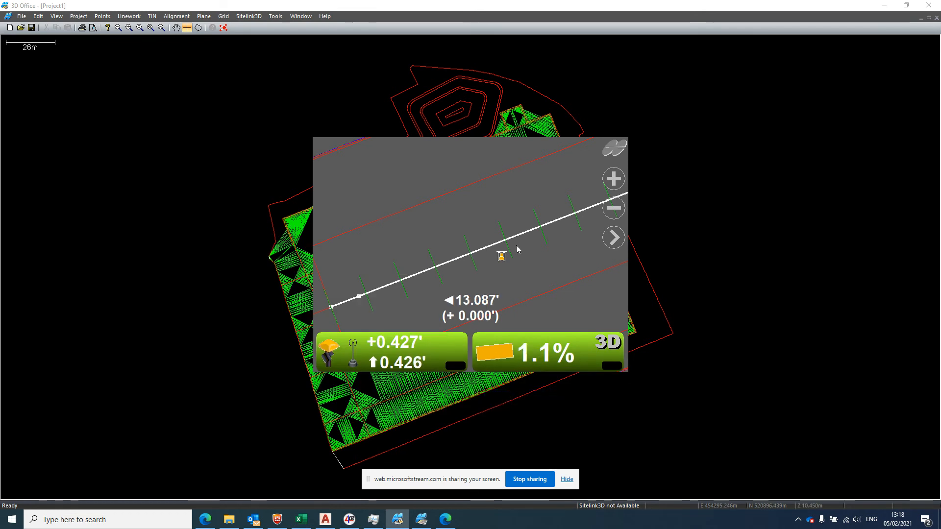
{"action": "right_click", "coordinate": [500, 254]}
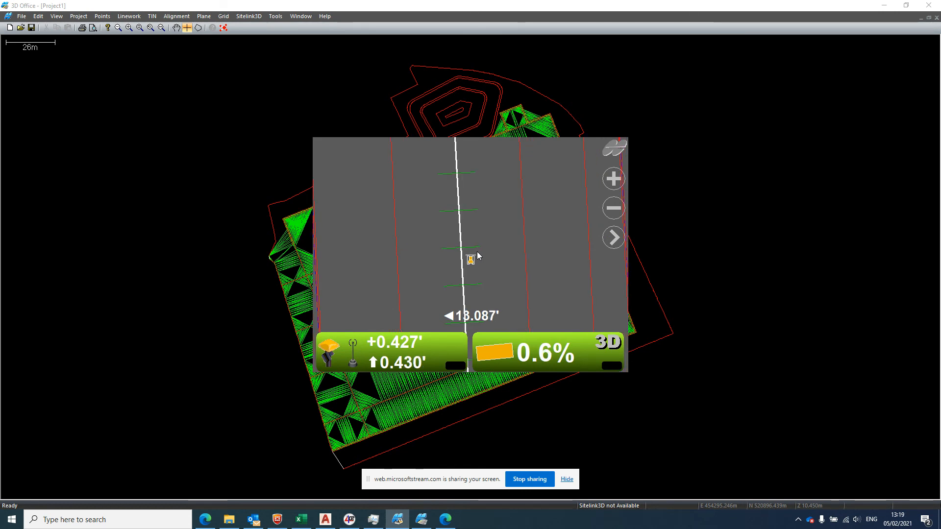
{"action": "left_click", "coordinate": [612, 236]}
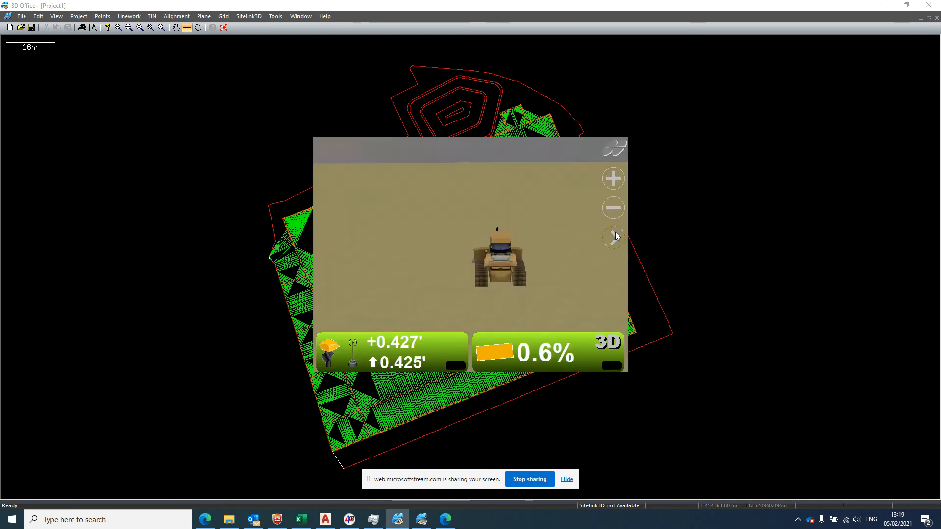
{"action": "left_click", "coordinate": [613, 236]}
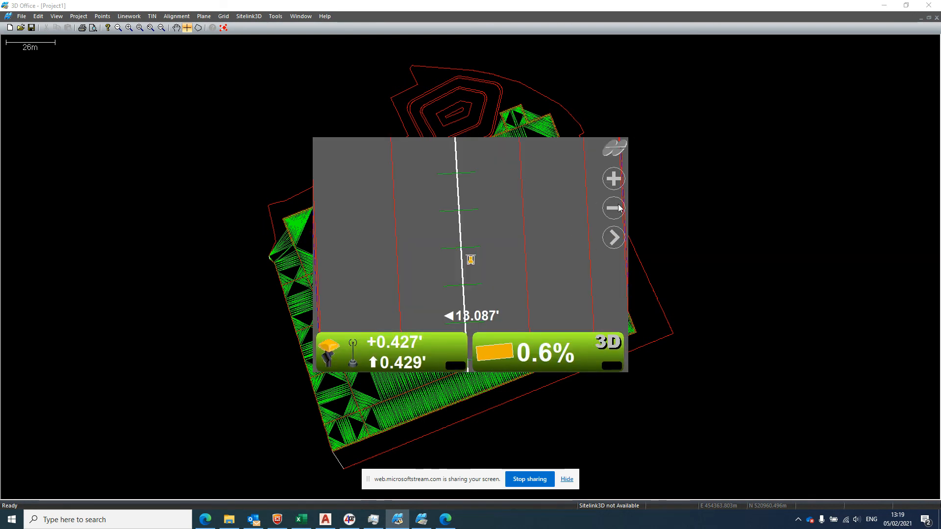
{"action": "left_click", "coordinate": [613, 178]}
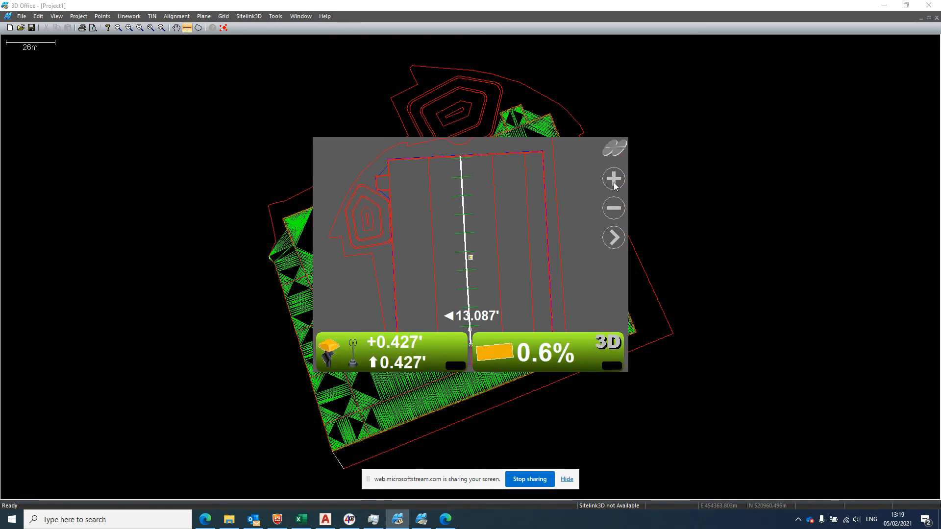
{"action": "left_click", "coordinate": [613, 209]}
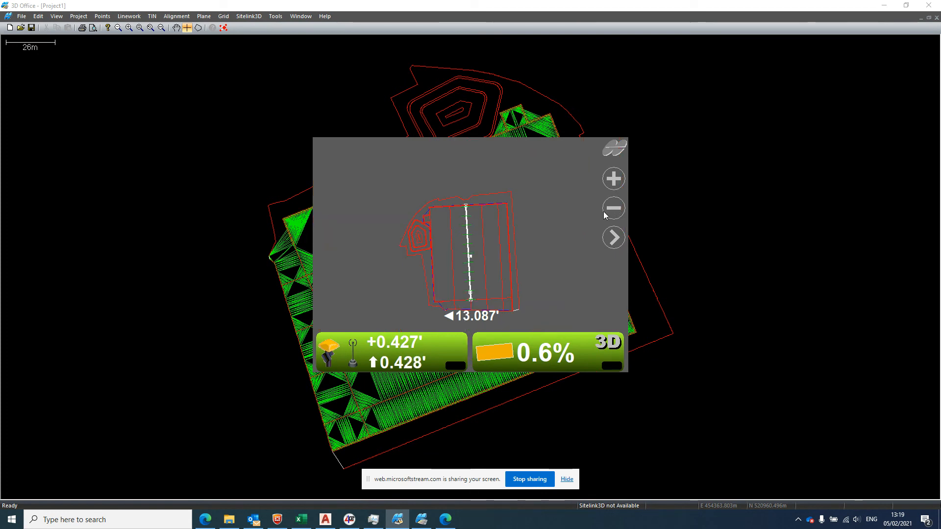
{"action": "left_click", "coordinate": [613, 148]}
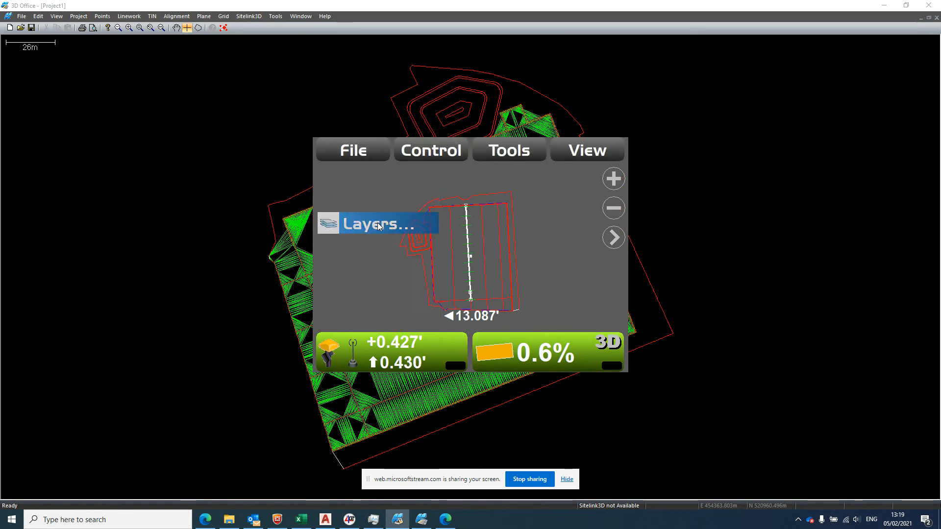
Recolour layer 0 blue and the C-Ss_15_10_30-M feature layer magenta
{"action": "left_click", "coordinate": [372, 224]}
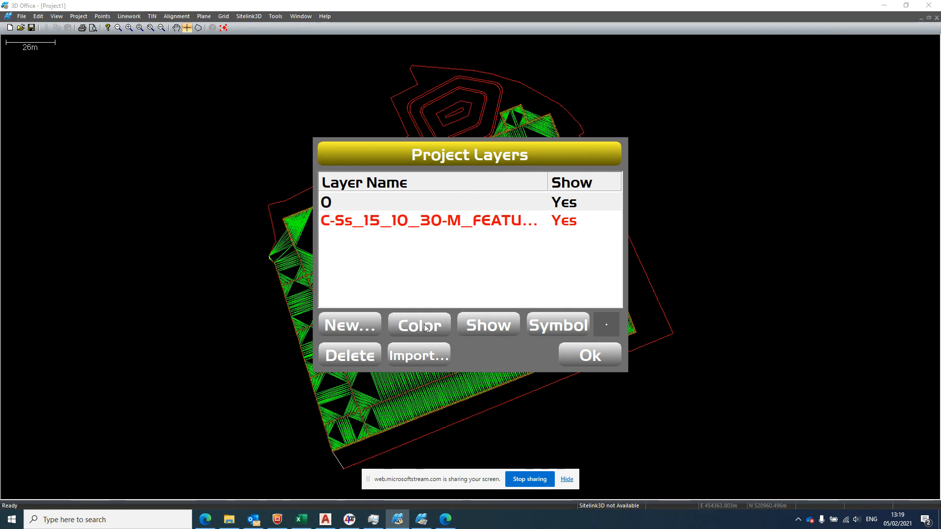
{"action": "left_click", "coordinate": [419, 324]}
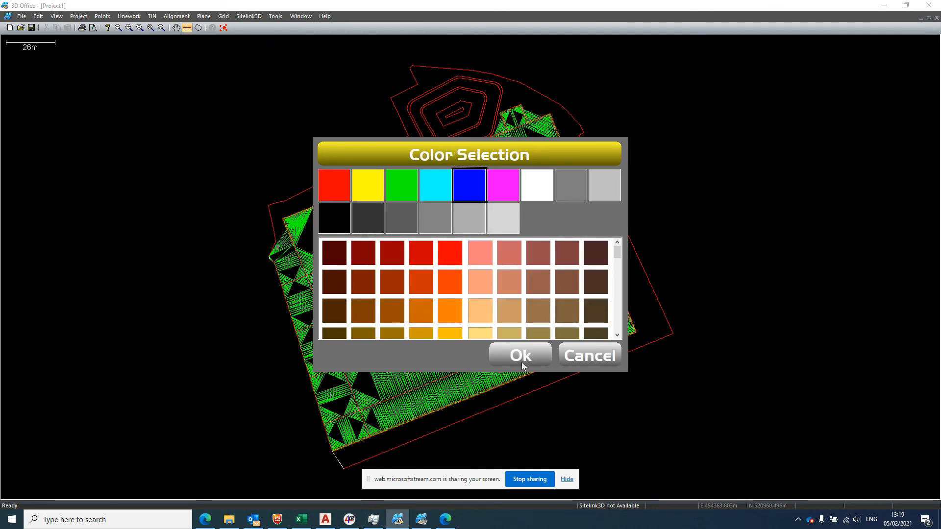
{"action": "left_click", "coordinate": [519, 355]}
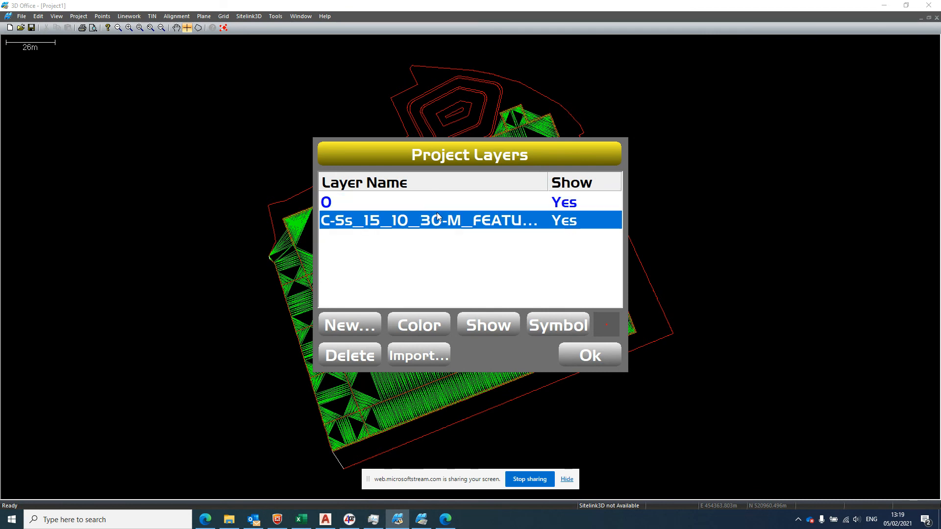
{"action": "left_click", "coordinate": [418, 324]}
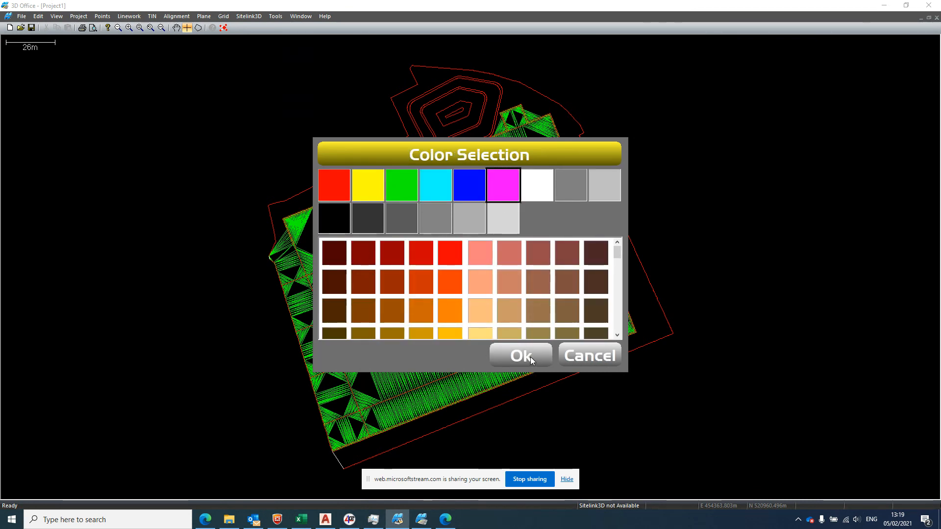
{"action": "left_click", "coordinate": [519, 355]}
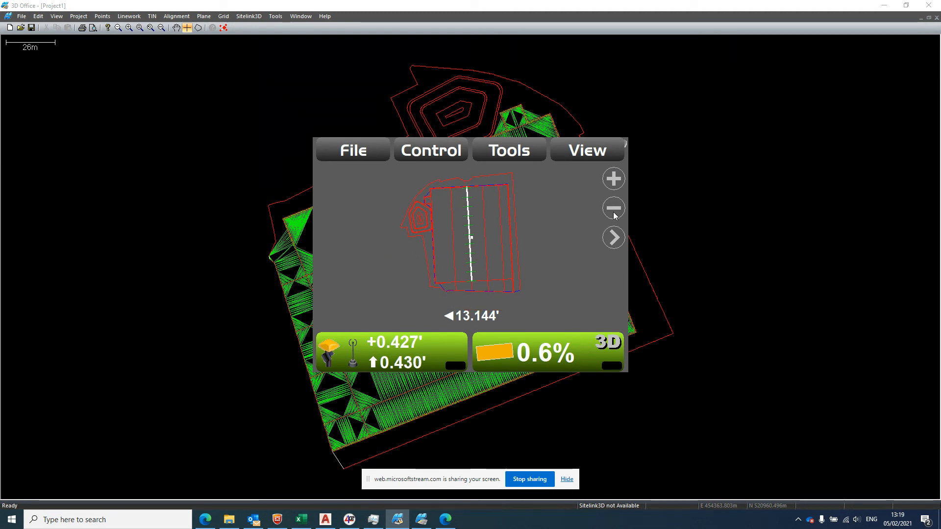
{"action": "left_click", "coordinate": [613, 178]}
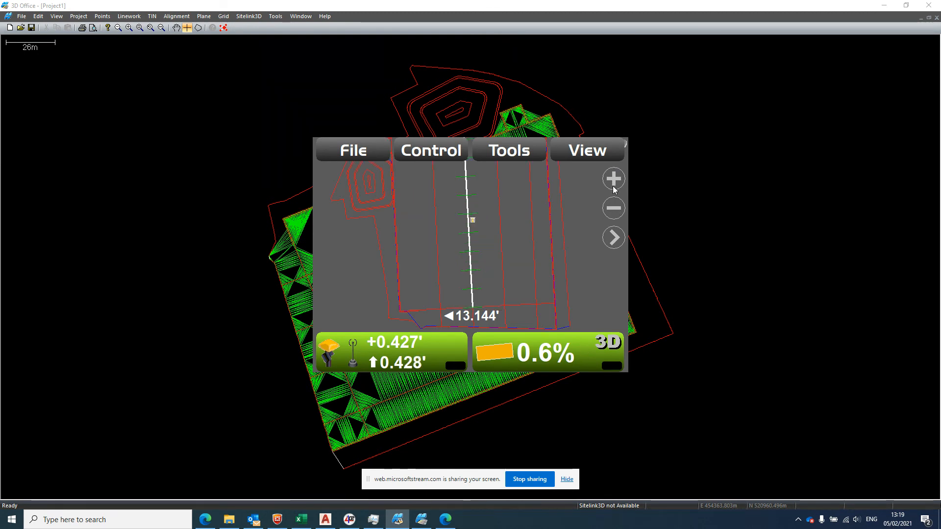